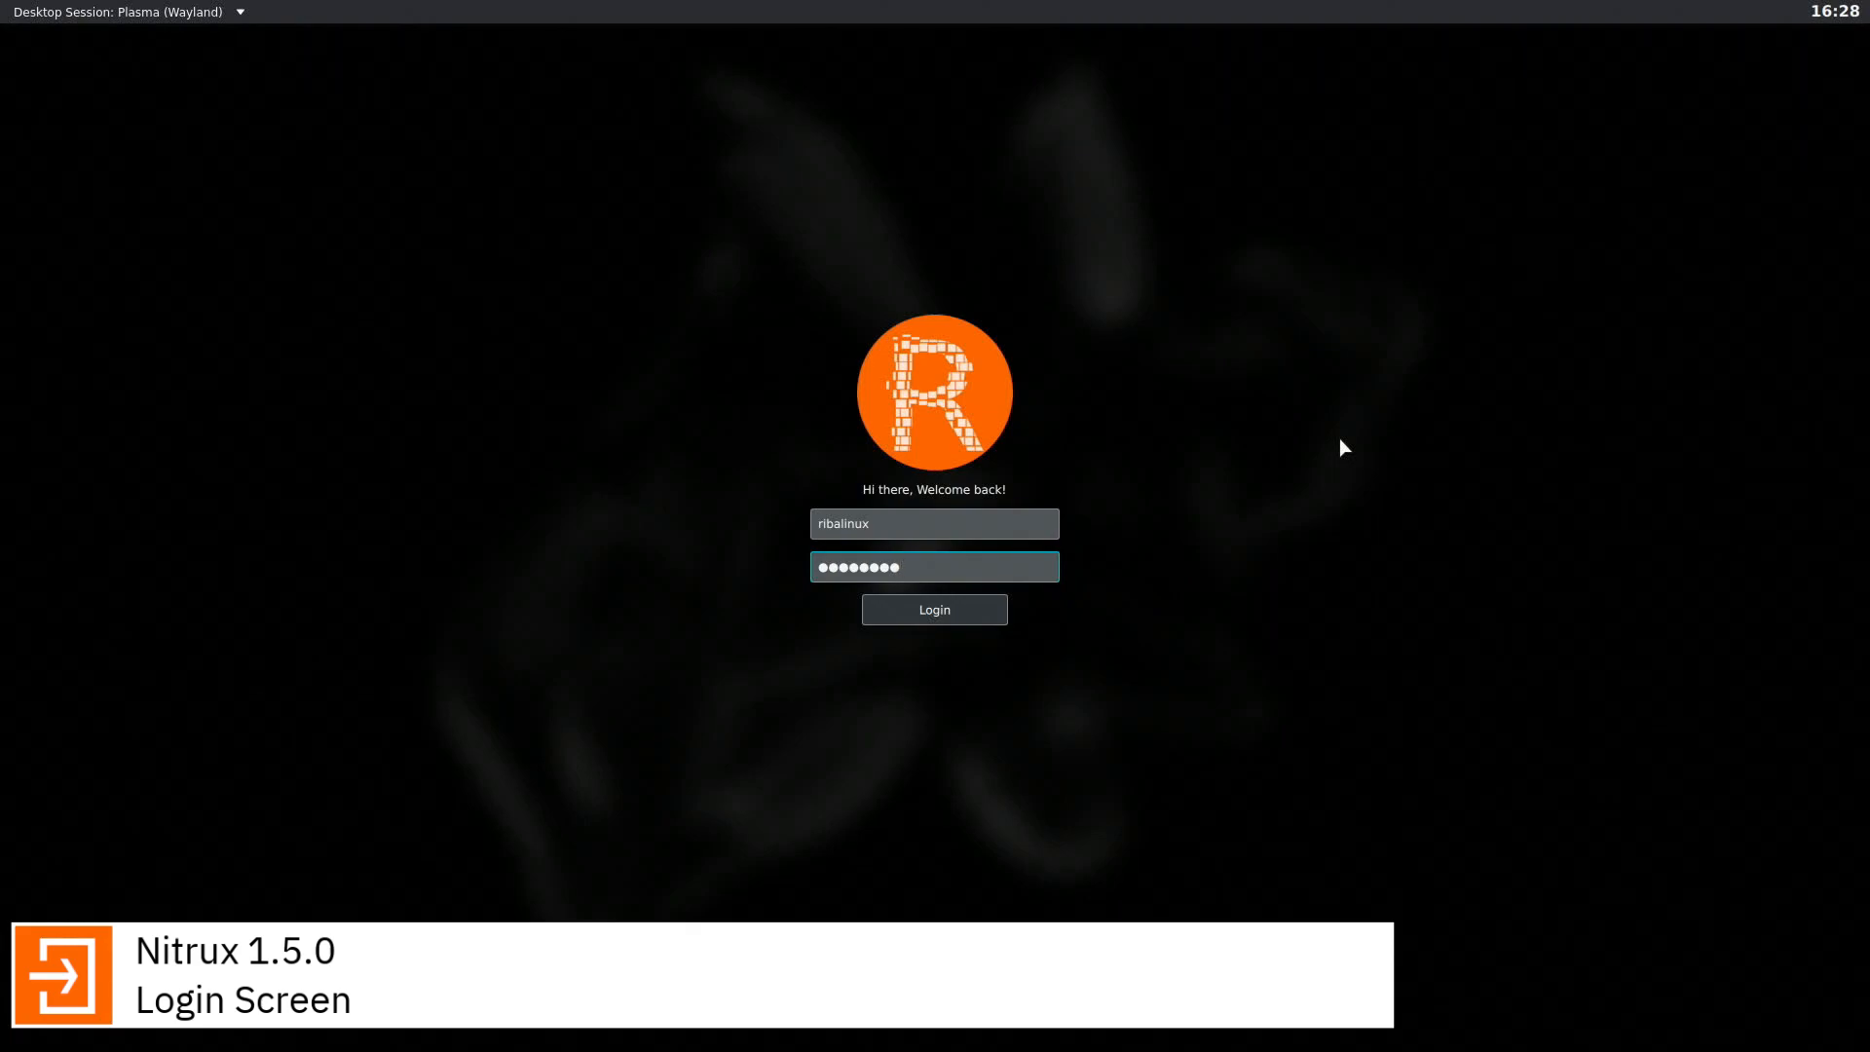
Log in to the Plasma (Wayland) session to reach the Nitrux 1.5.0 desktop.
left_click(935, 608)
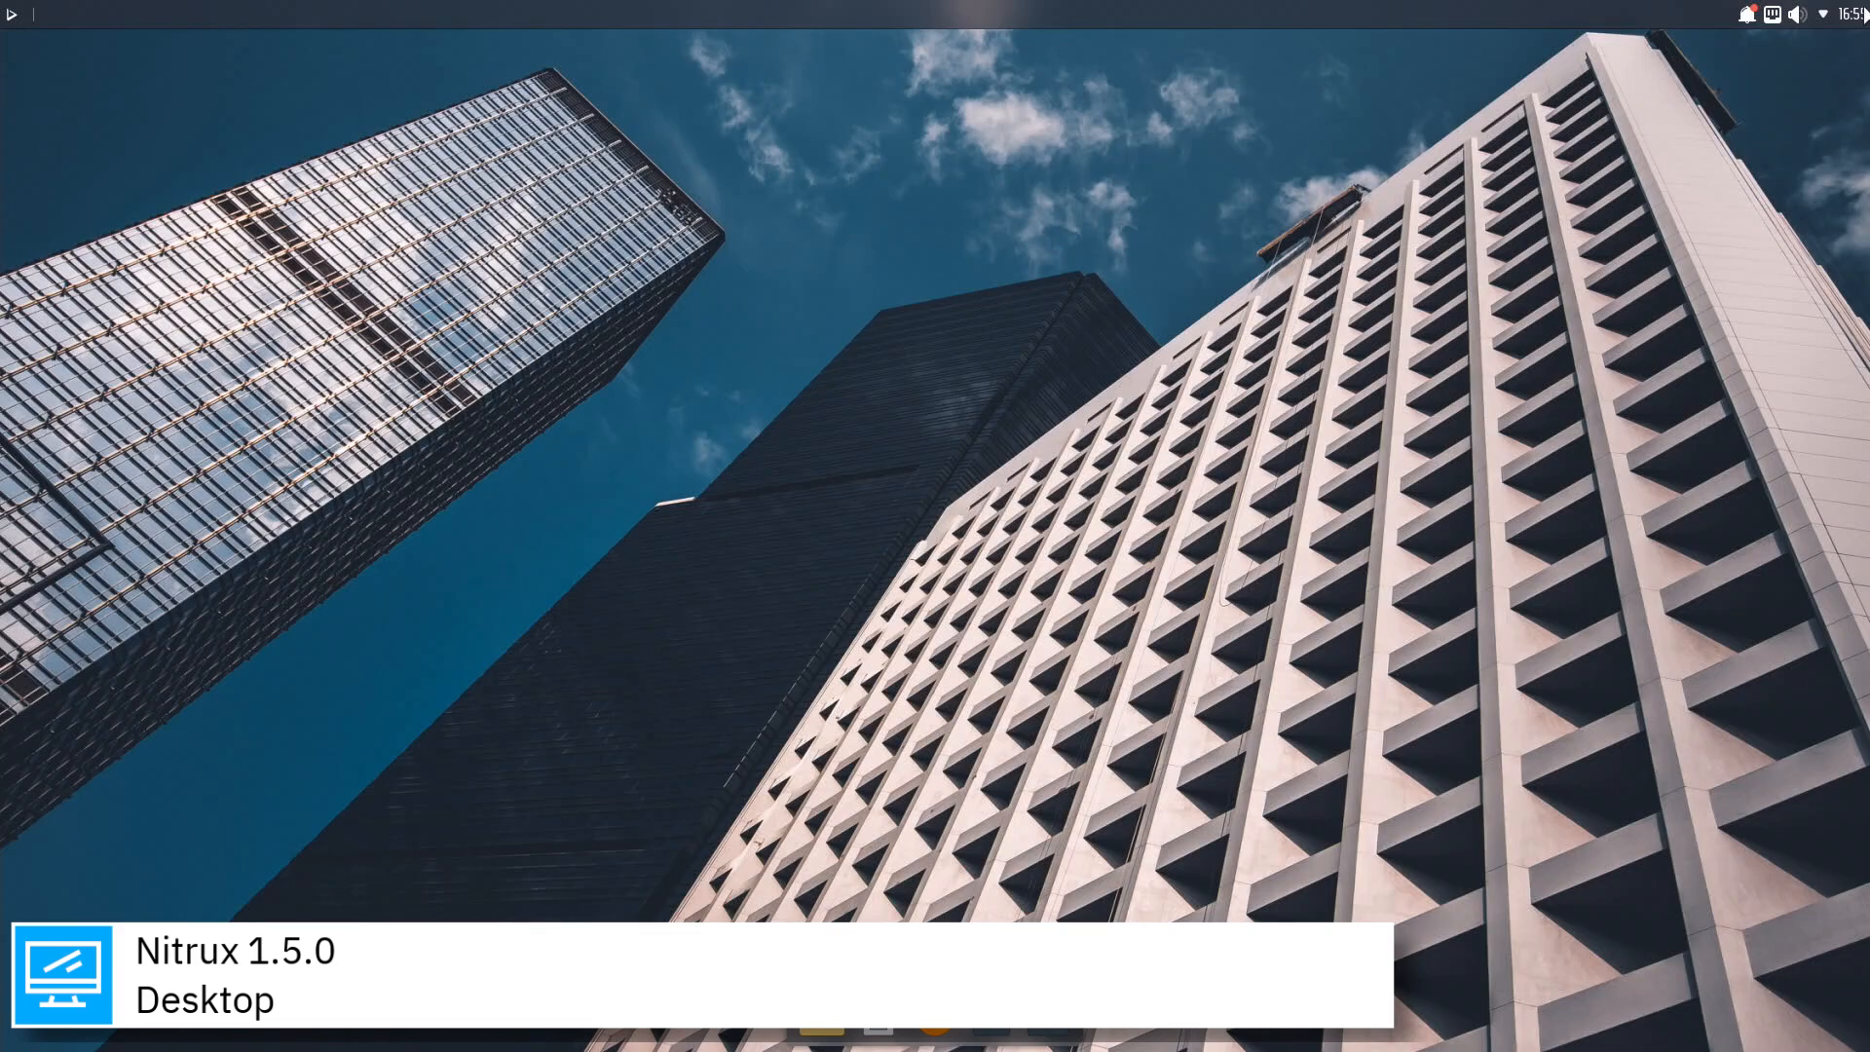
left_click(1838, 13)
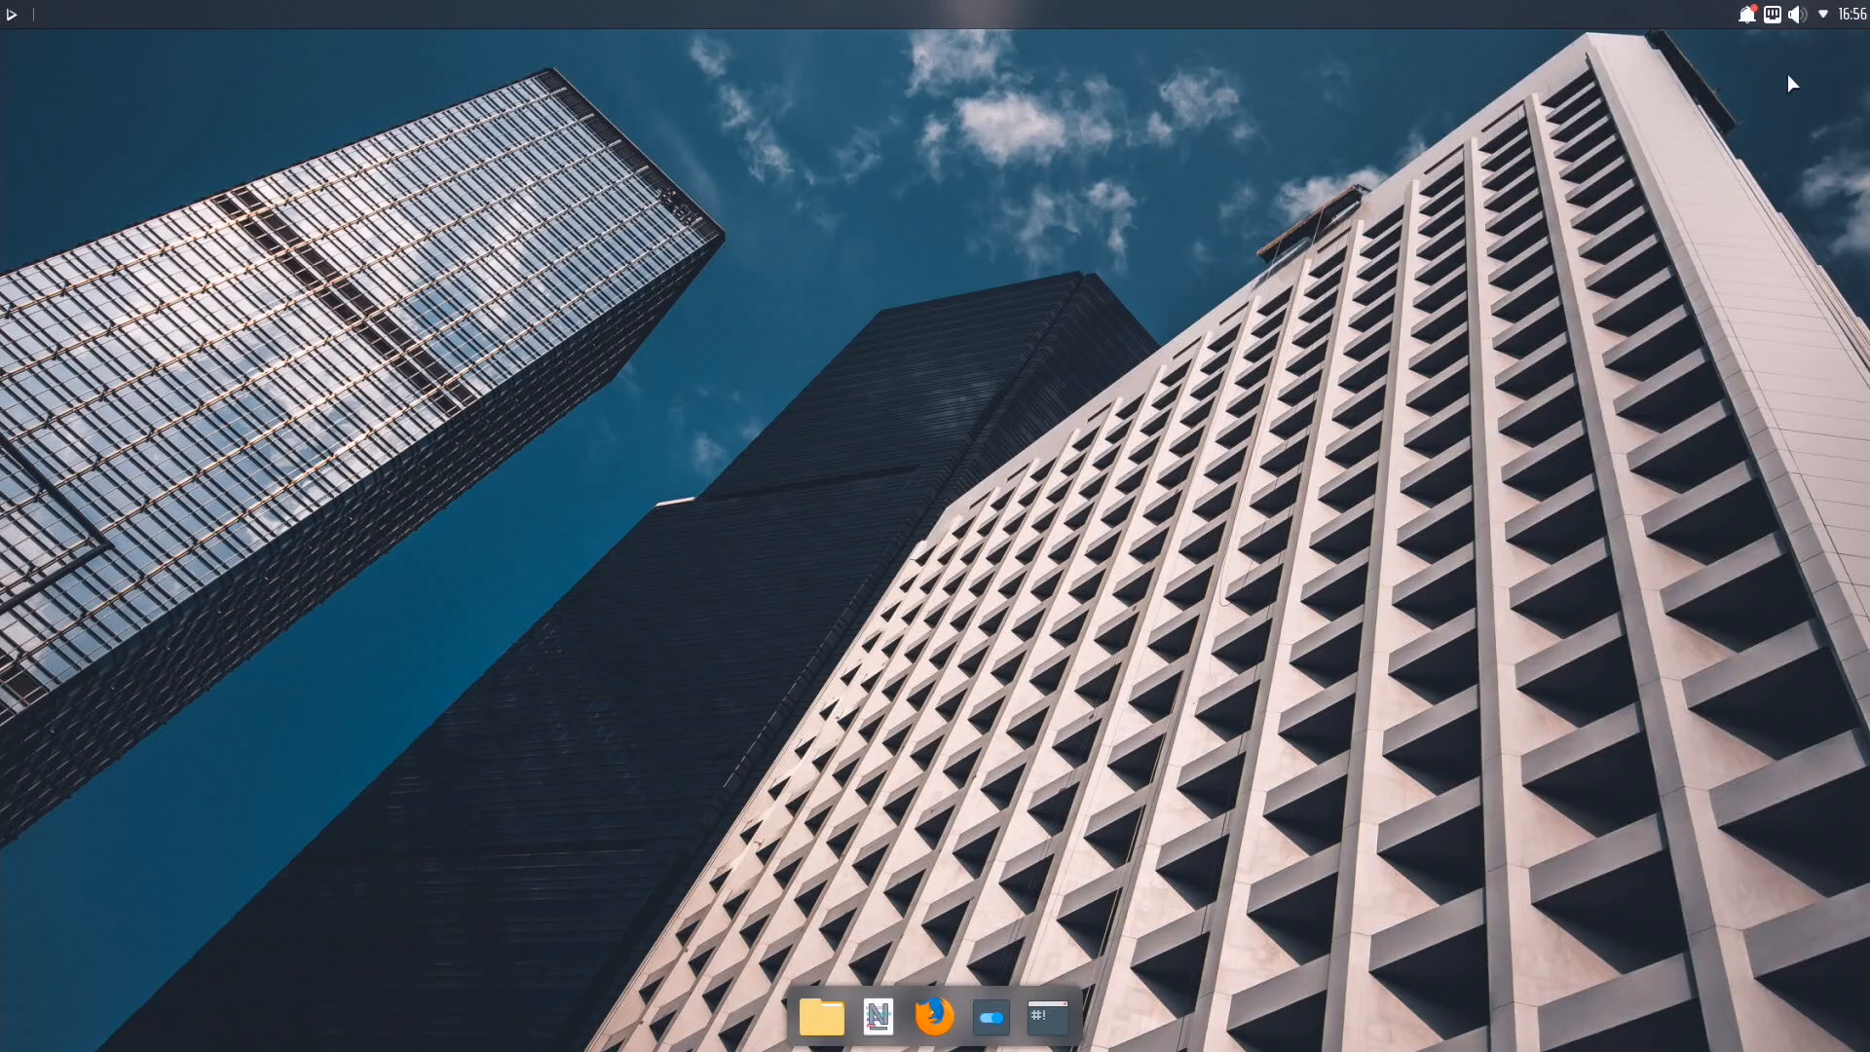
left_click(1797, 13)
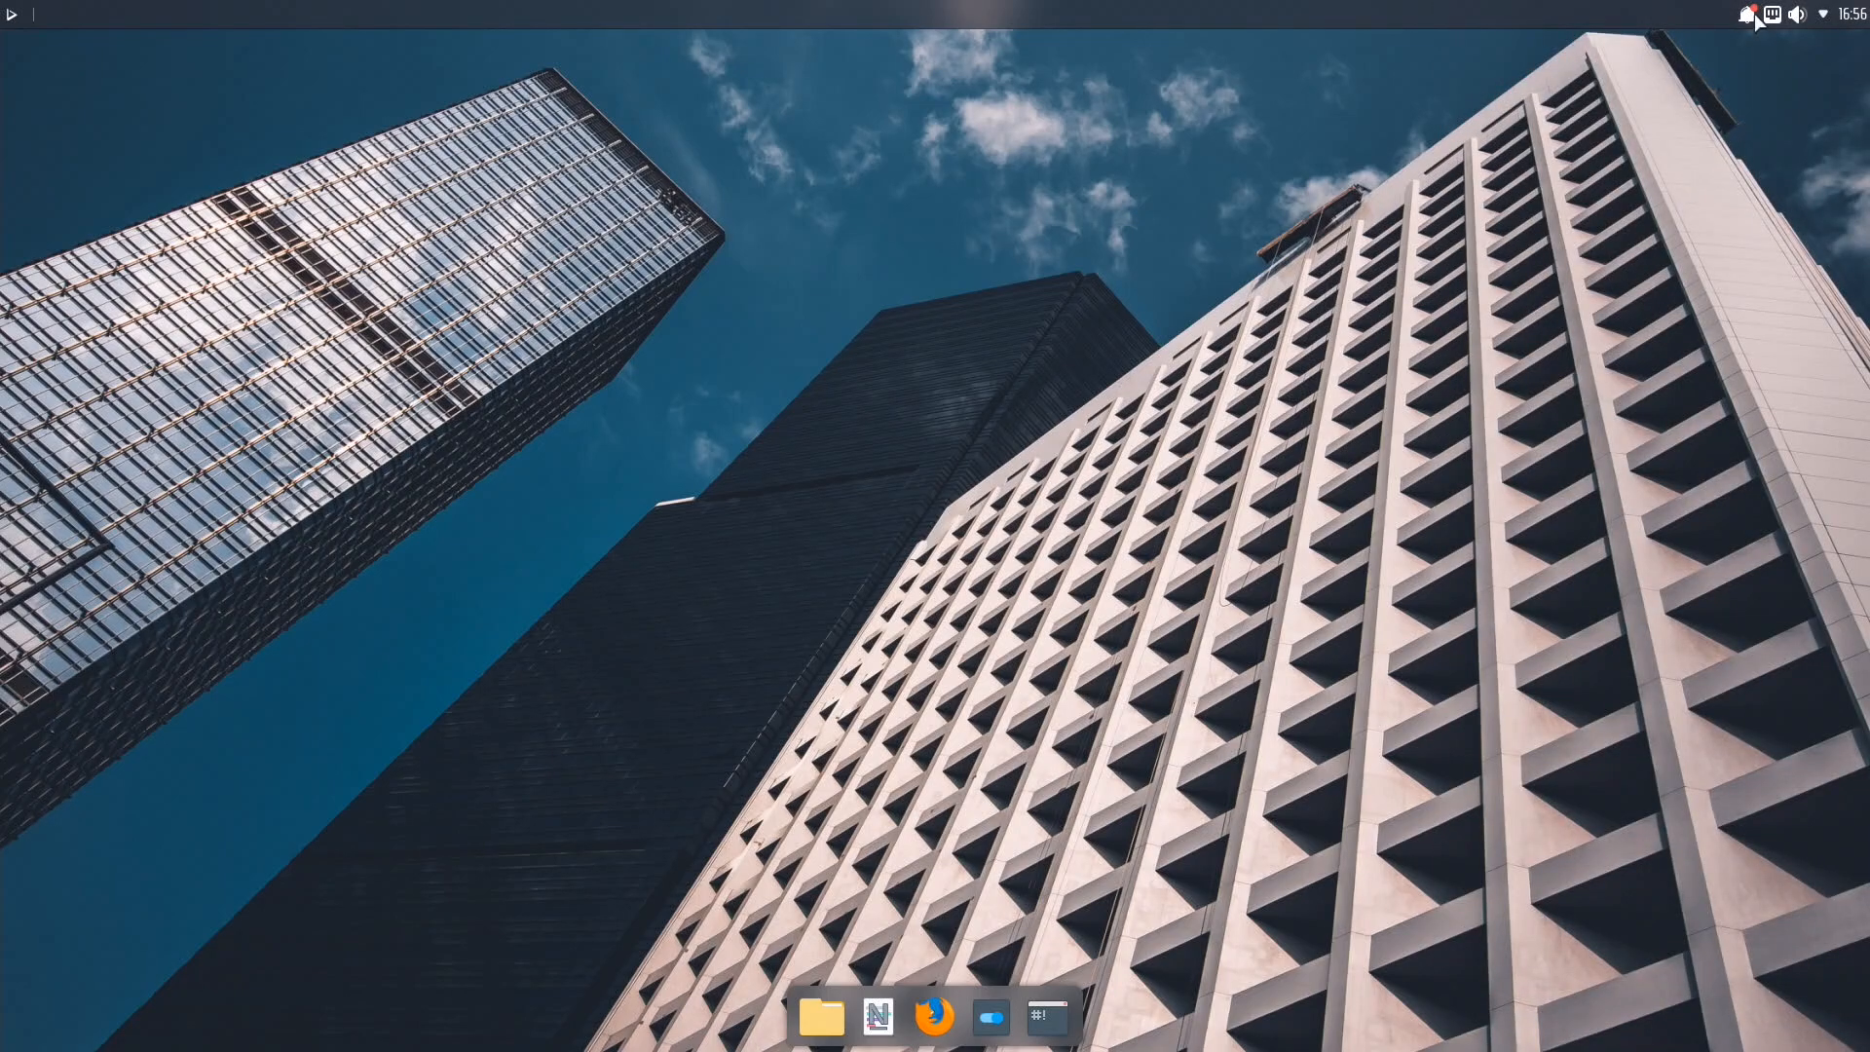
mouse_move(1239, 558)
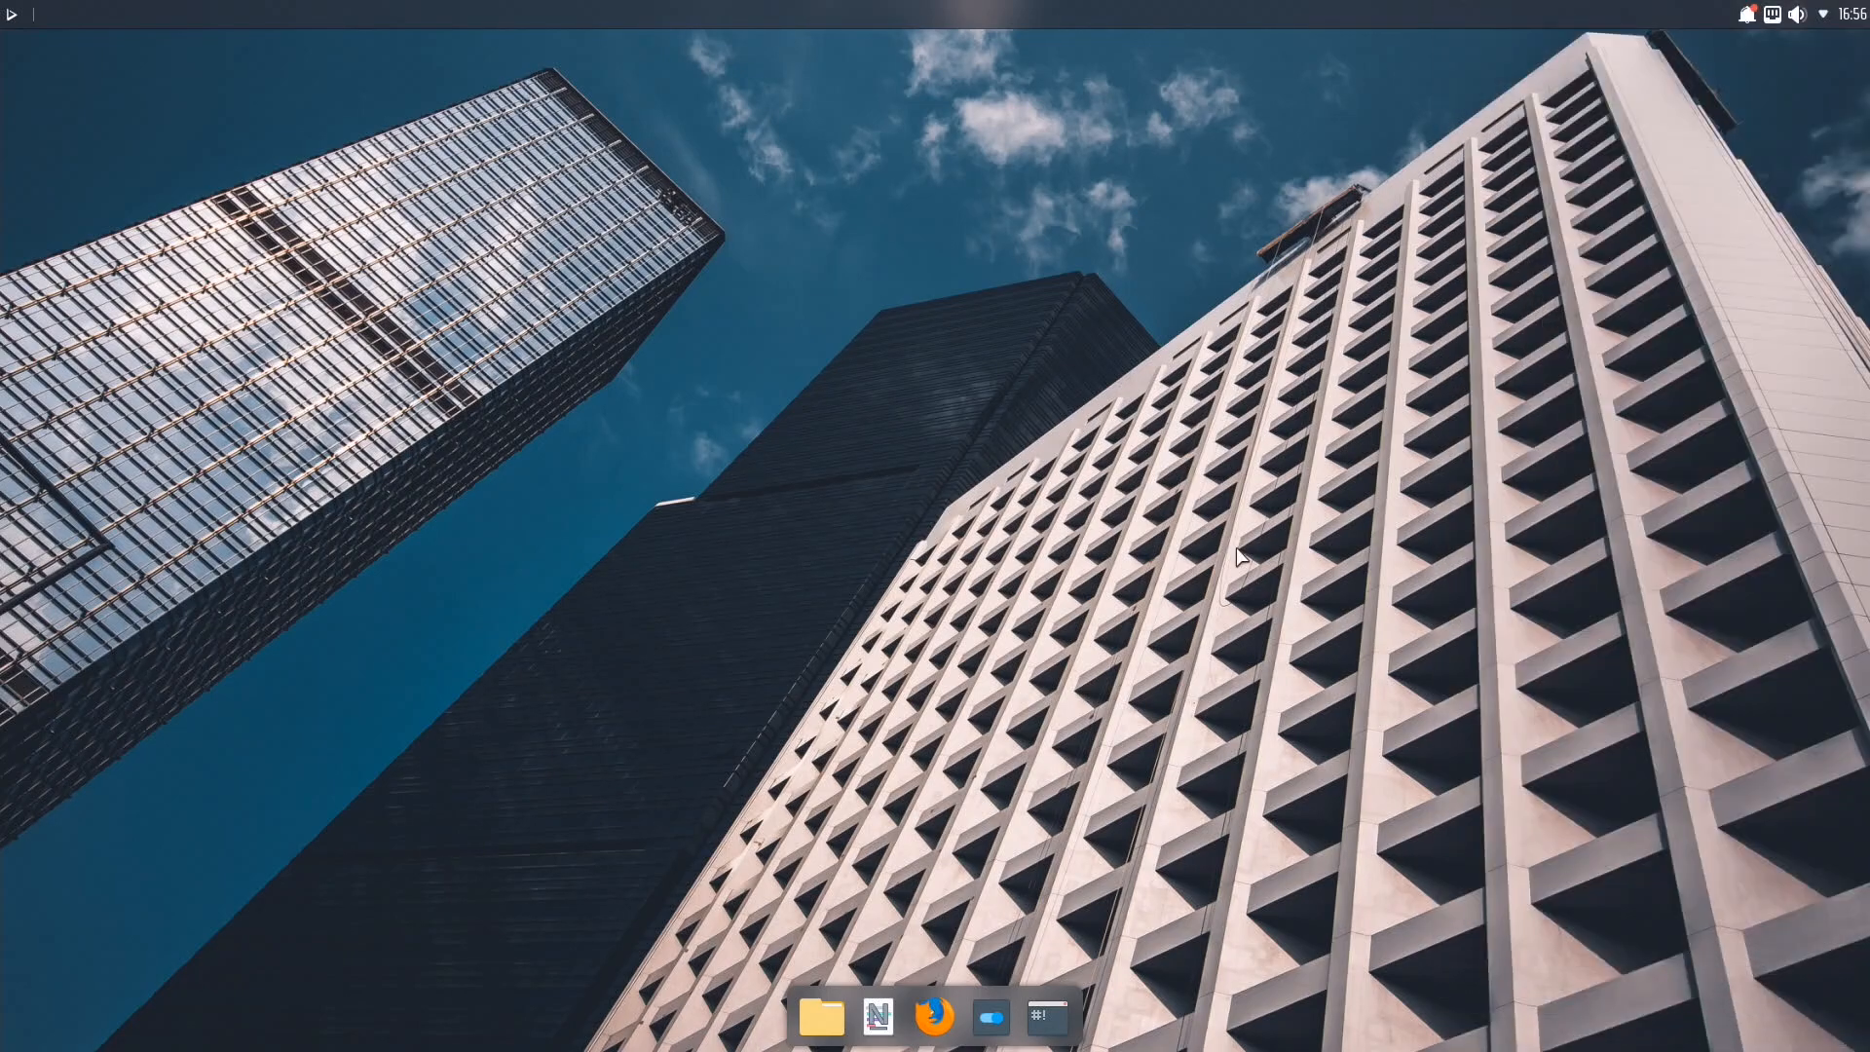
right_click(209, 373)
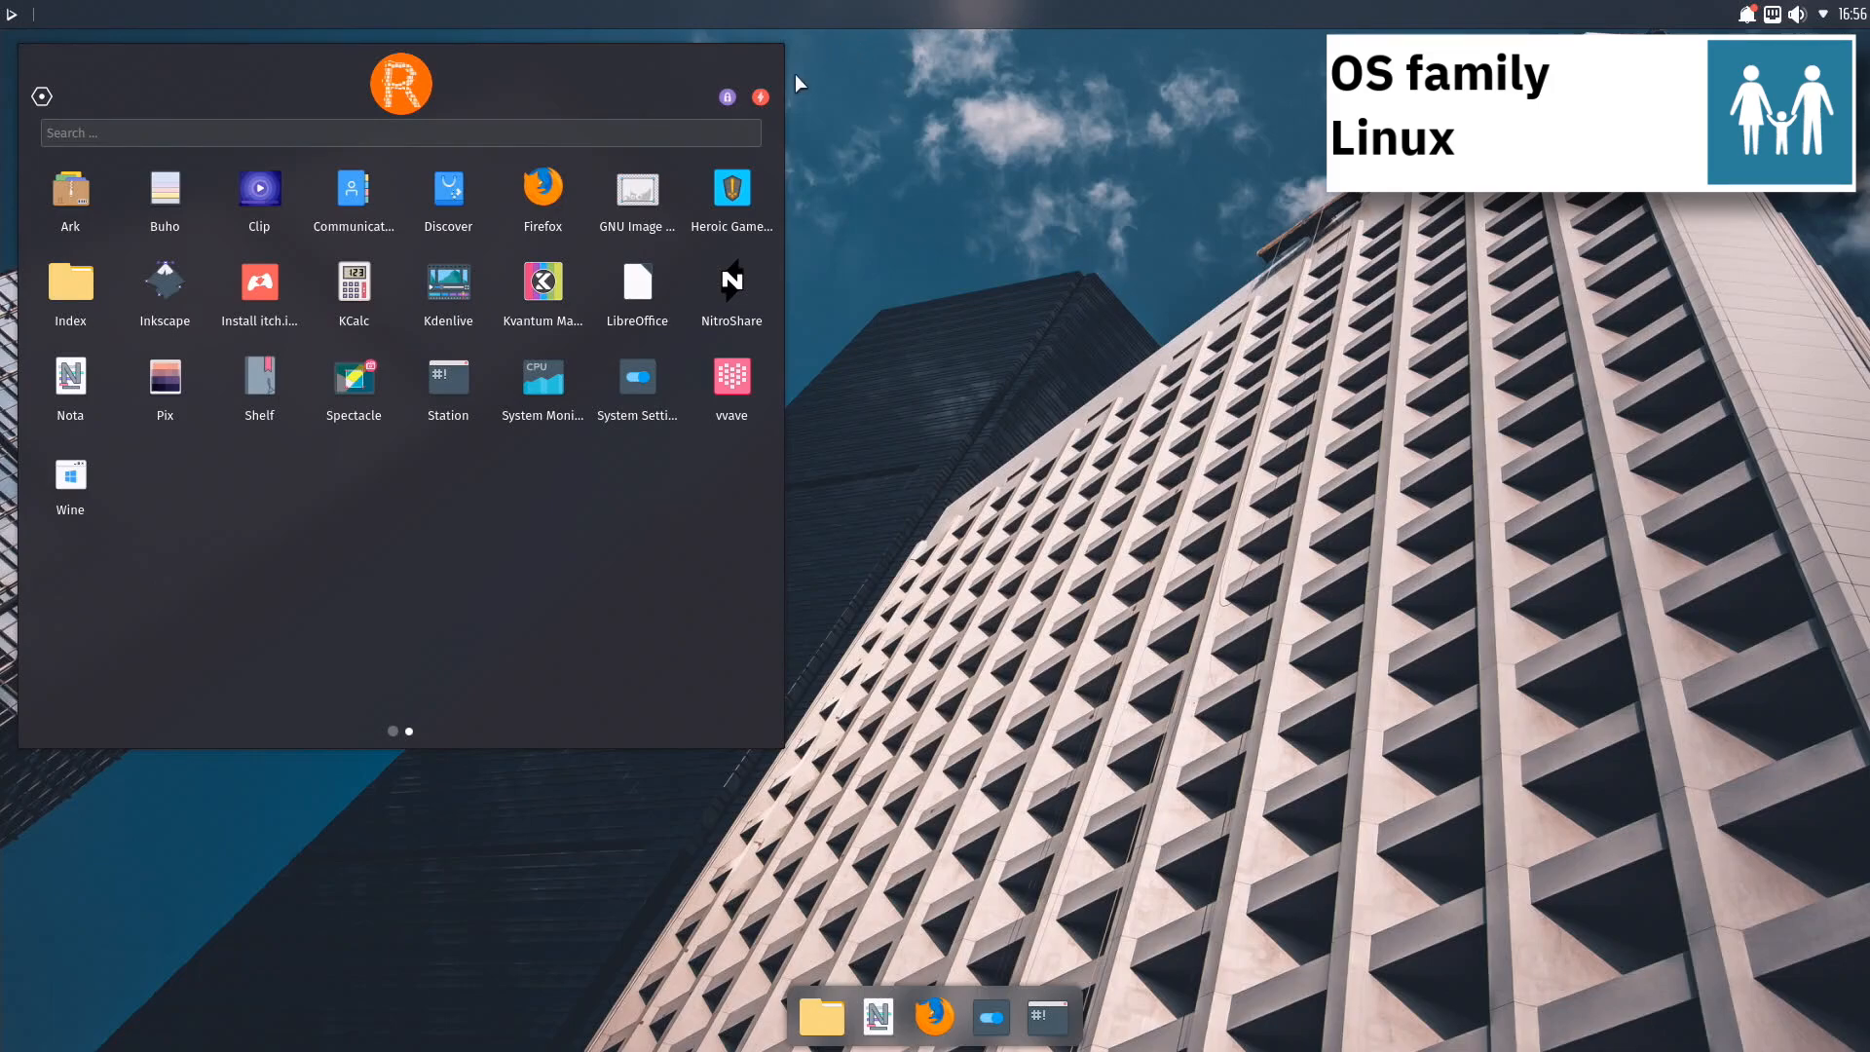
Cancel the shutdown prompt, then search the launcher for 'term' and start Station.
left_click(759, 97)
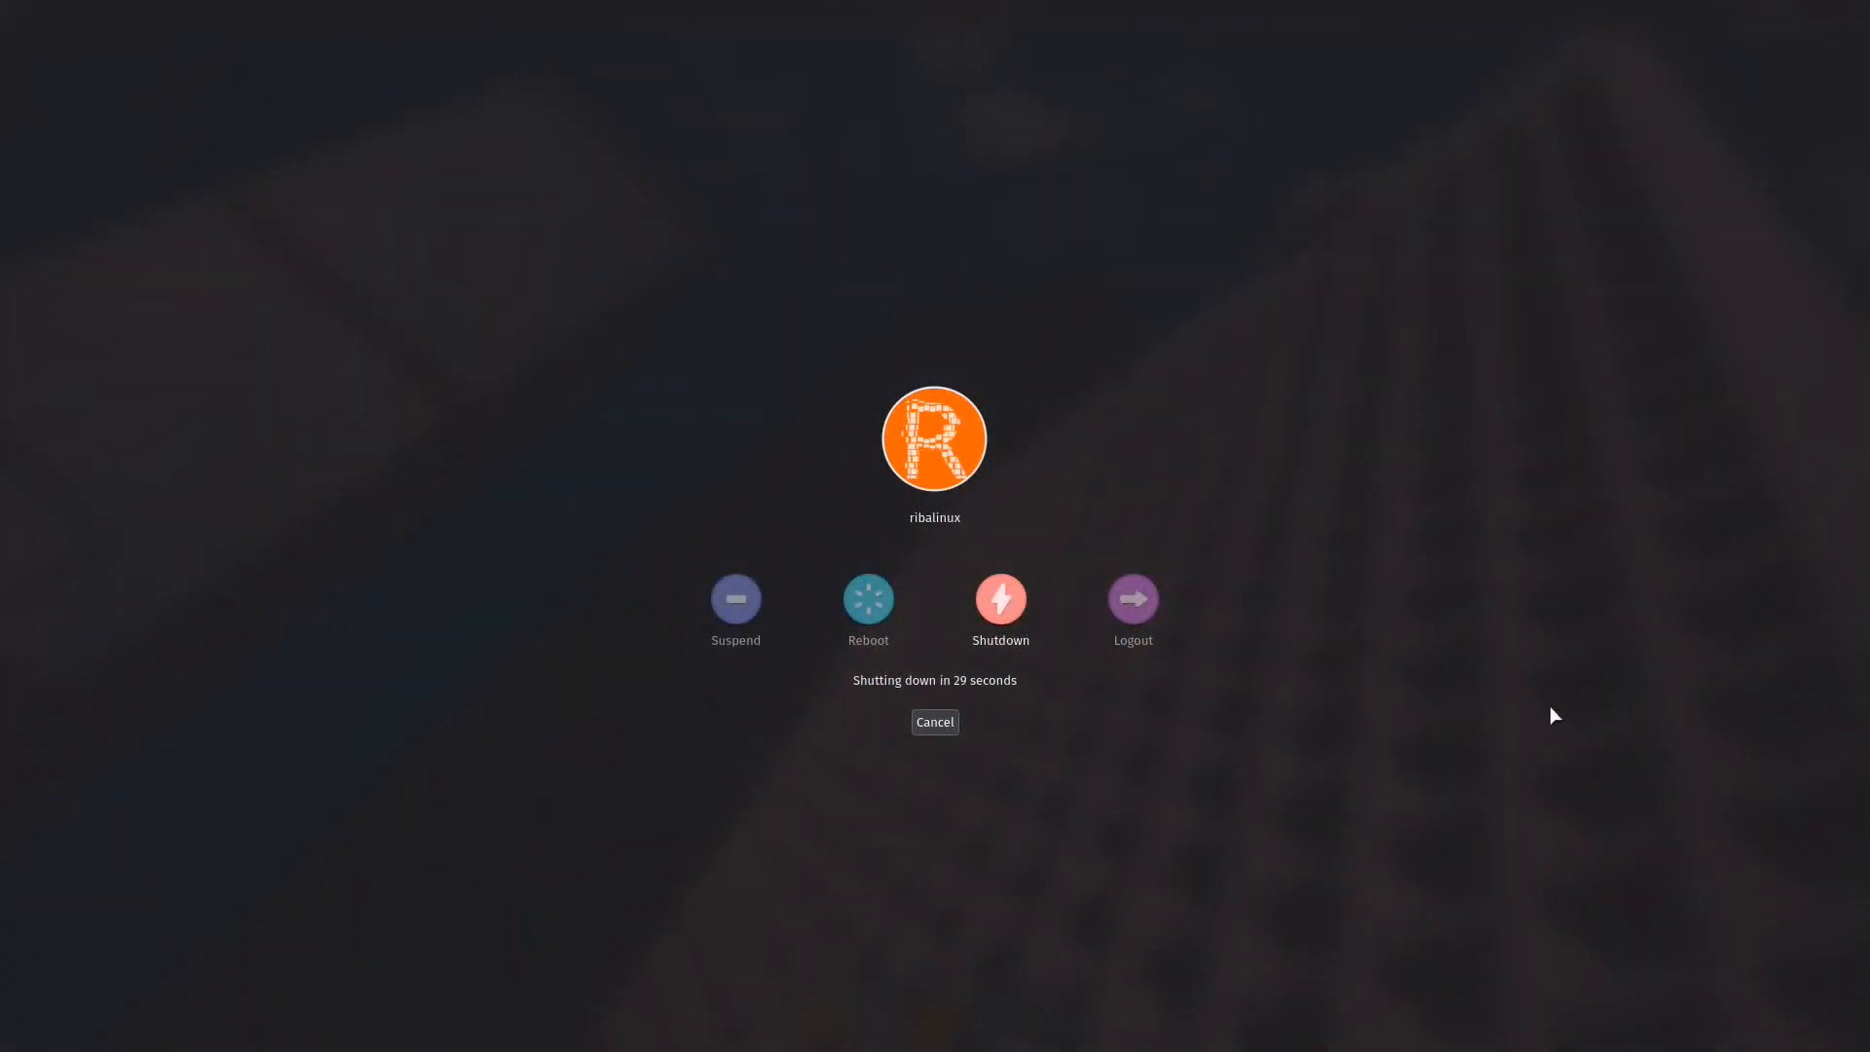
left_click(935, 722)
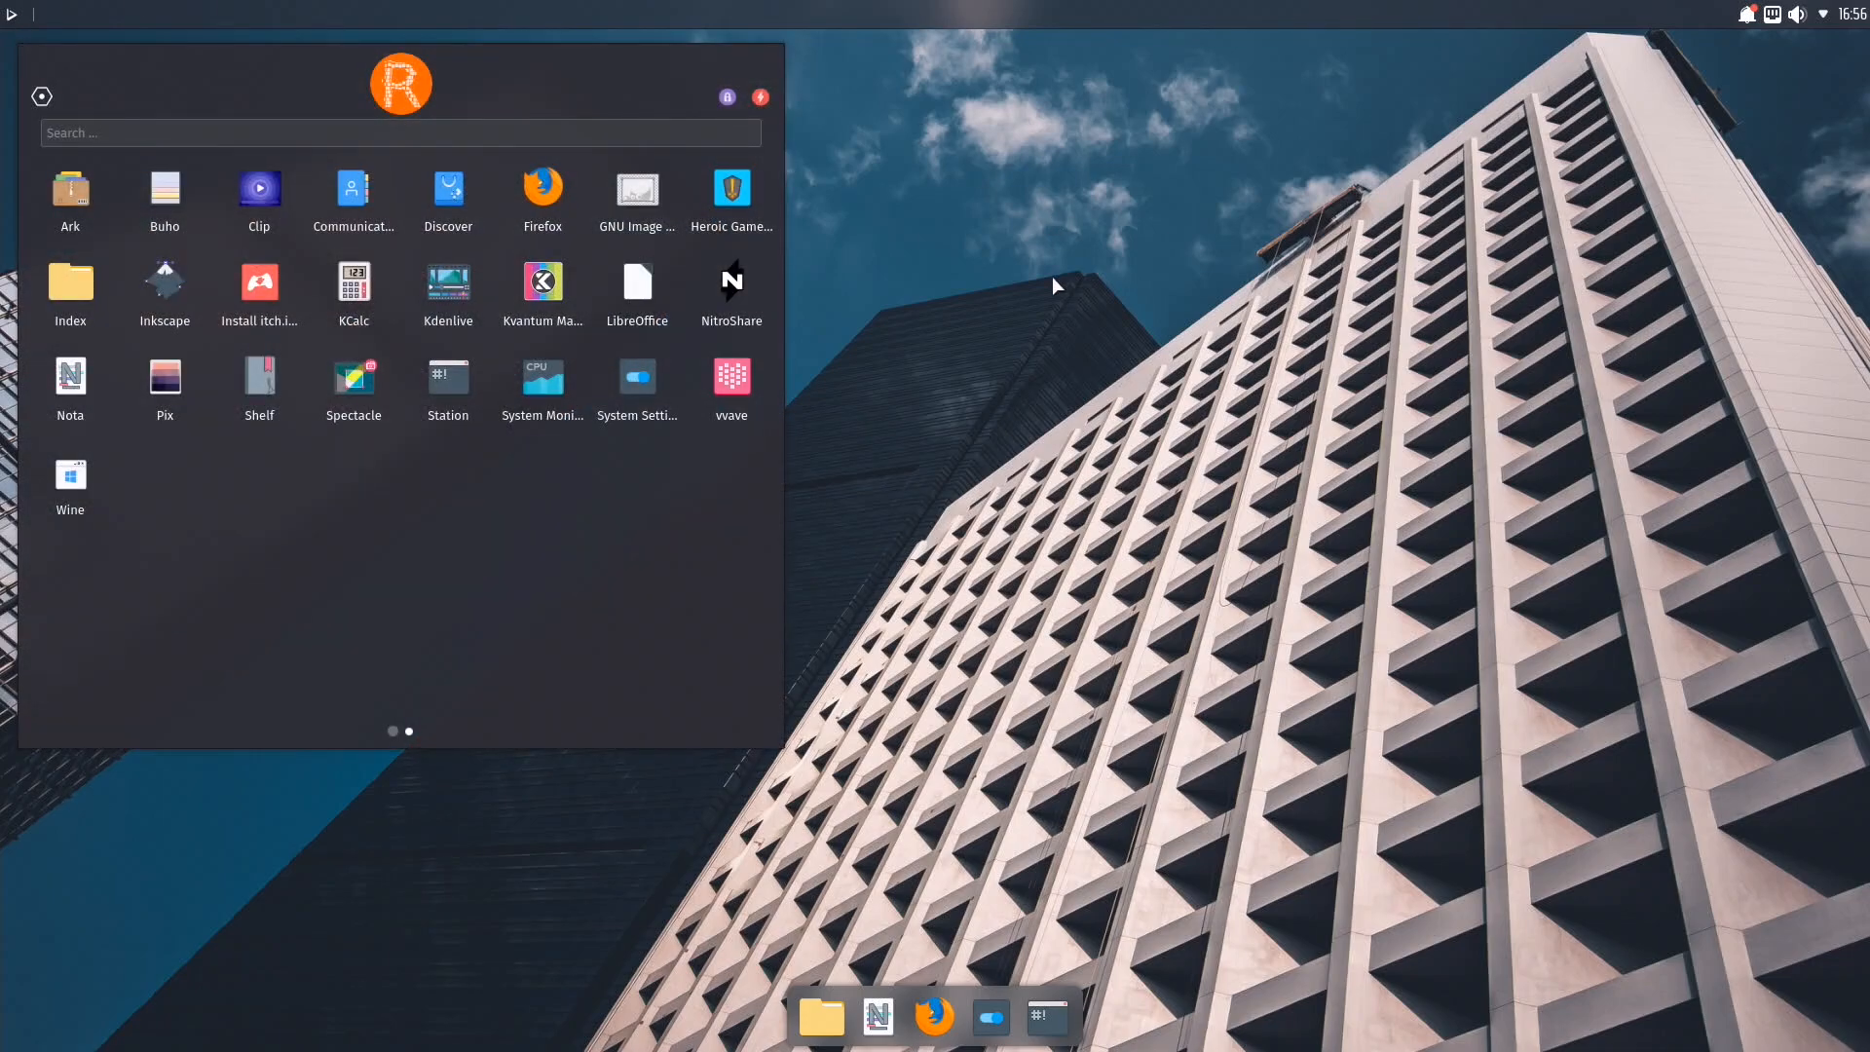
type("term")
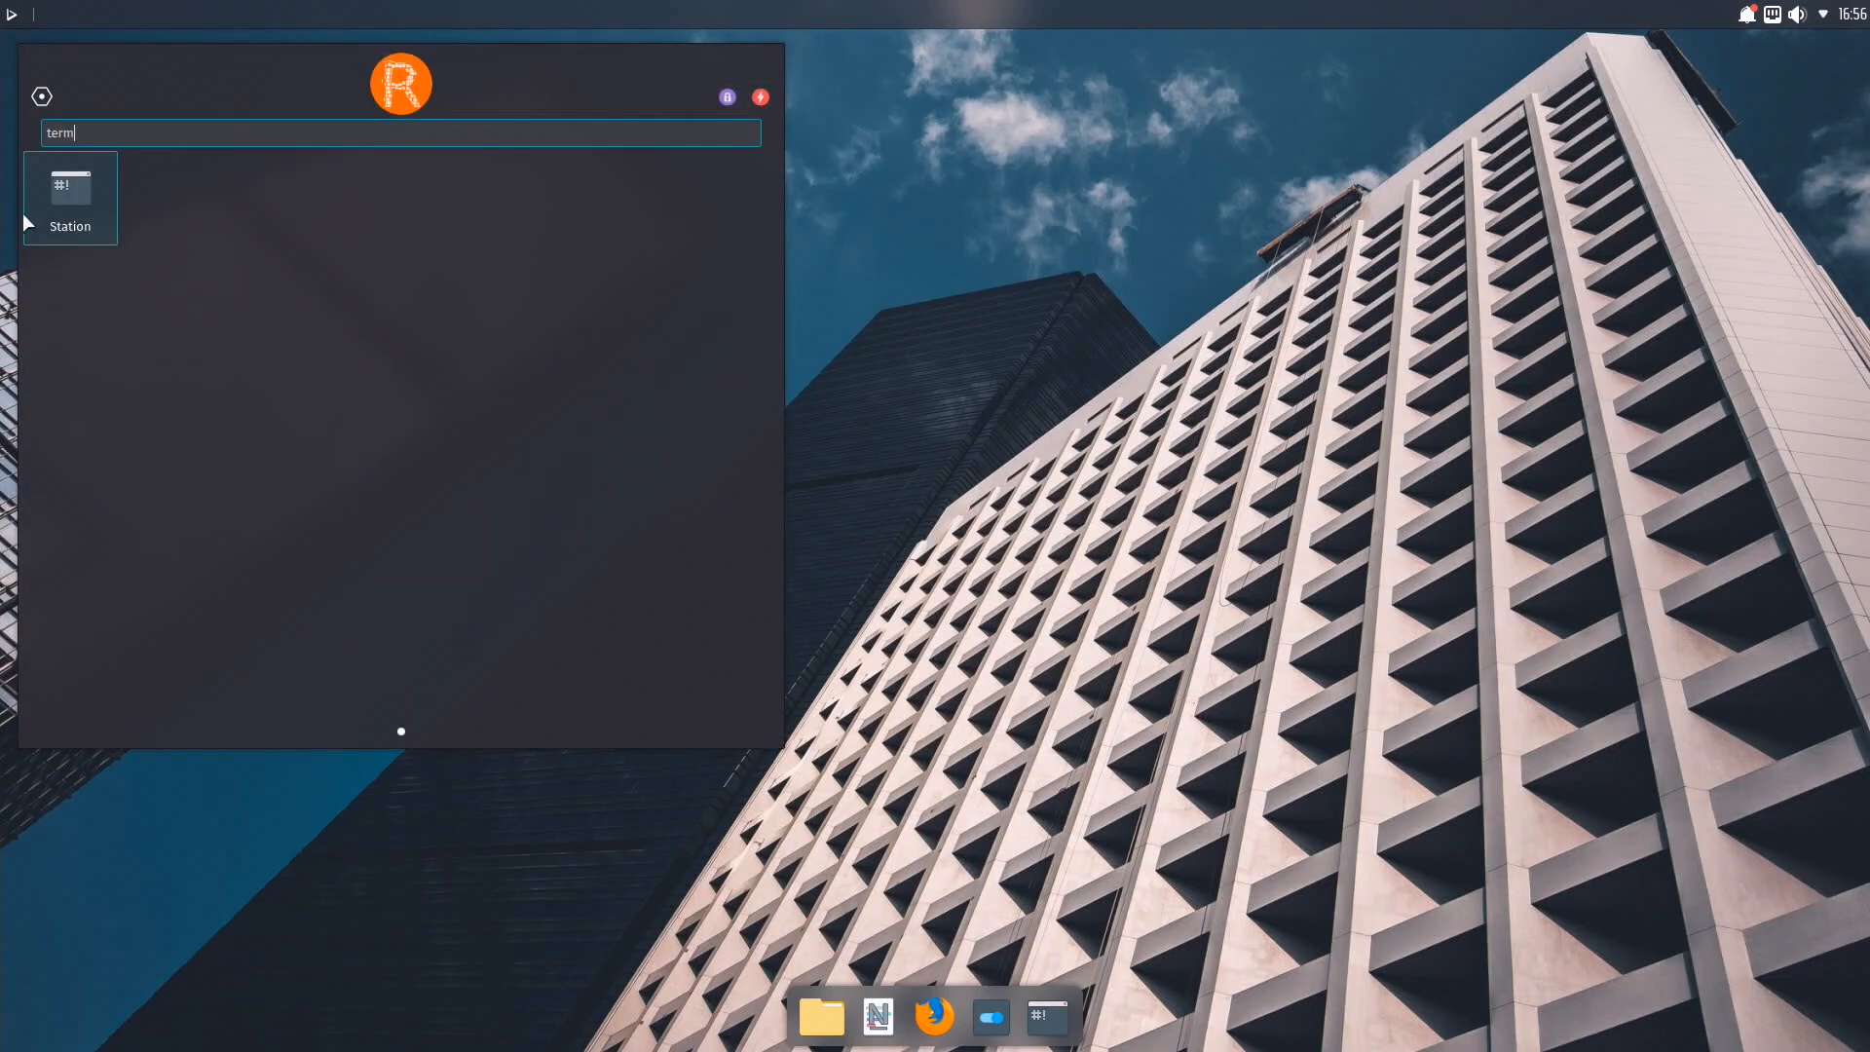
left_click(69, 197)
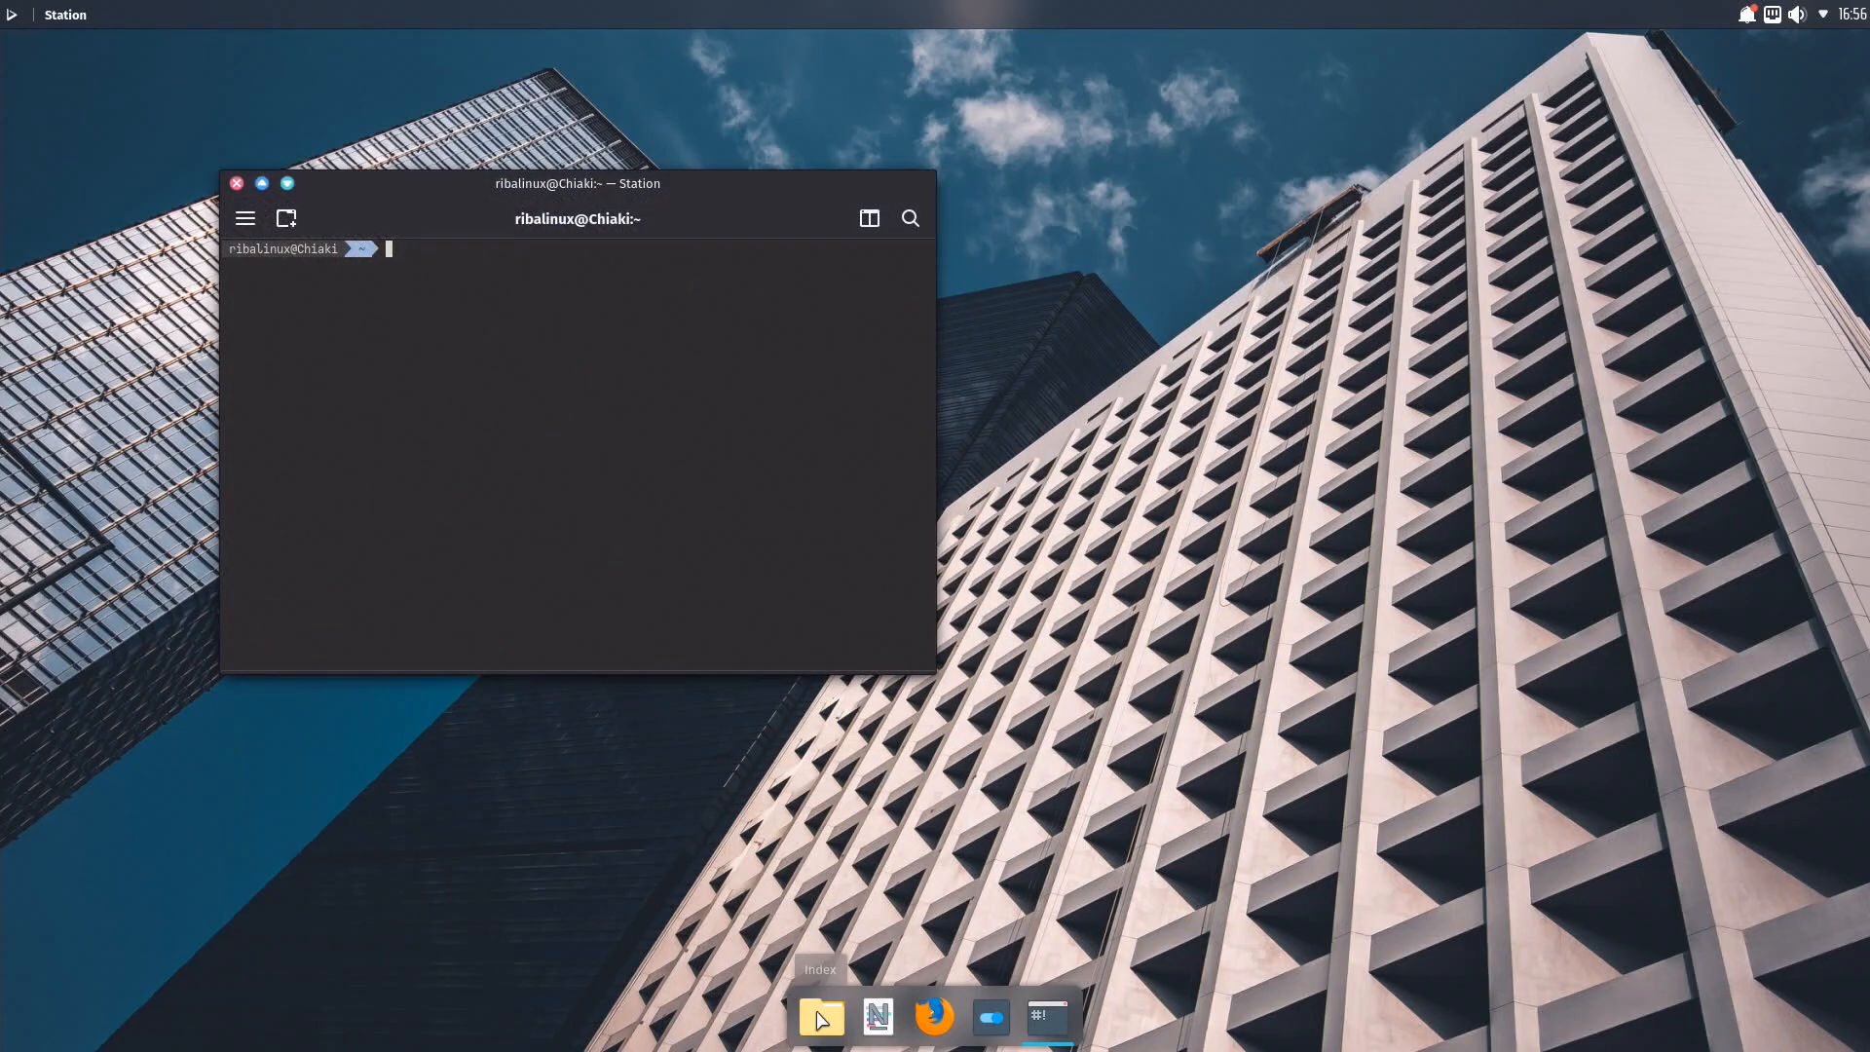
Open the Index file manager from the dock.
left_click(820, 1016)
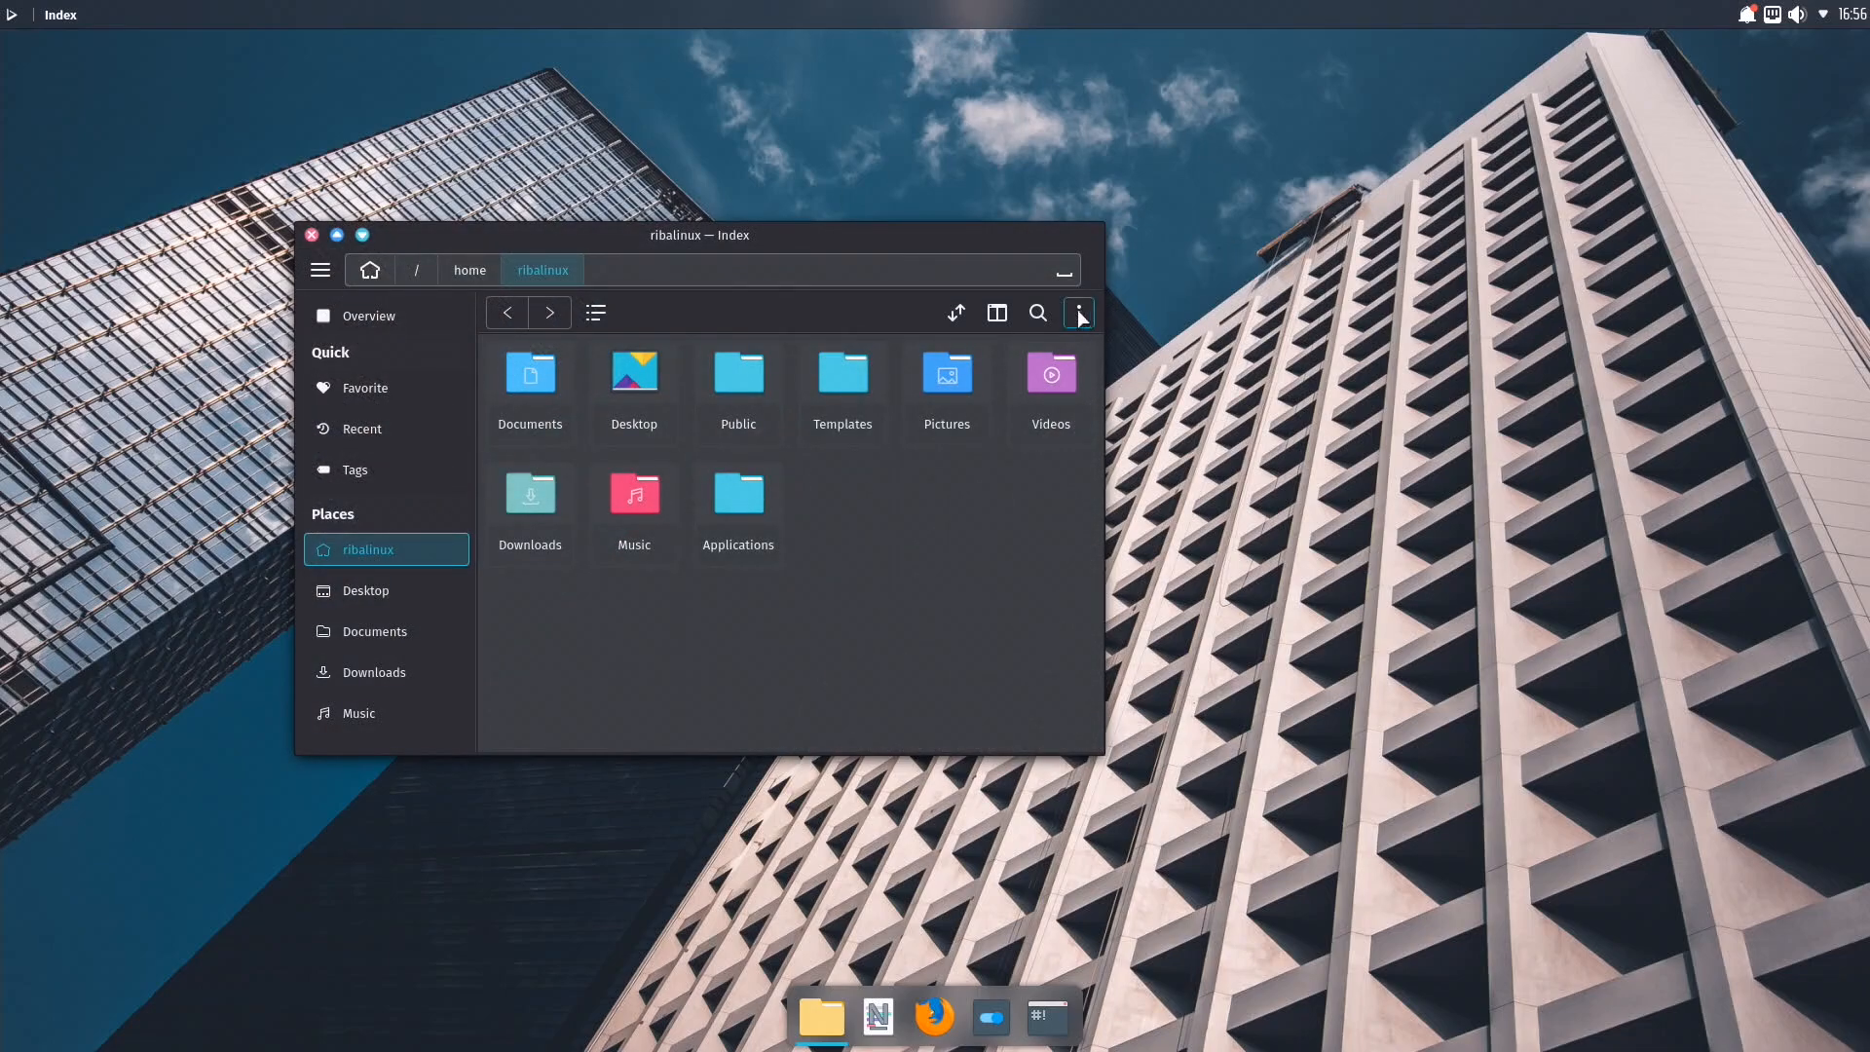
Toggle split view on and off from Index's overflow actions.
left_click(1078, 313)
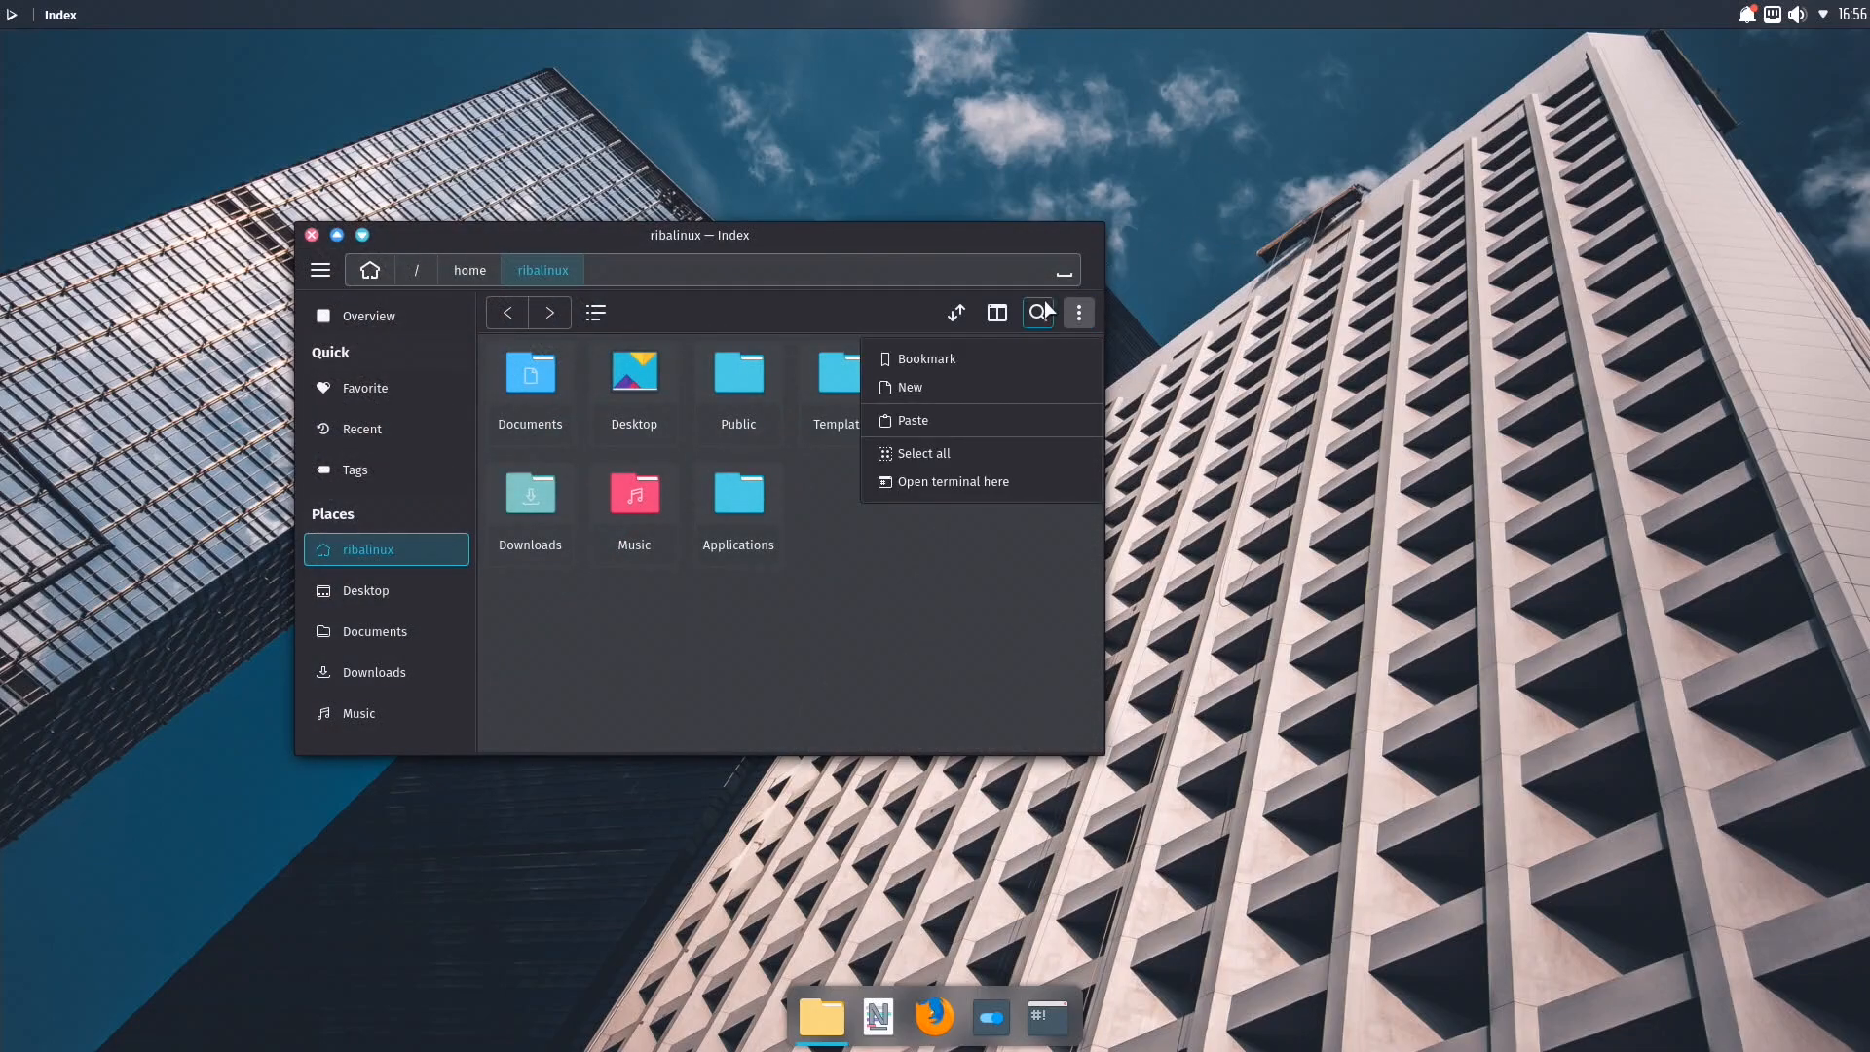
left_click(1036, 313)
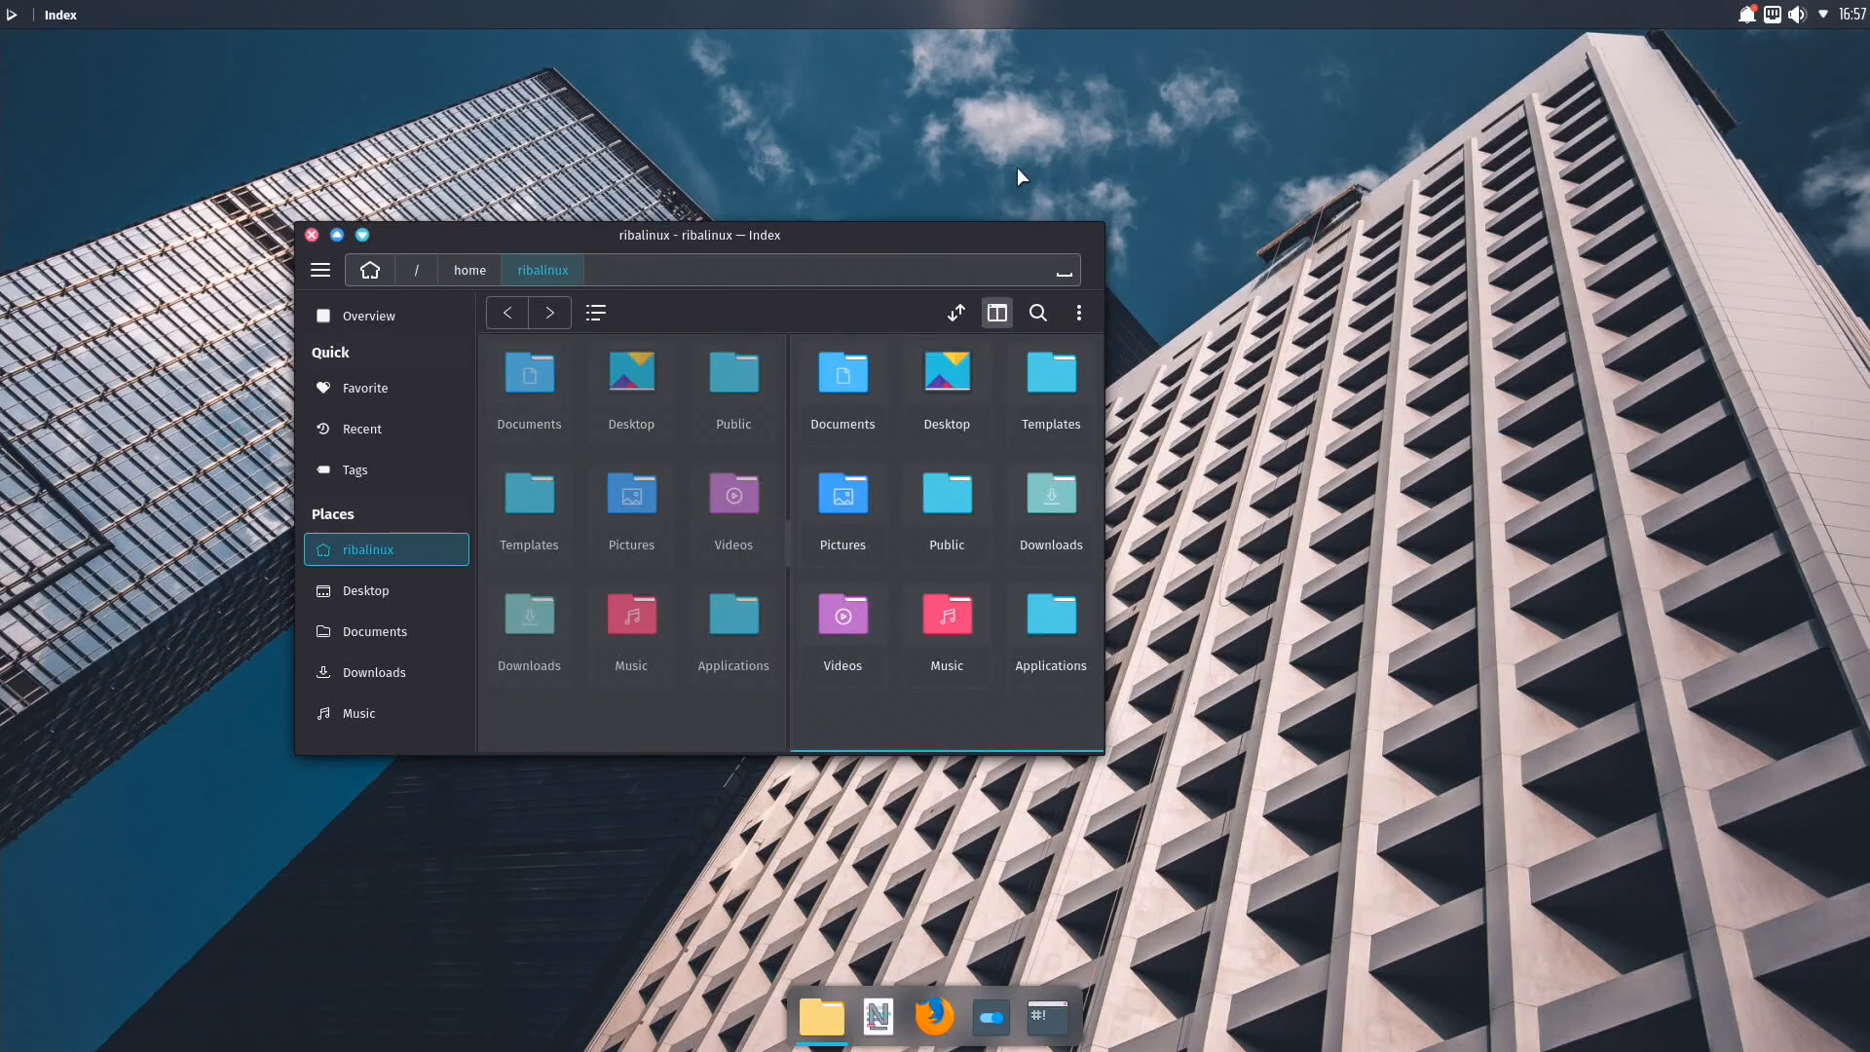
left_click(998, 312)
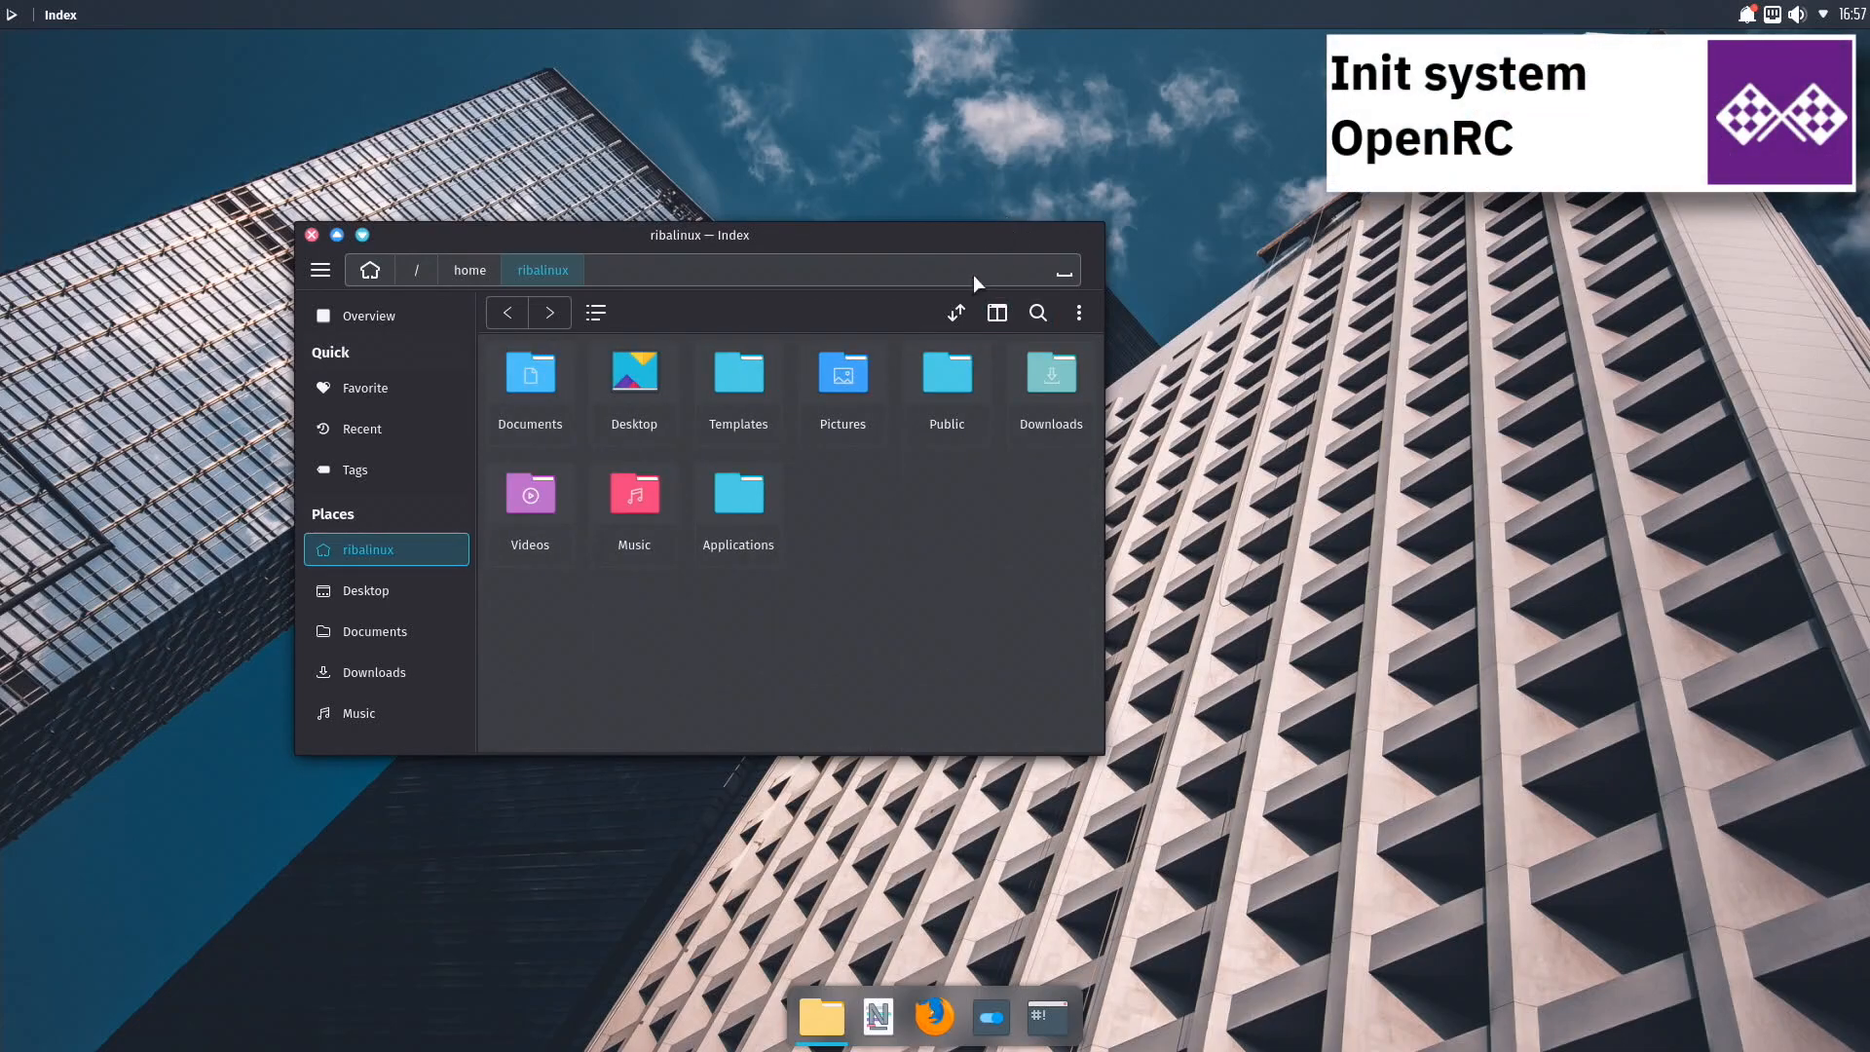
Check the sort options, switch to list view and back, then close Index.
left_click(955, 312)
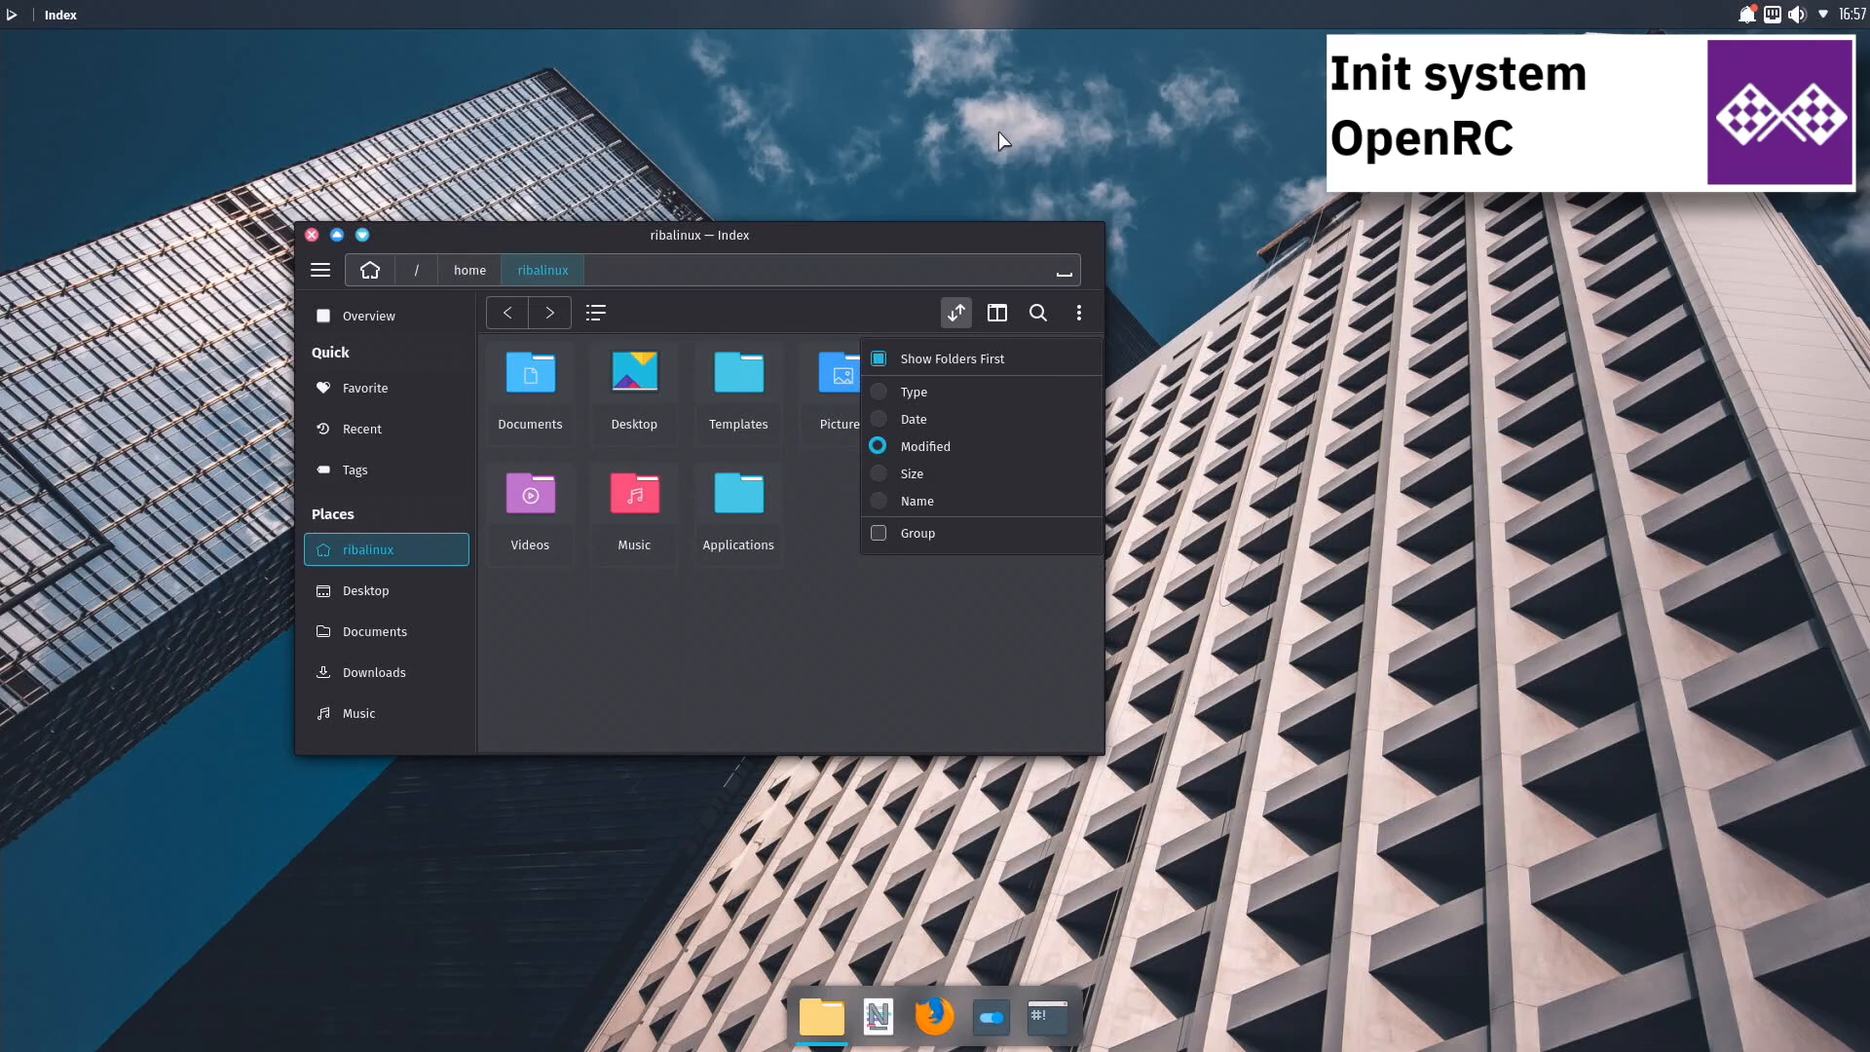
left_click(596, 312)
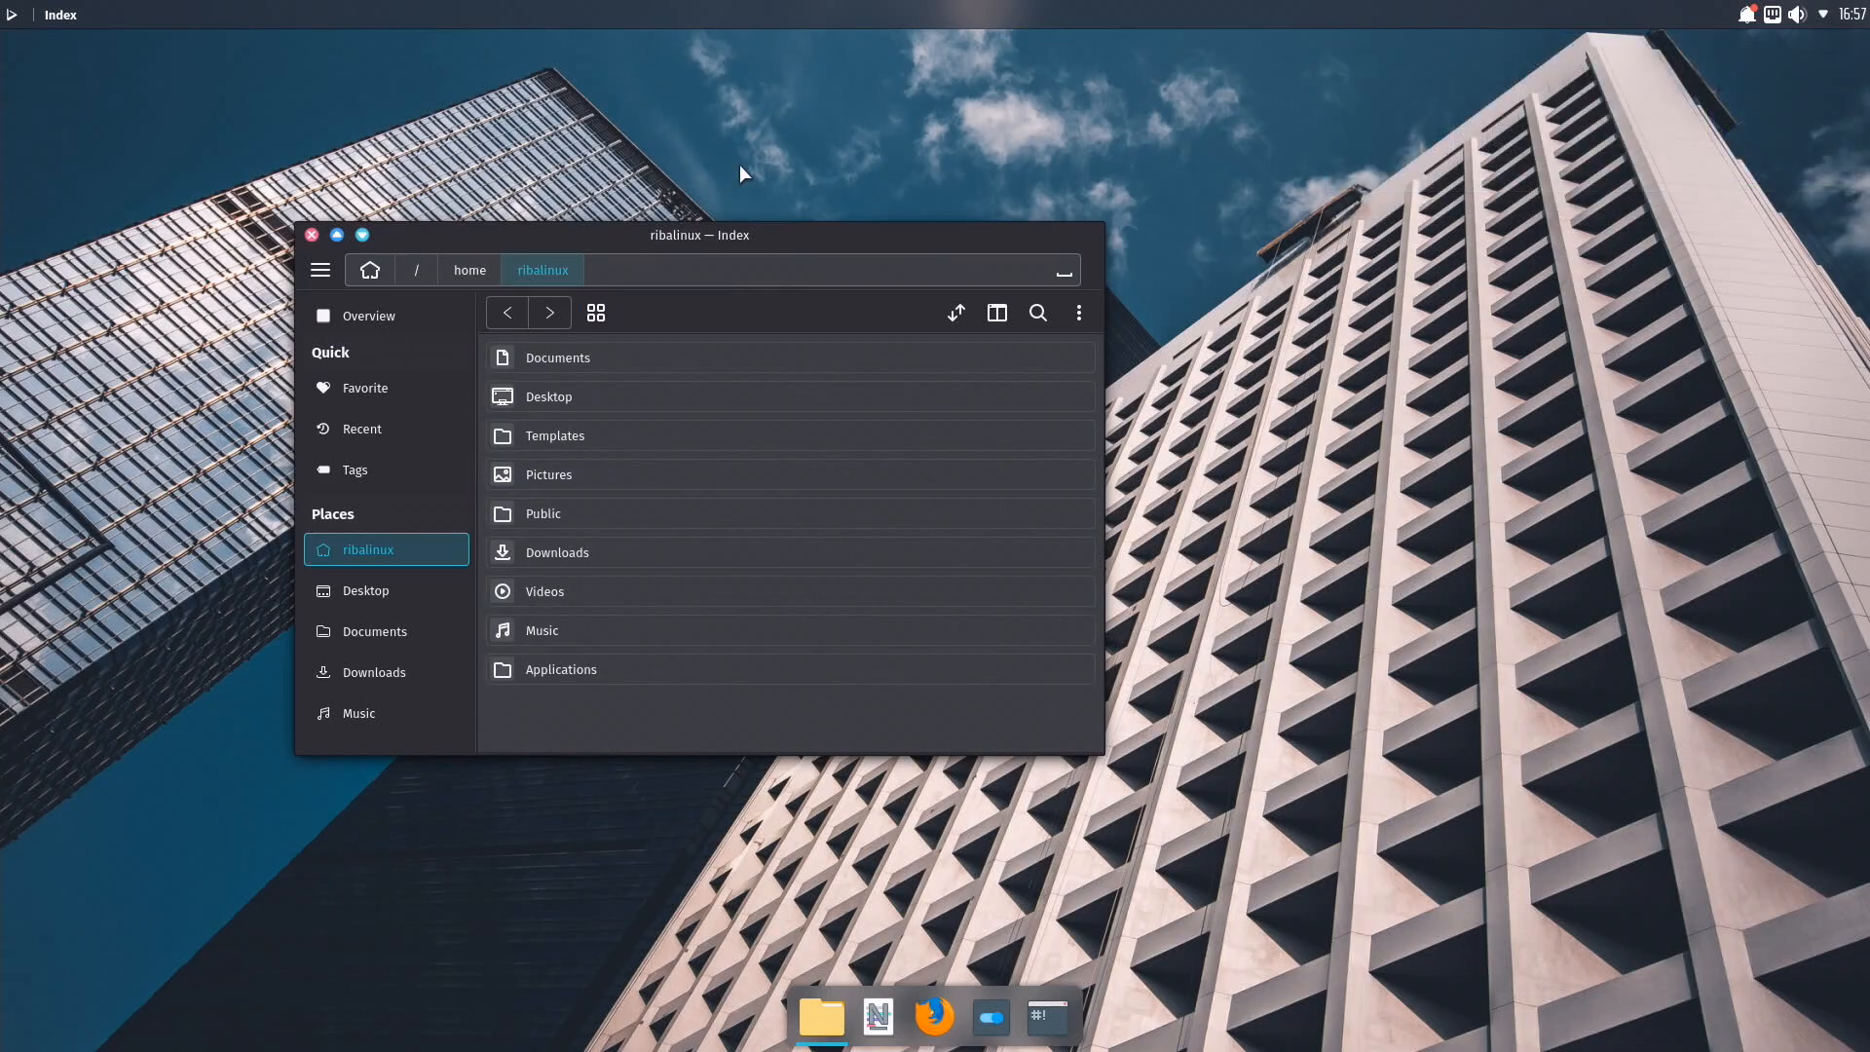
left_click(595, 312)
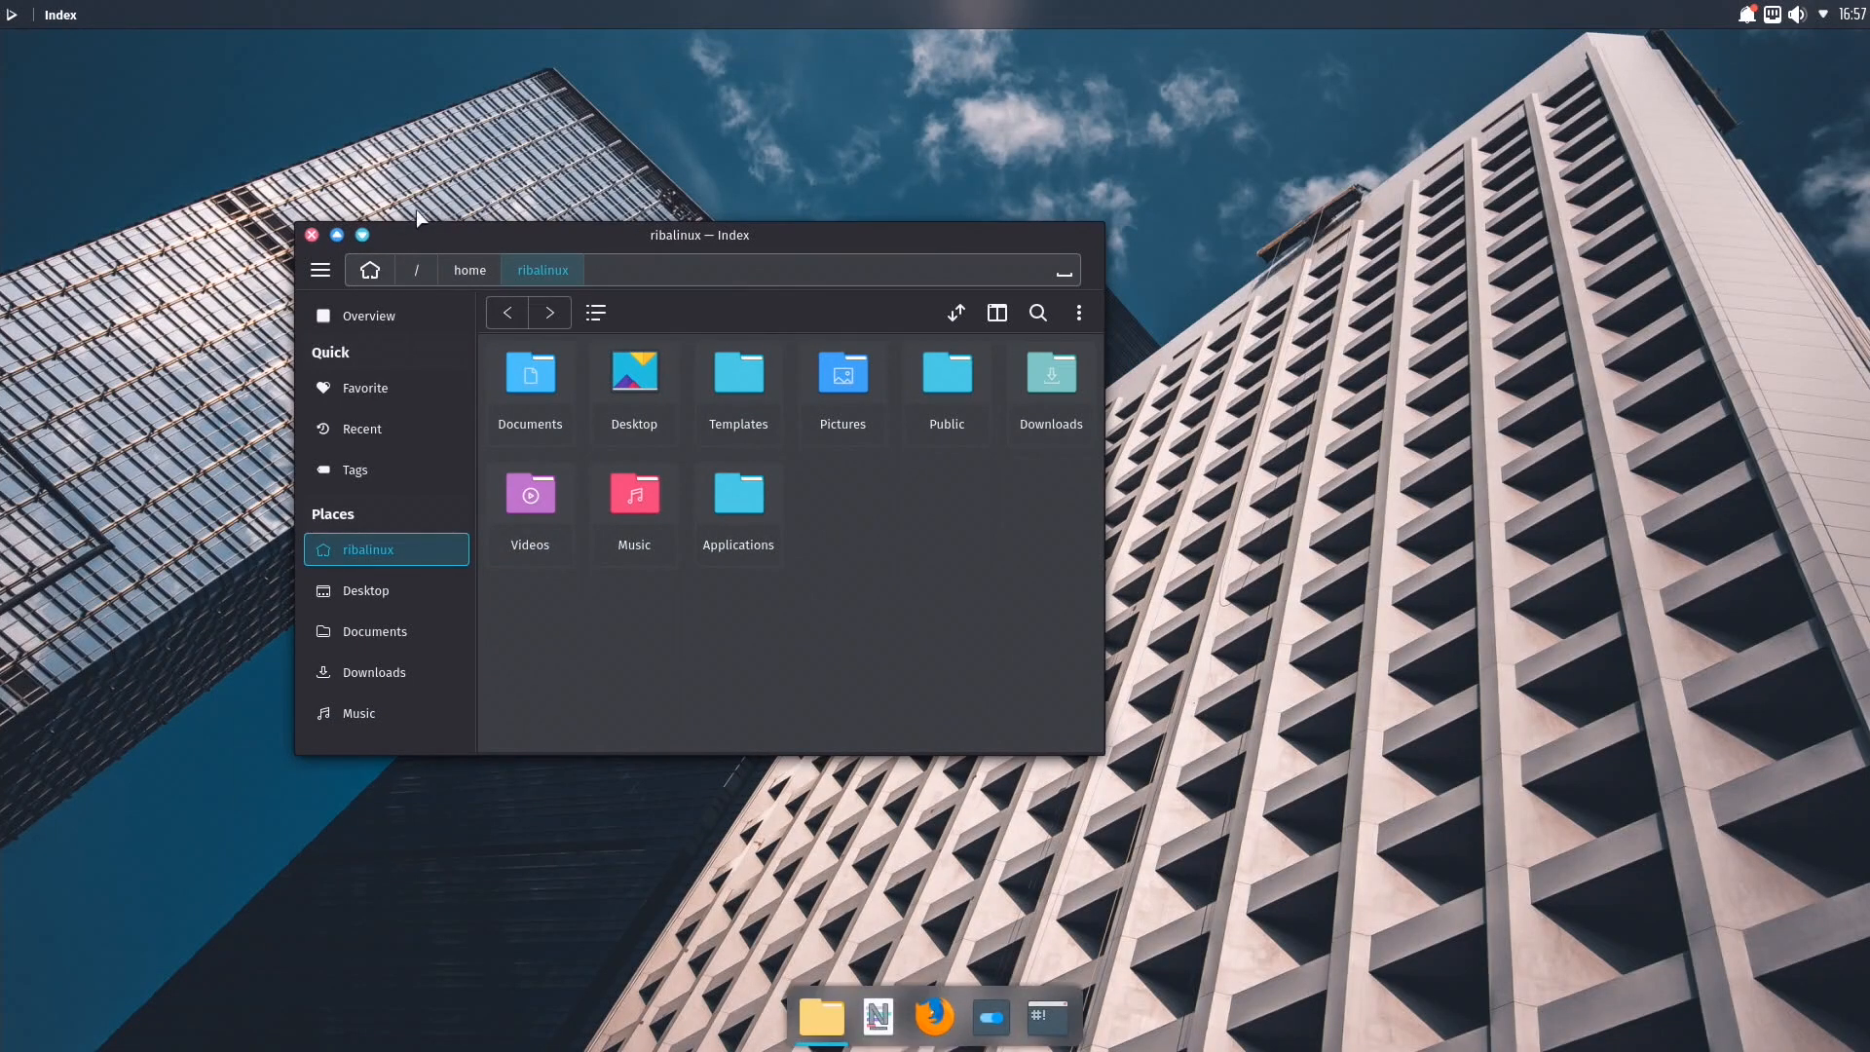
left_click(309, 235)
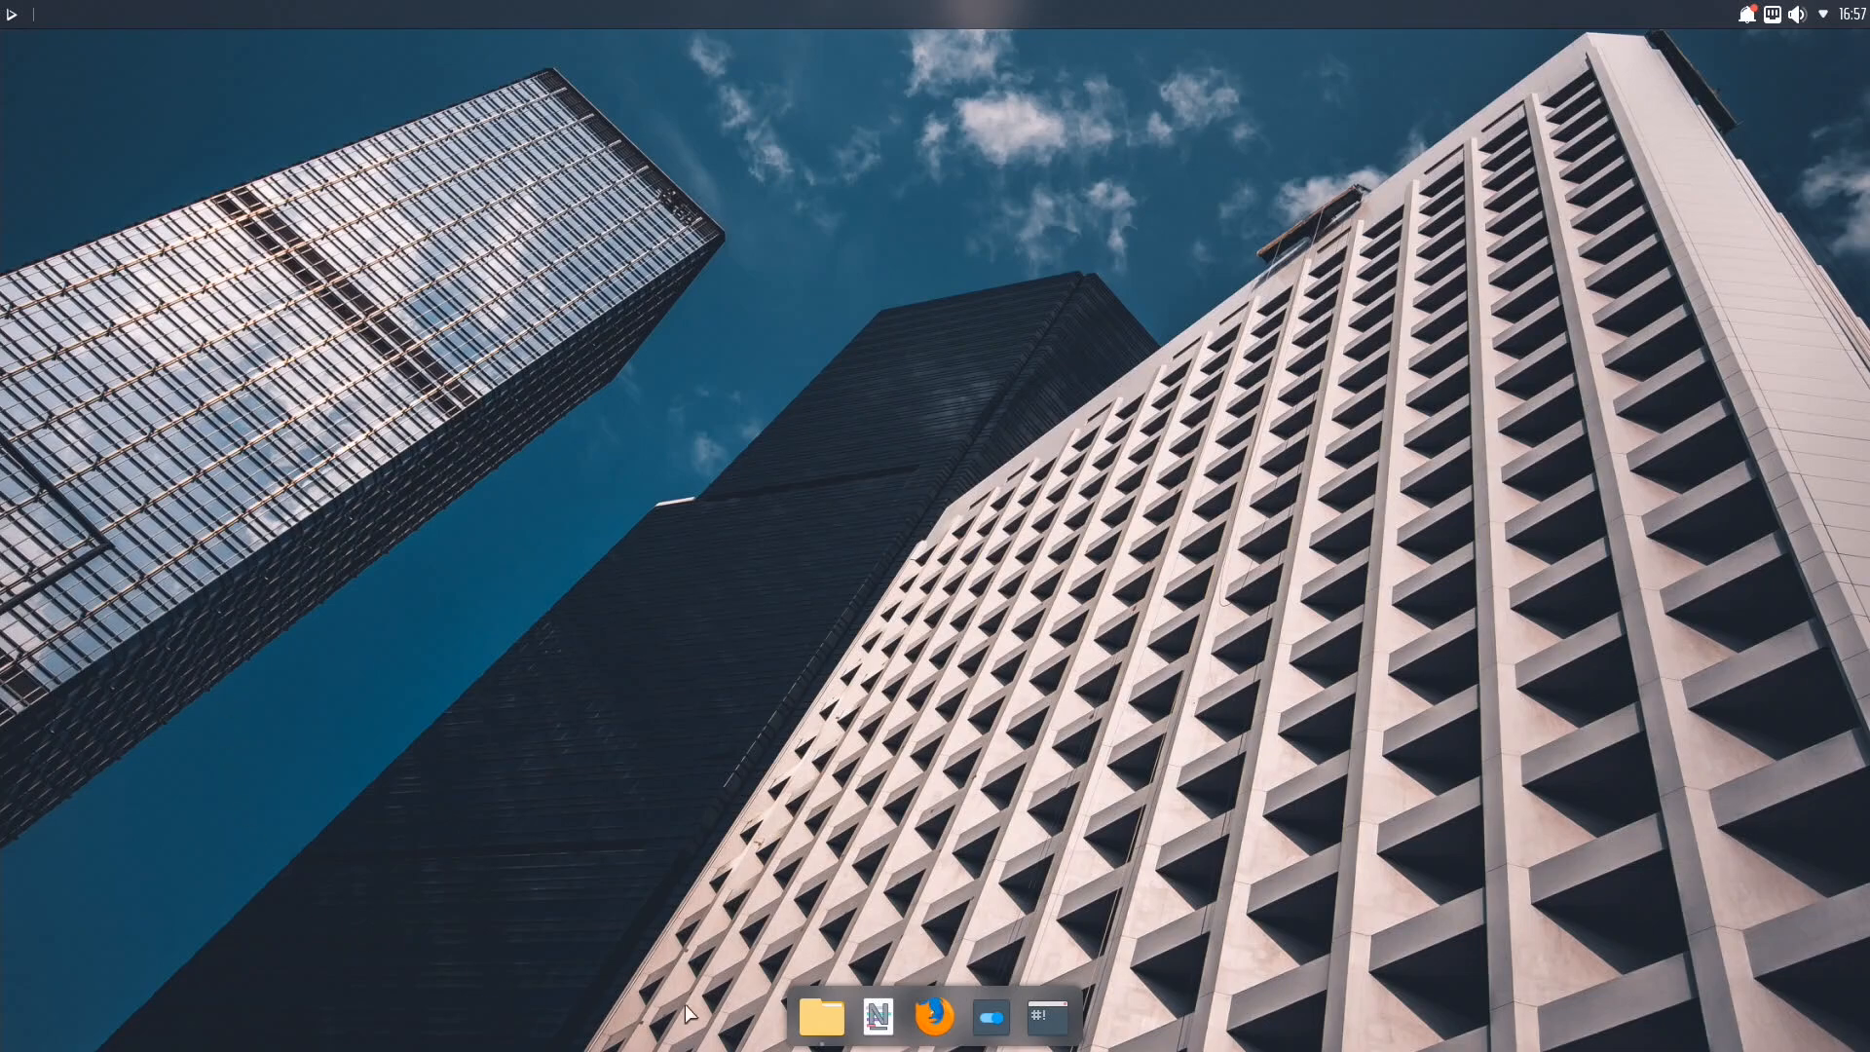
Open Configure Desktop and Wallpaper from the desktop's context menu.
left_click(819, 1015)
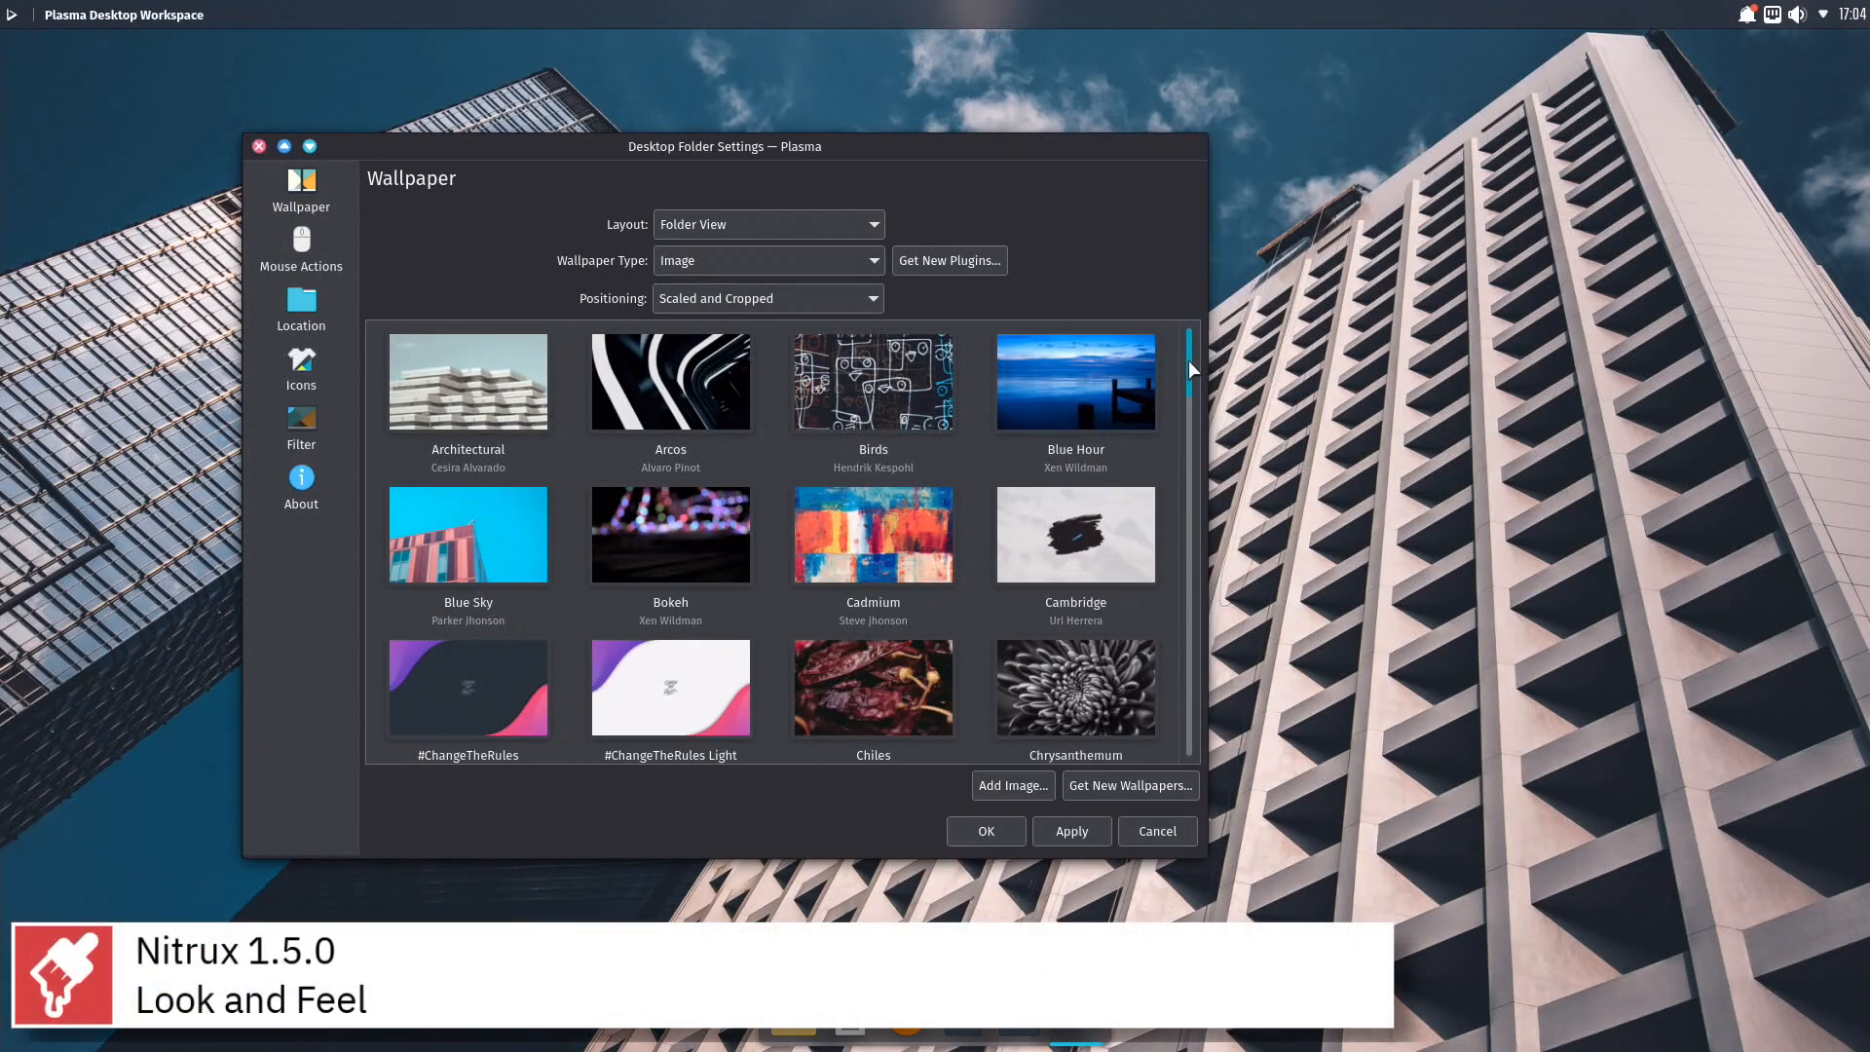
Scroll through the list of available wallpaper images.
scroll("down", 3)
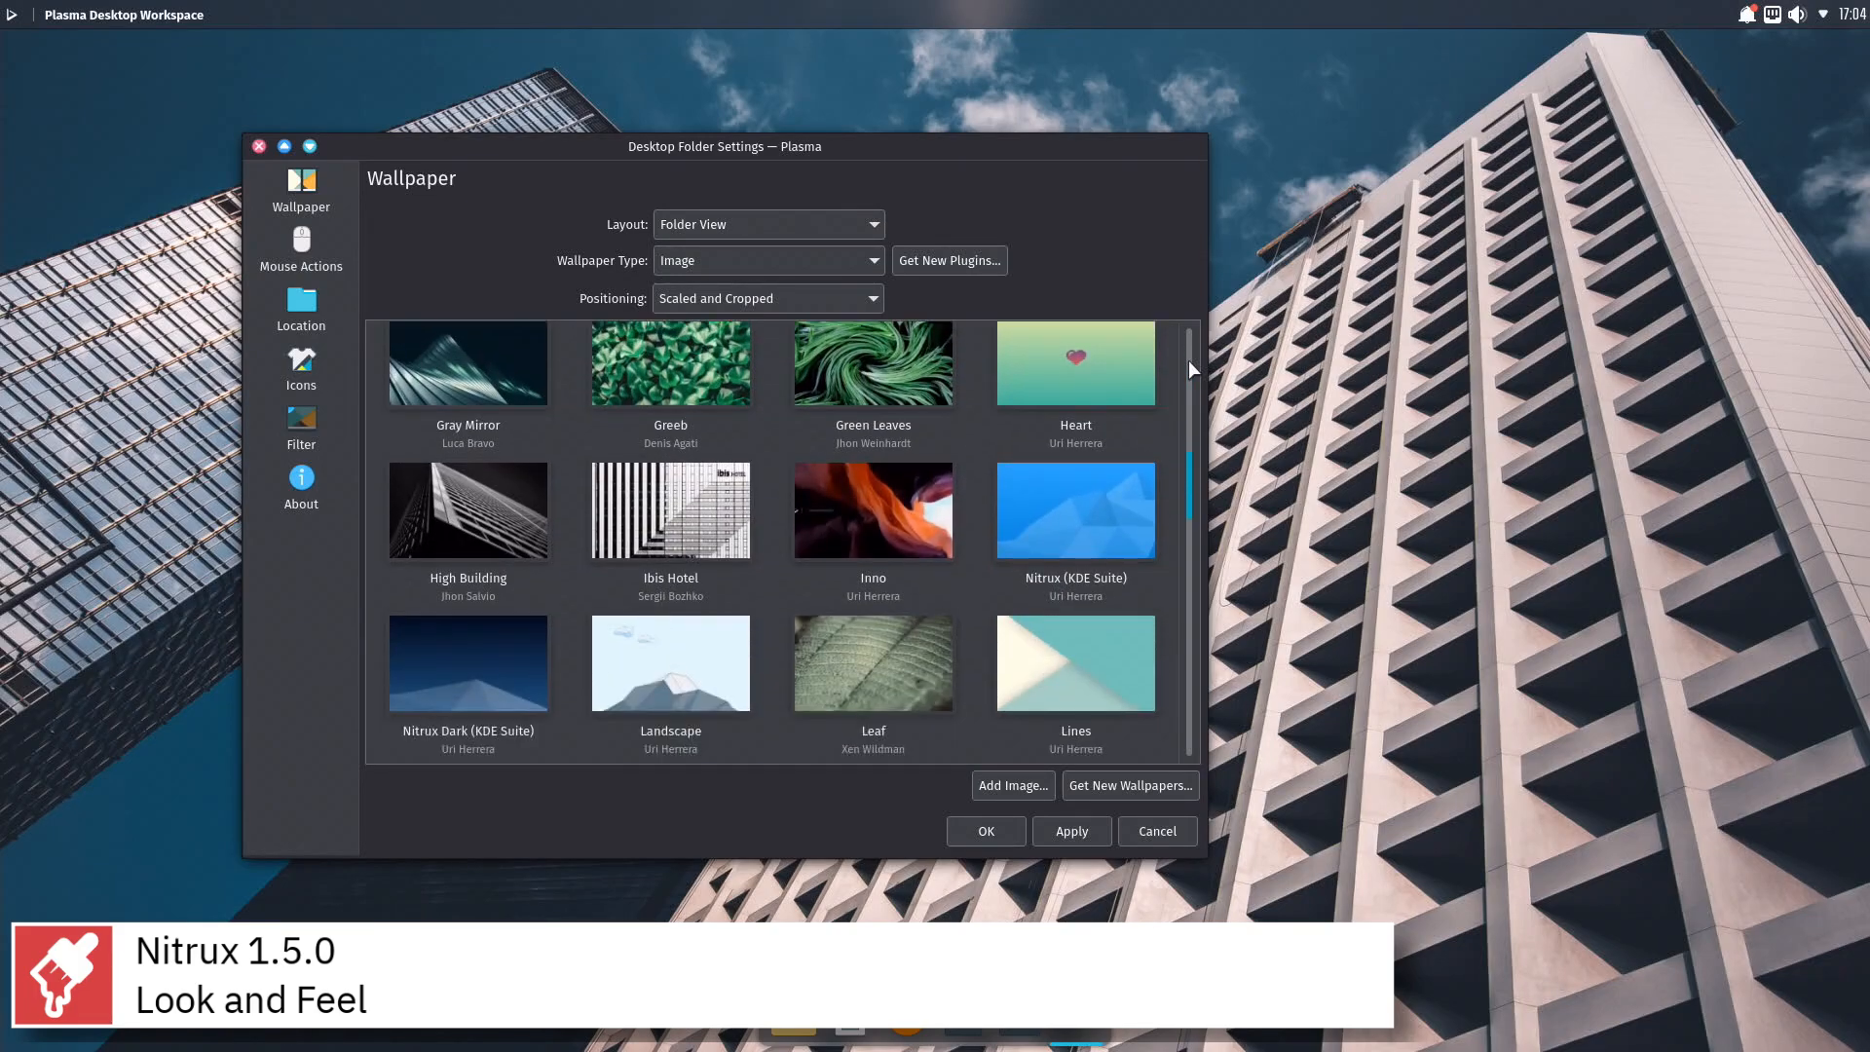
scroll("down", 3)
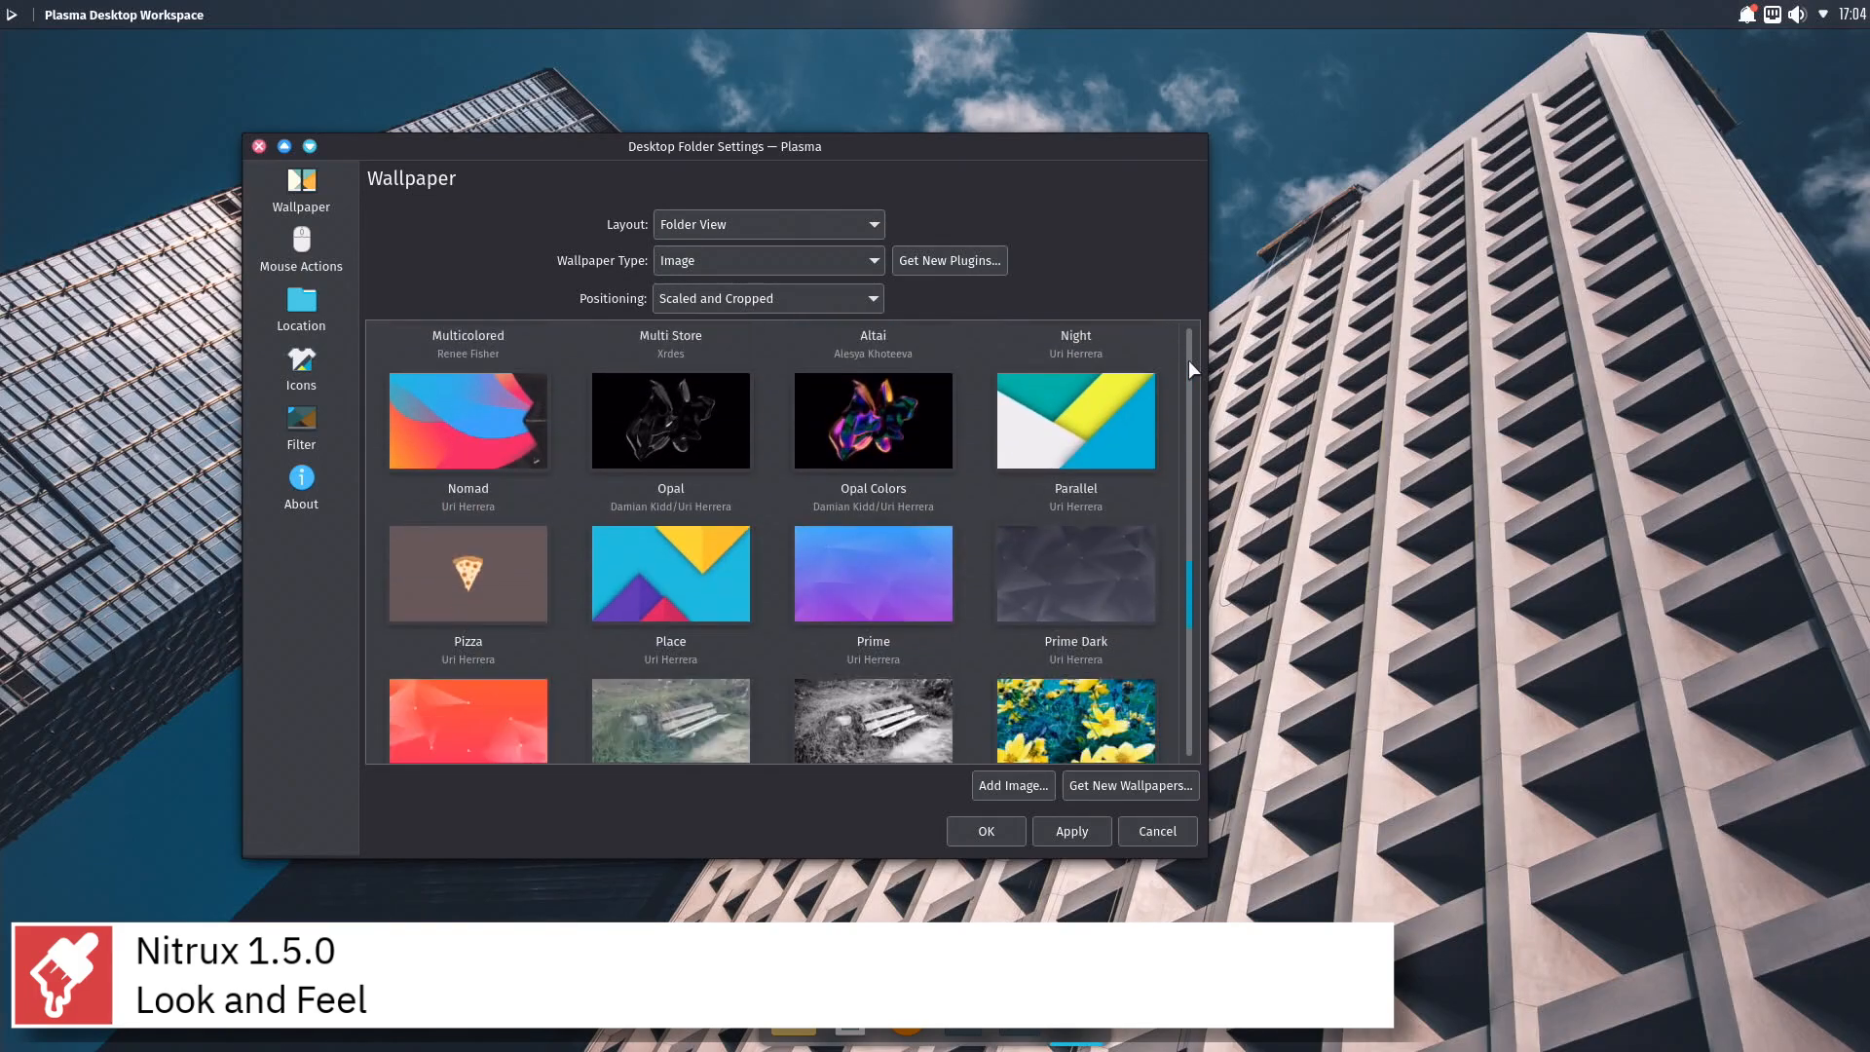
scroll("down", 3)
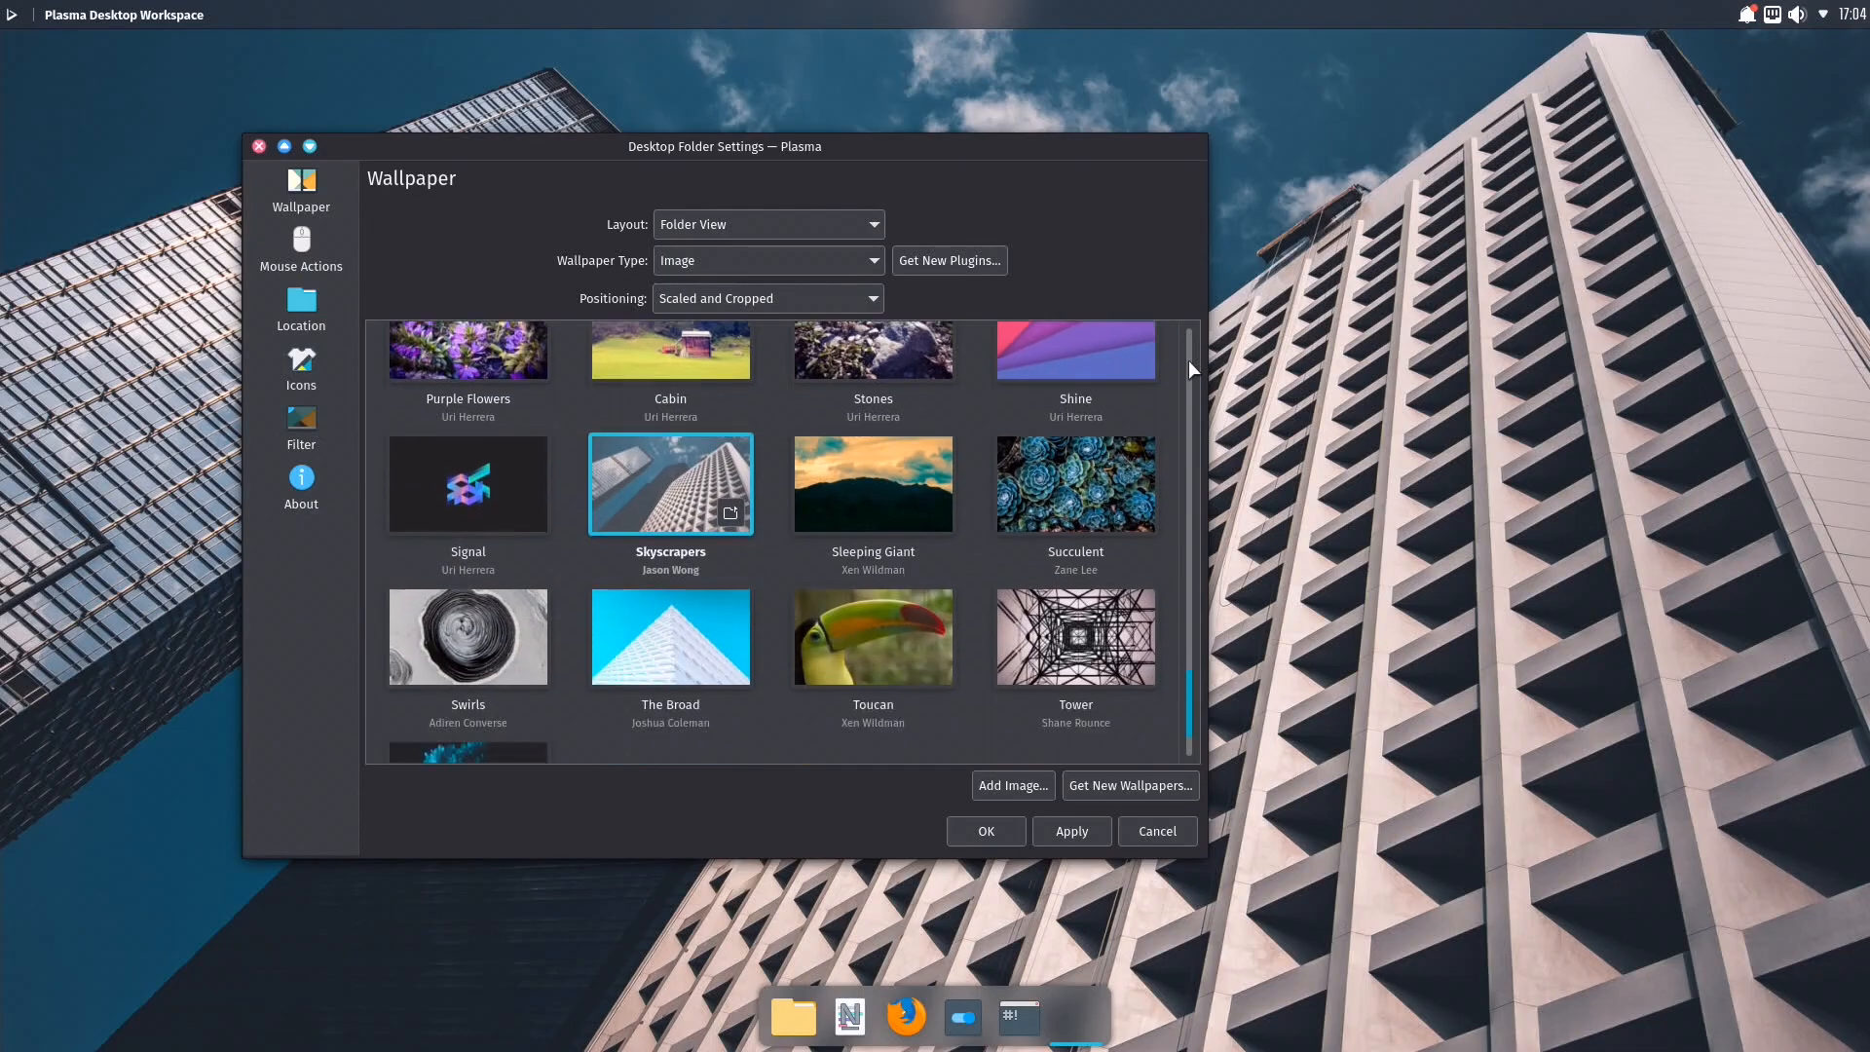
scroll("down", 3)
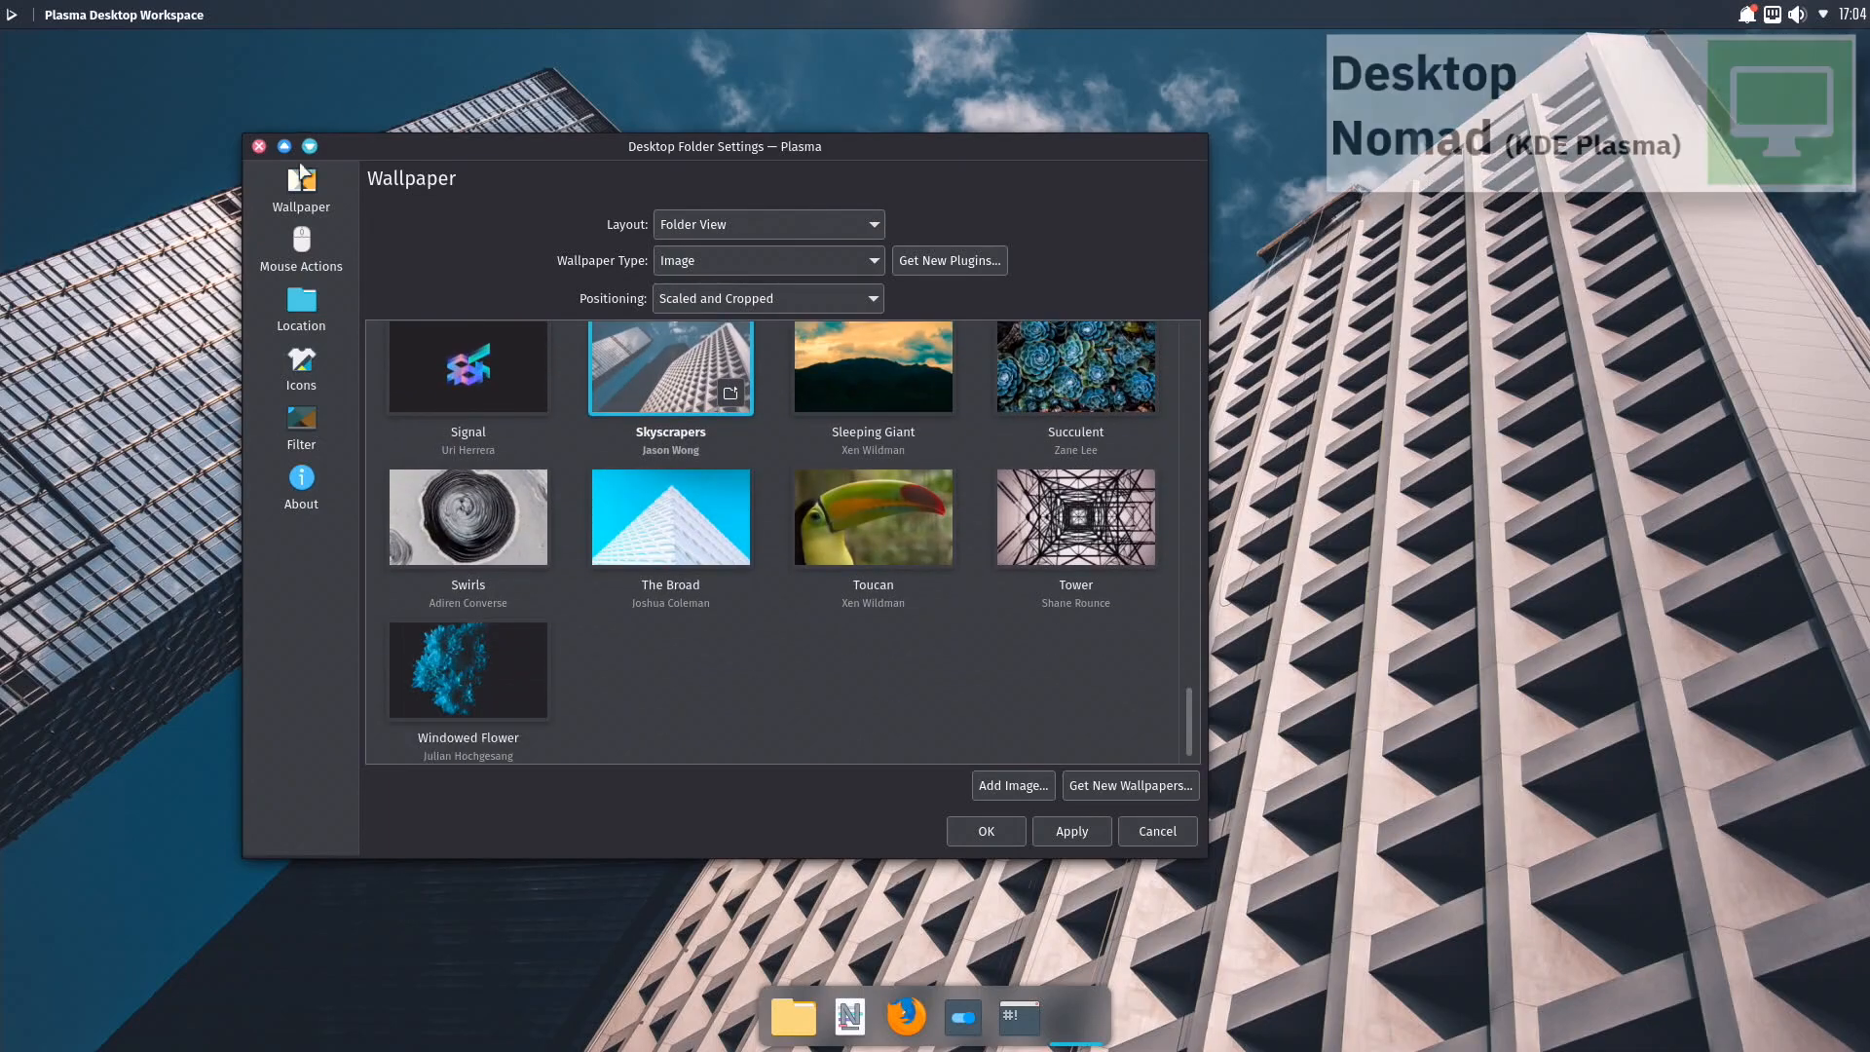
View the Location, Icons and Filter pages of Desktop Folder Settings.
left_click(301, 308)
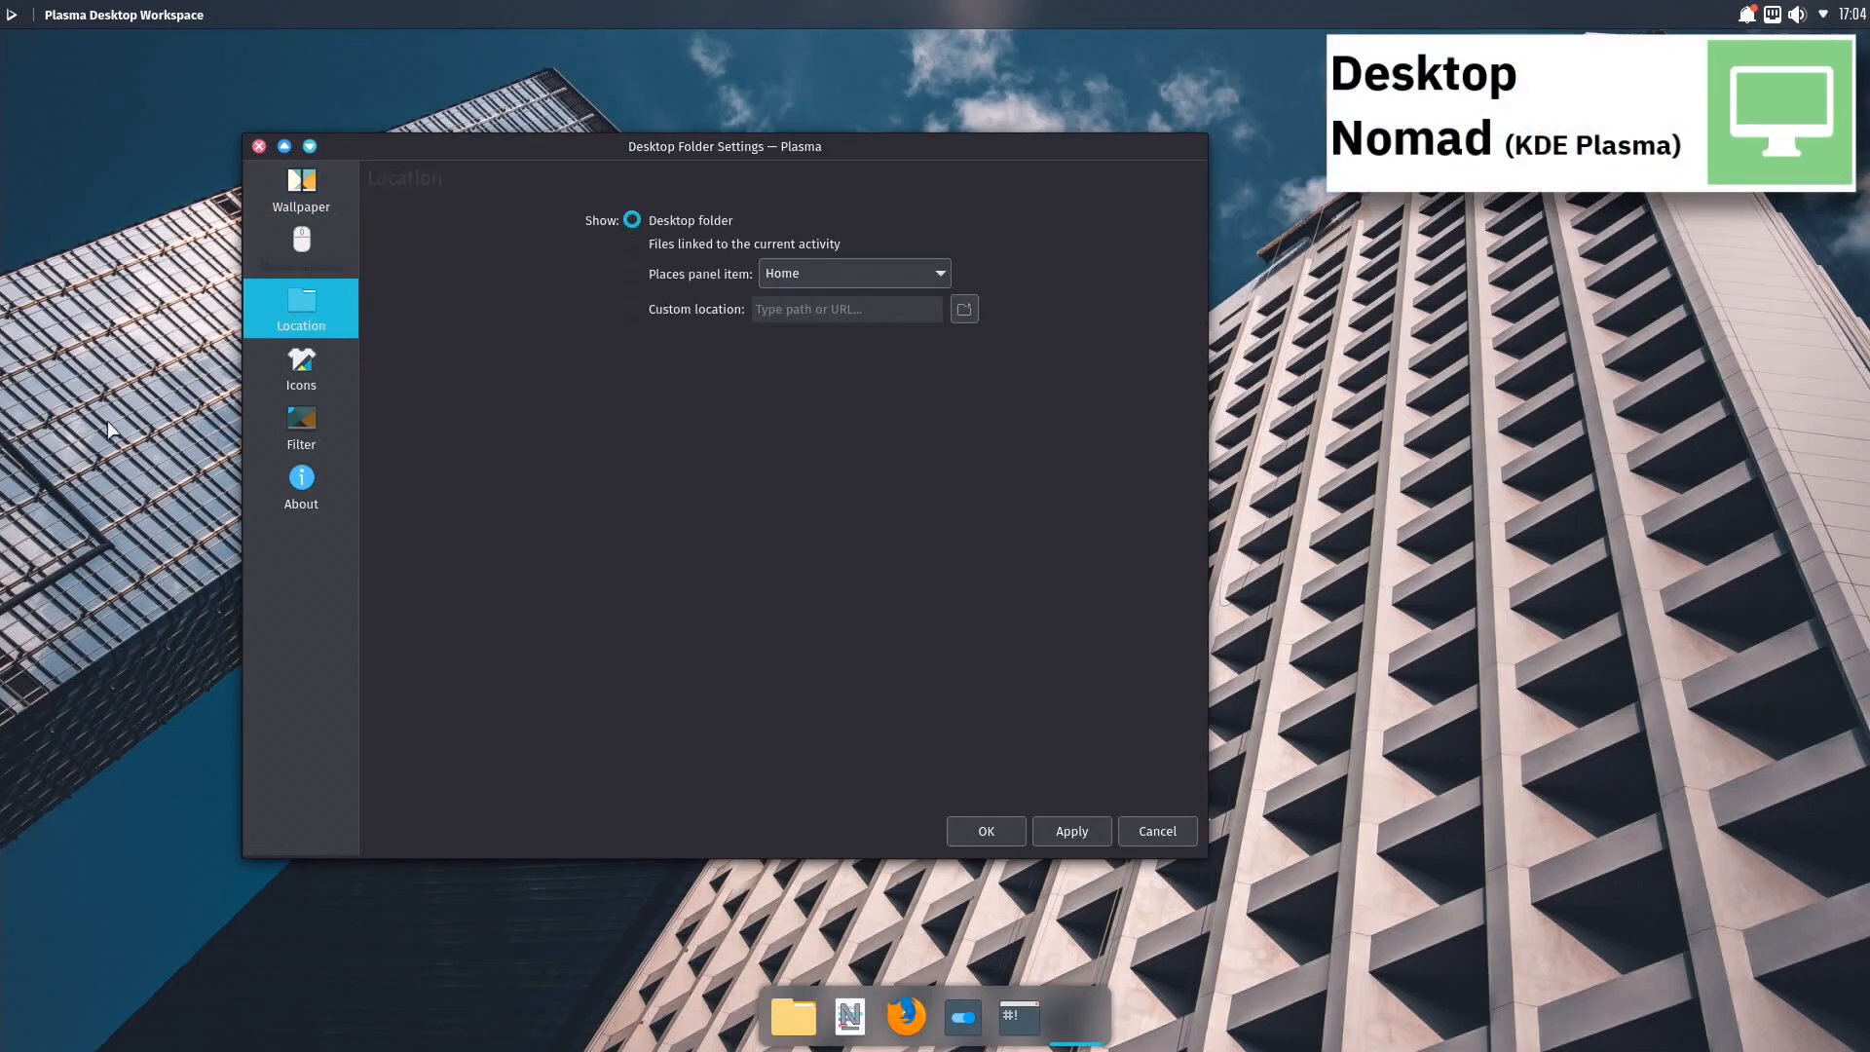
left_click(301, 366)
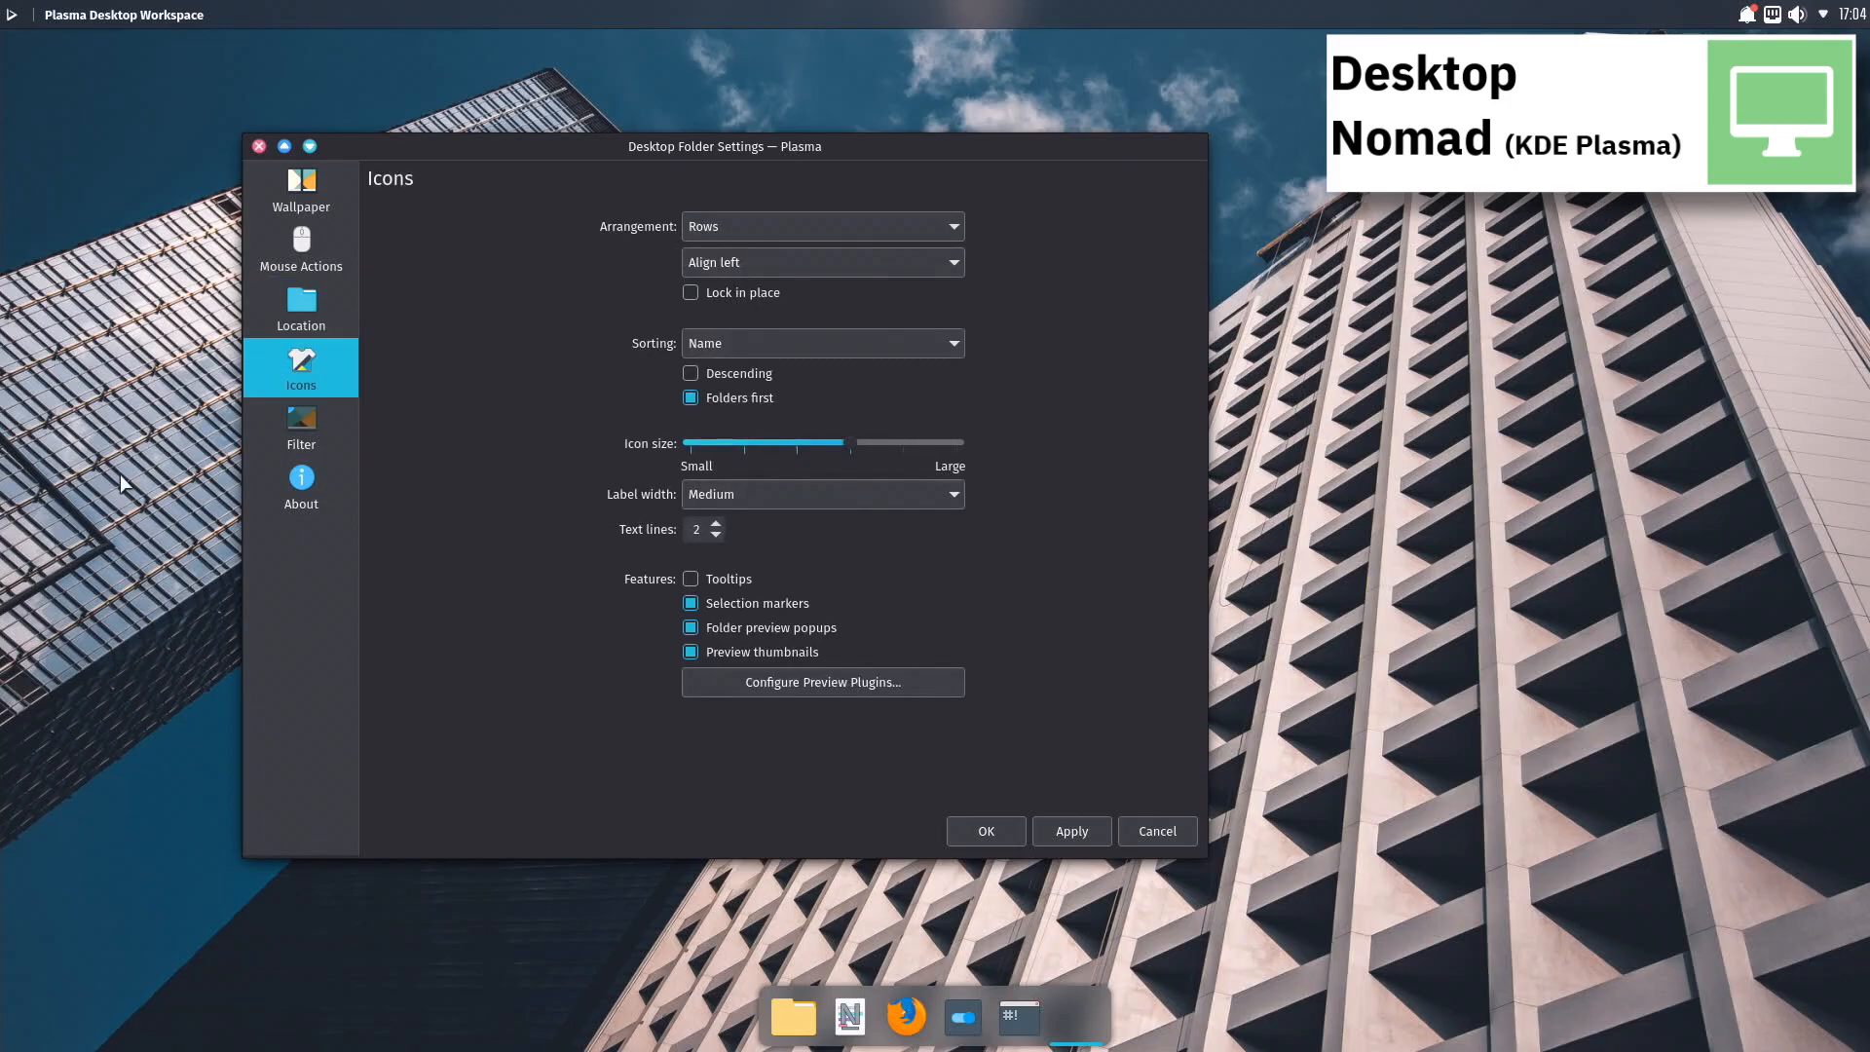
left_click(301, 426)
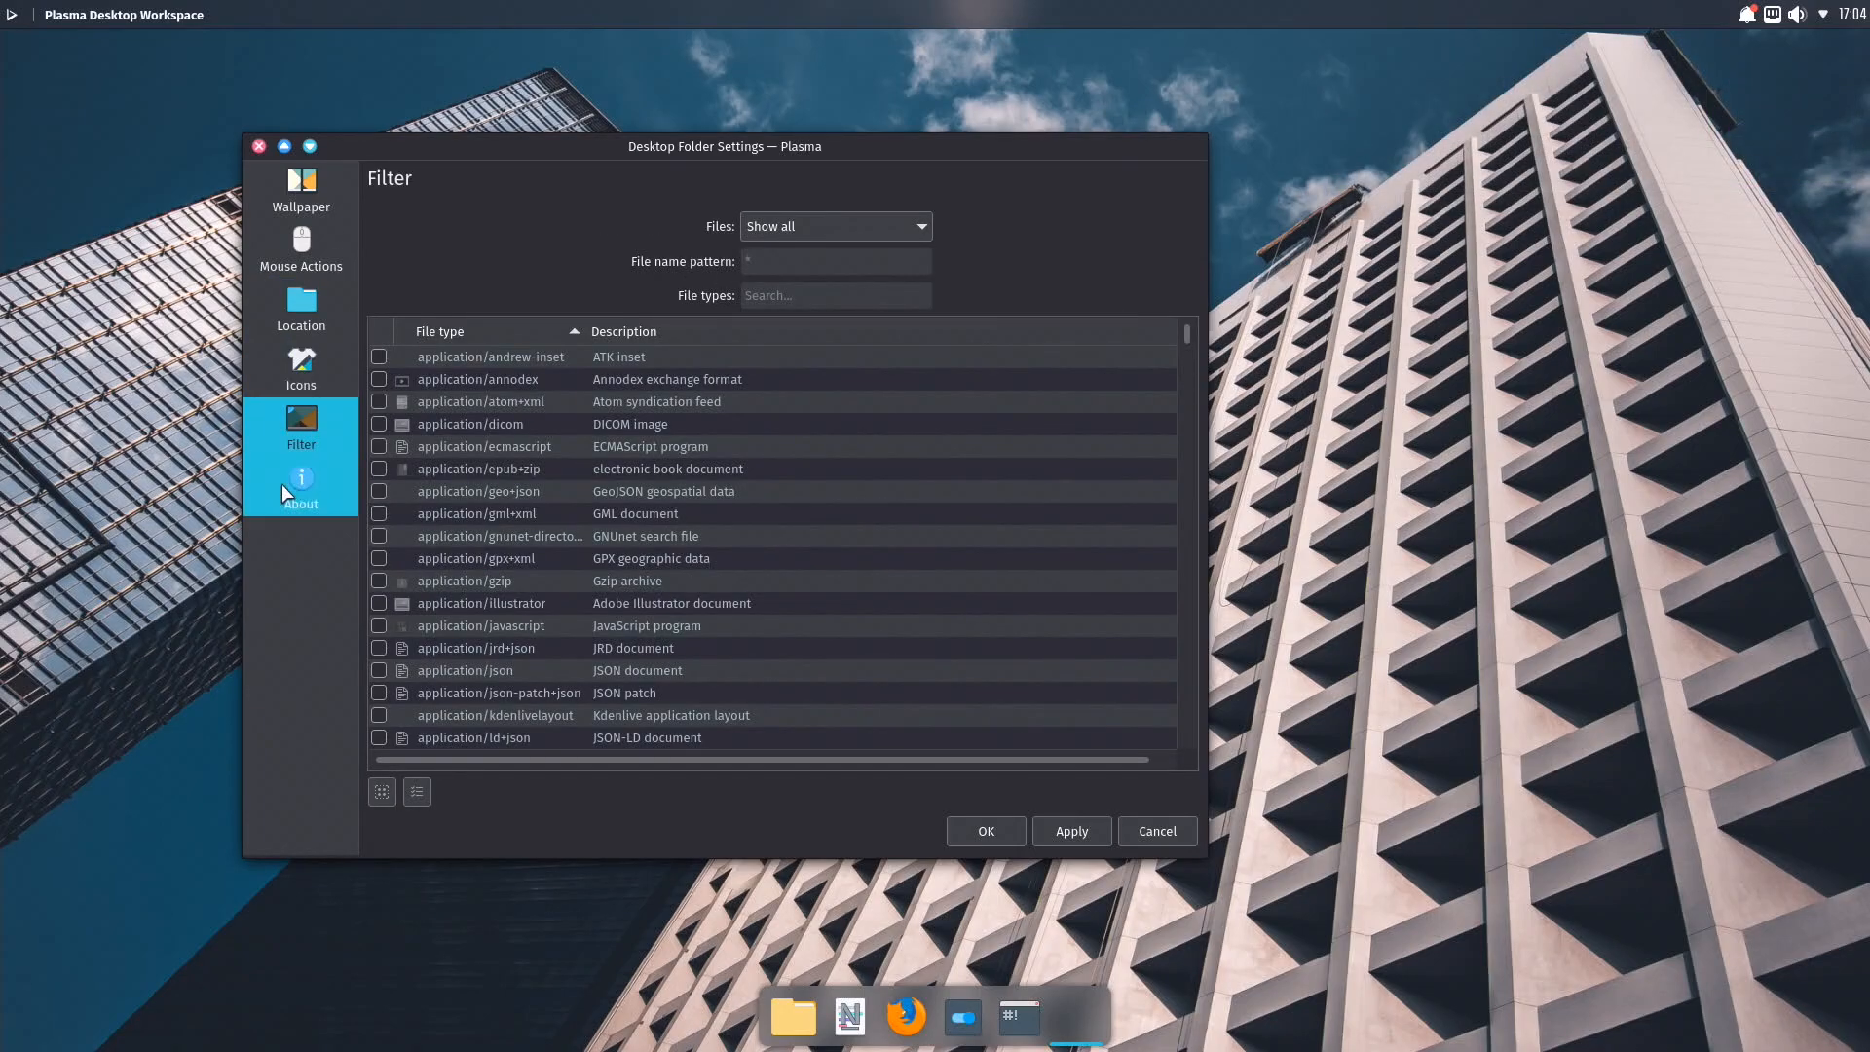
left_click(301, 485)
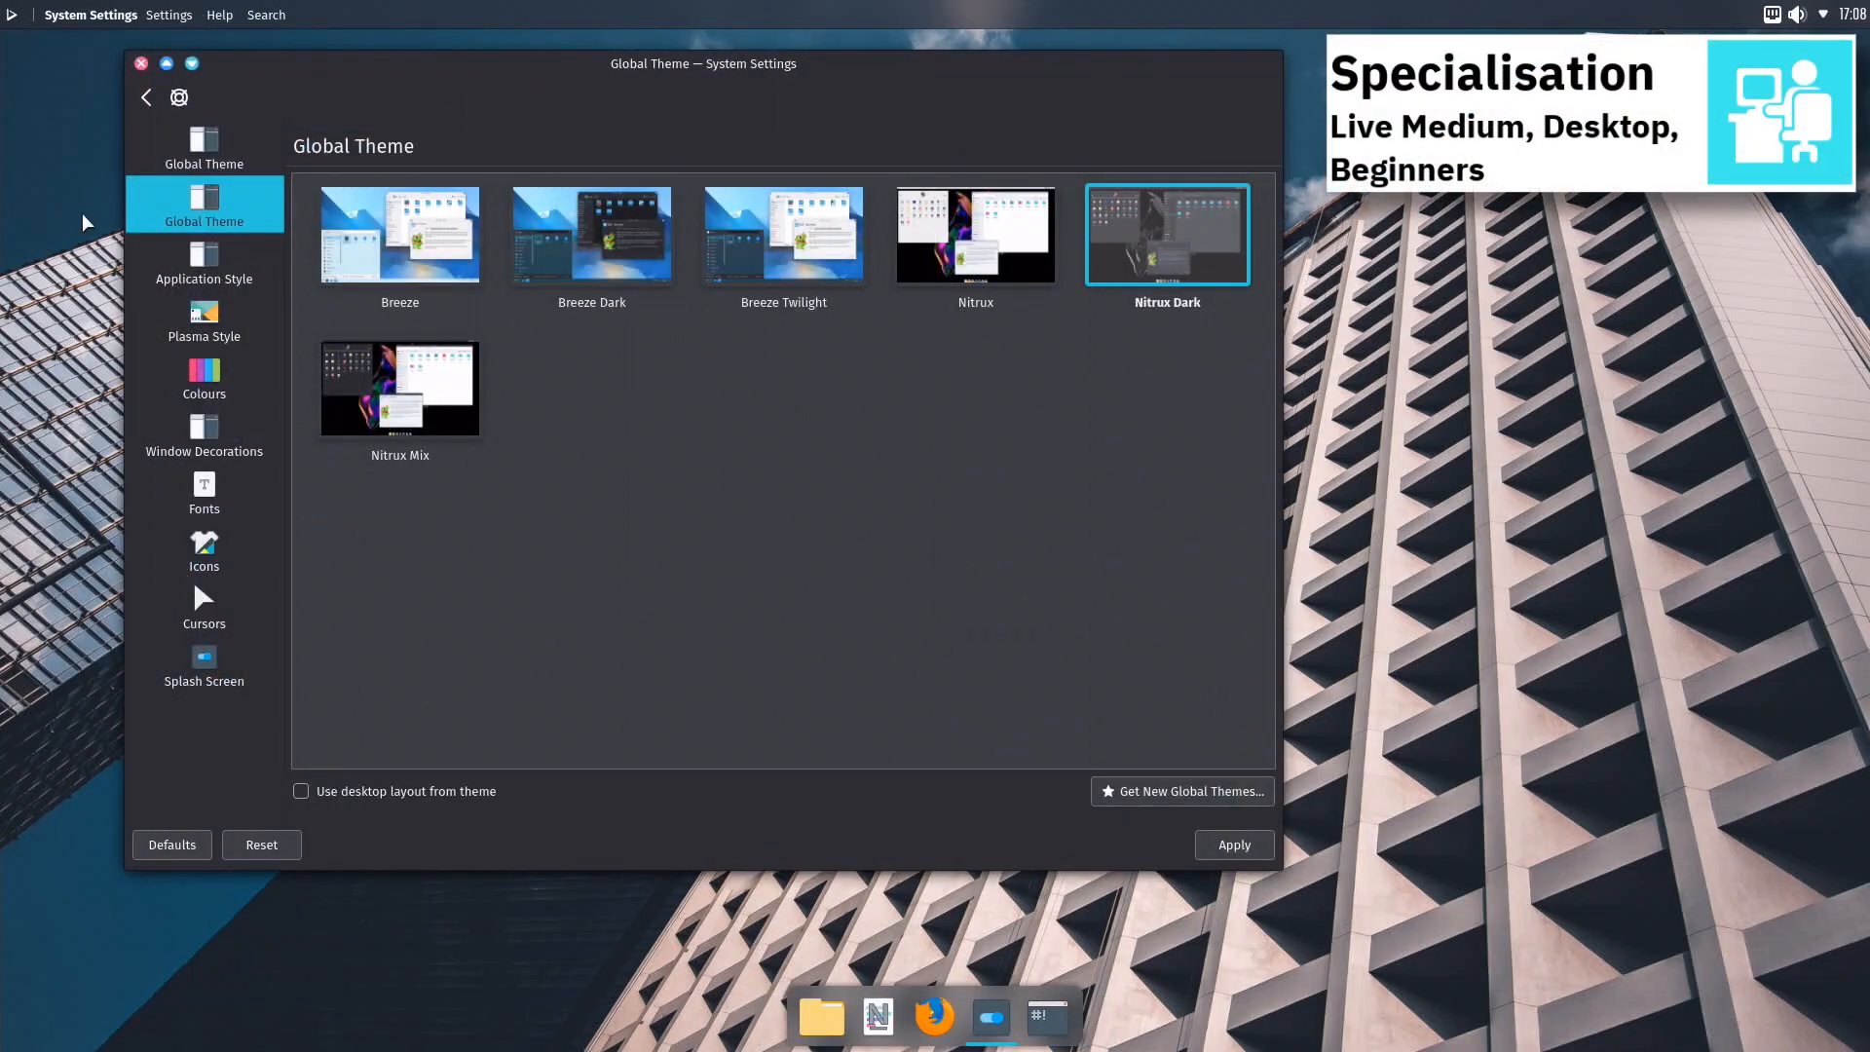
Preview Application Style, Plasma Style, Colours, Window Decorations, Fonts, Icons and Cursors pages.
left_click(203, 257)
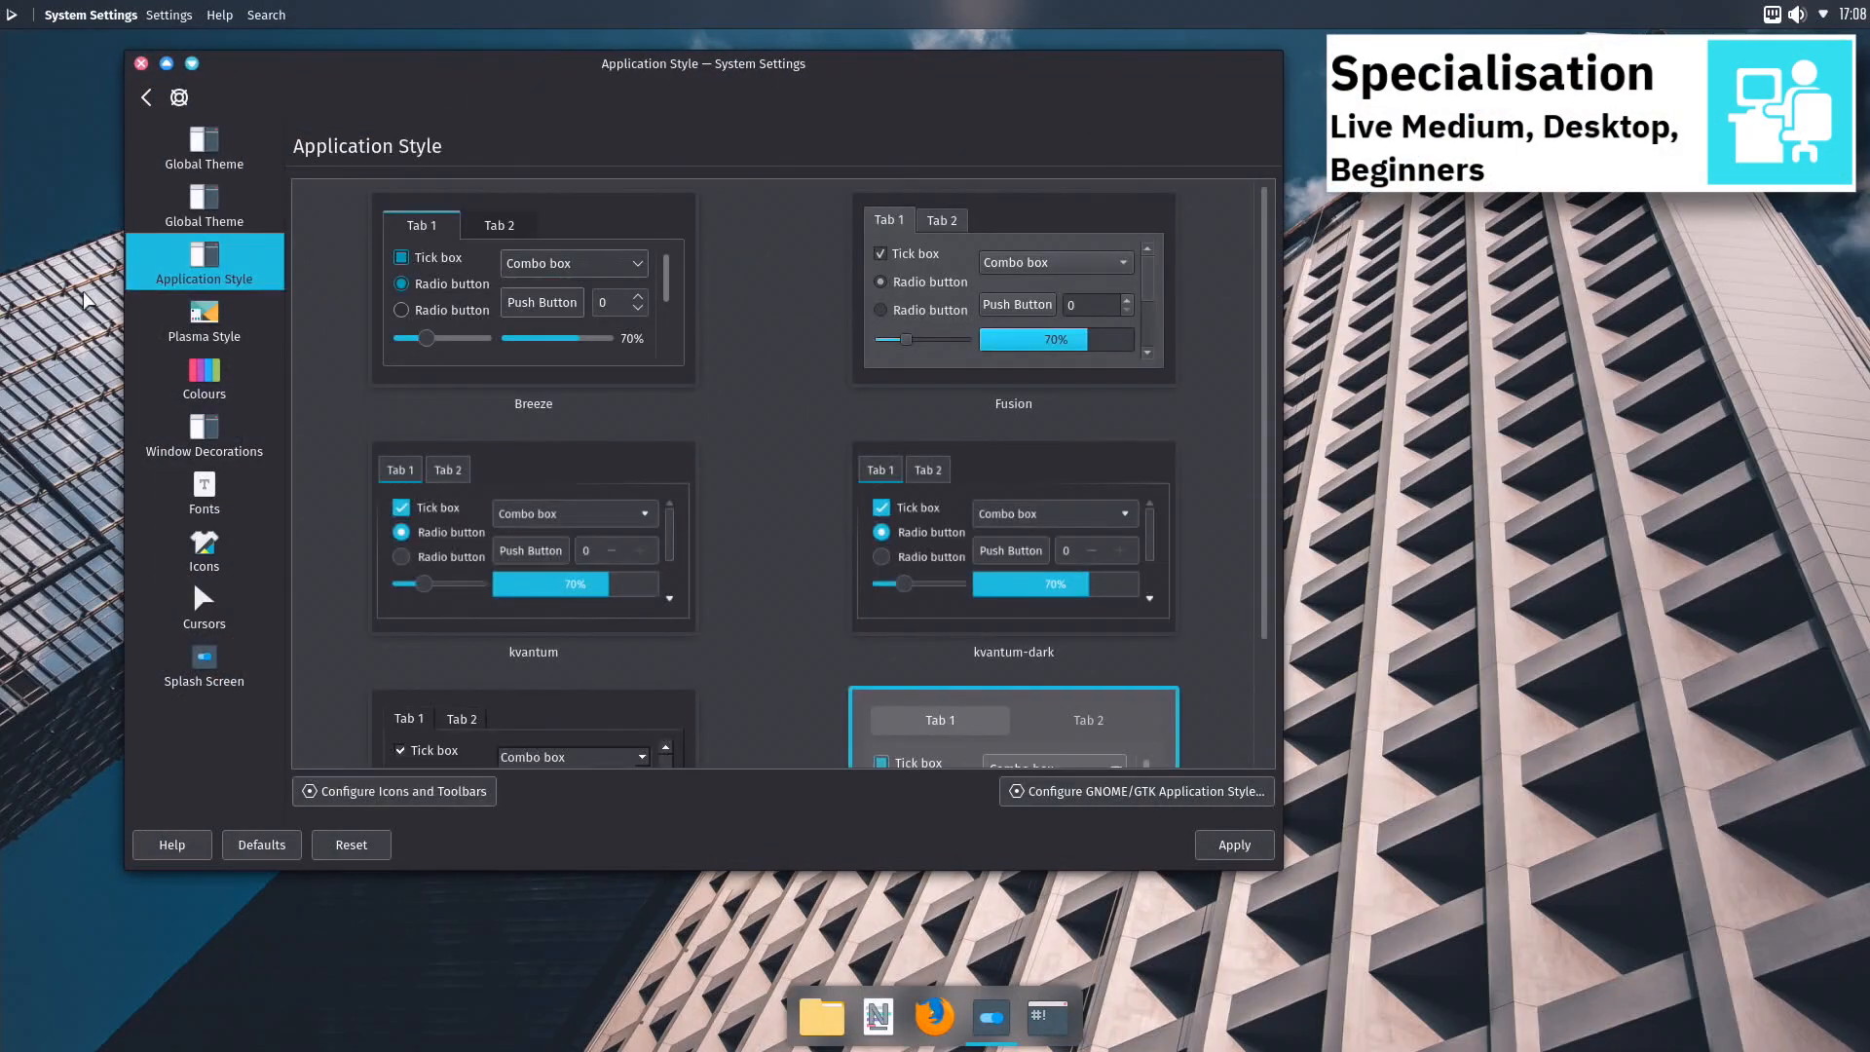
left_click(203, 322)
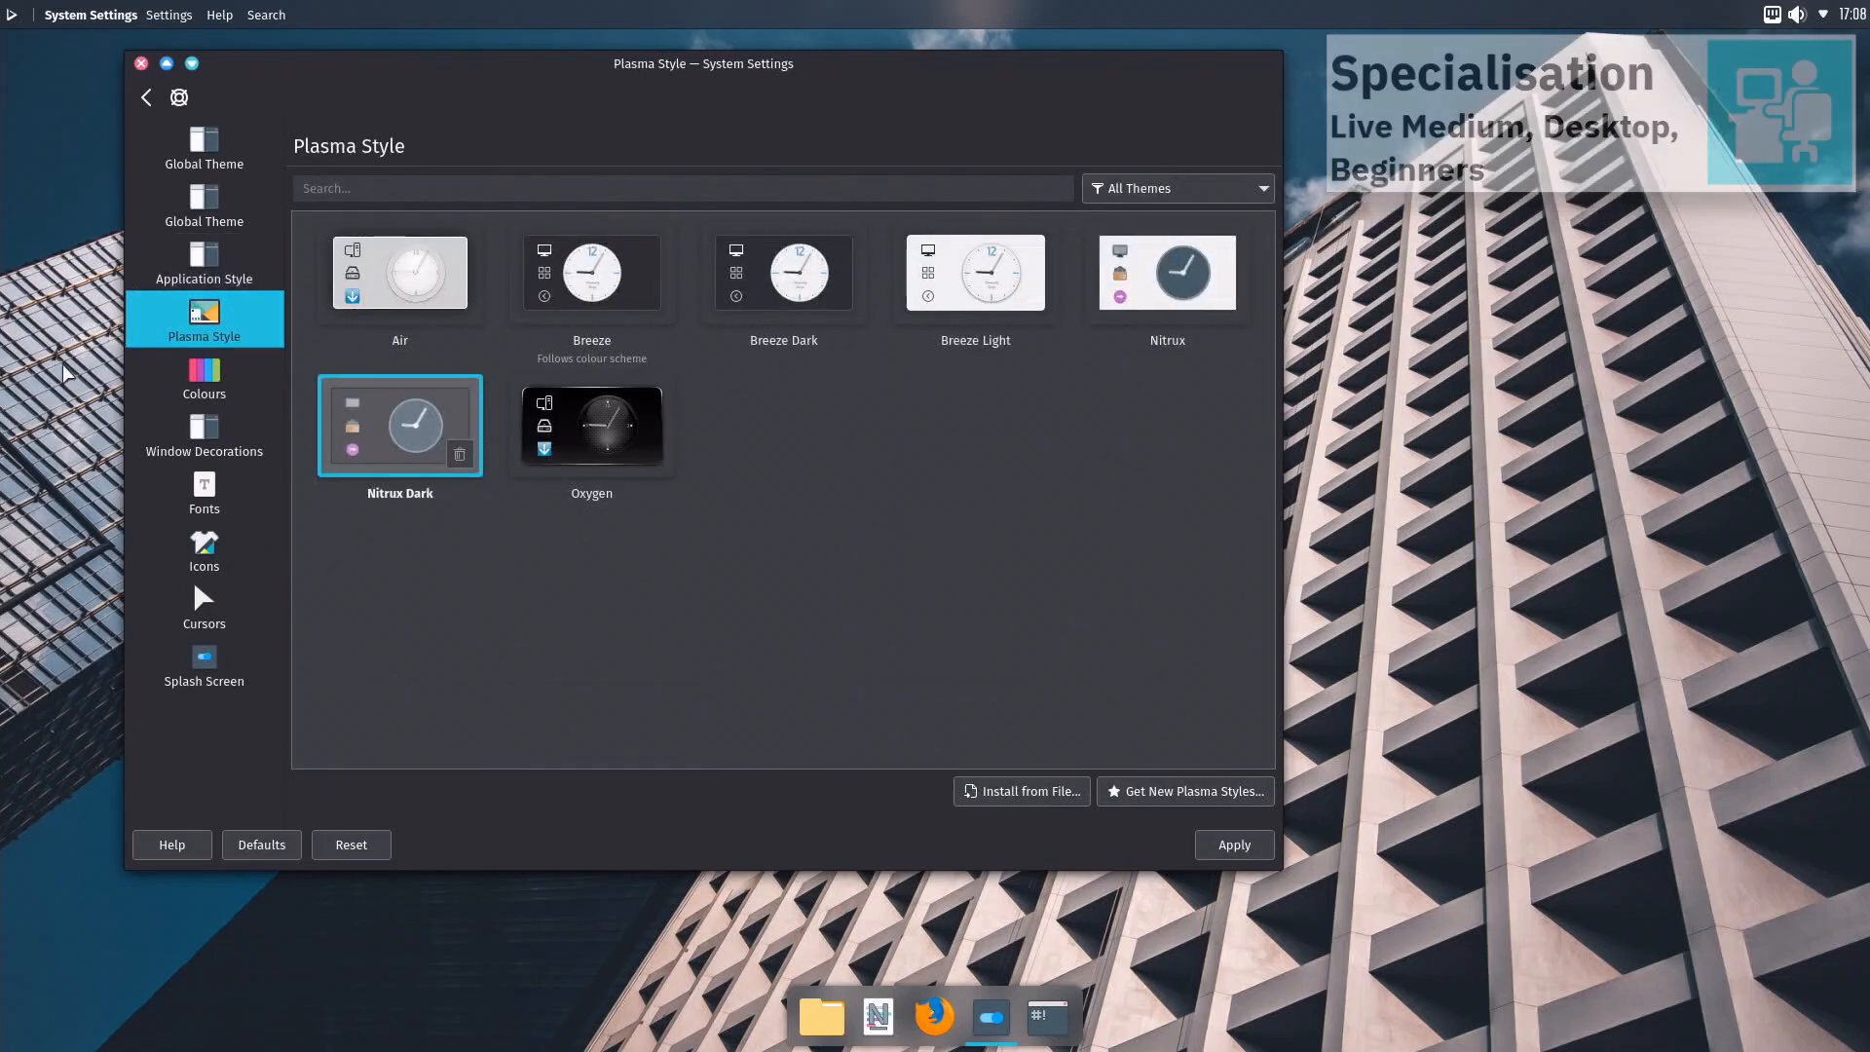
left_click(202, 376)
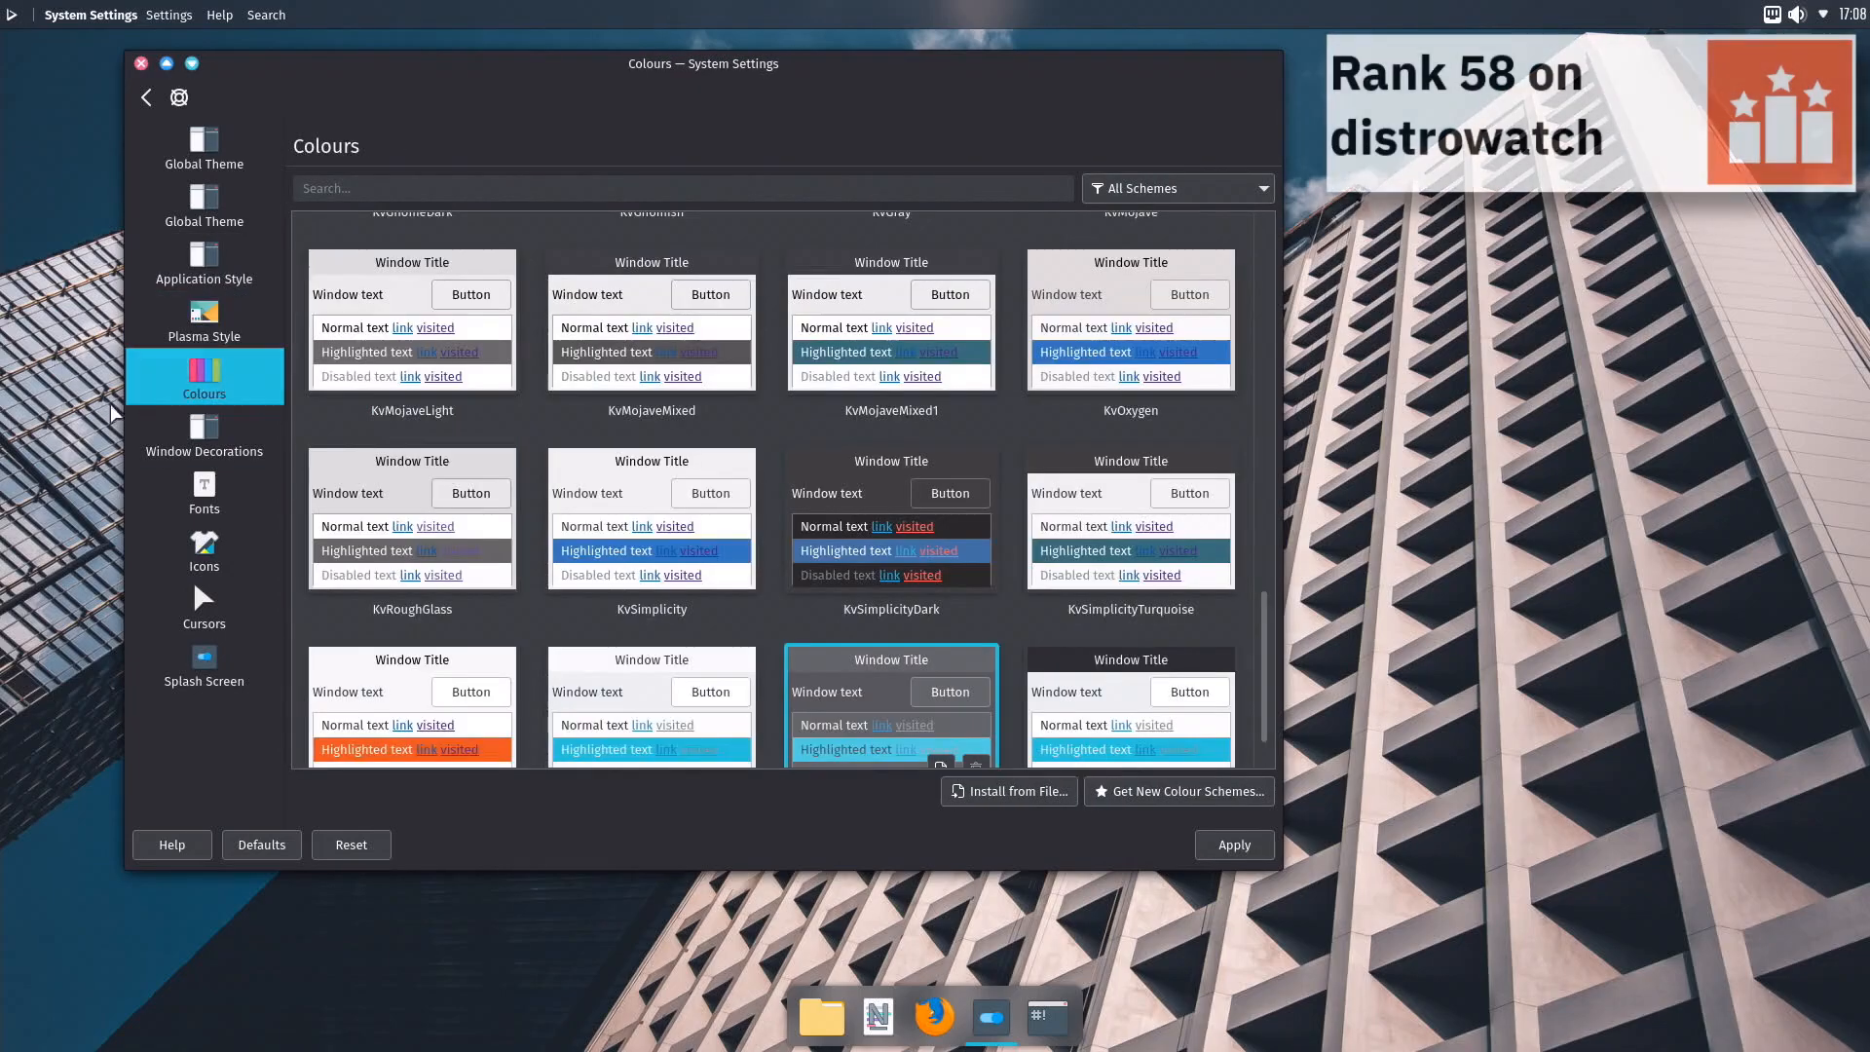
left_click(204, 430)
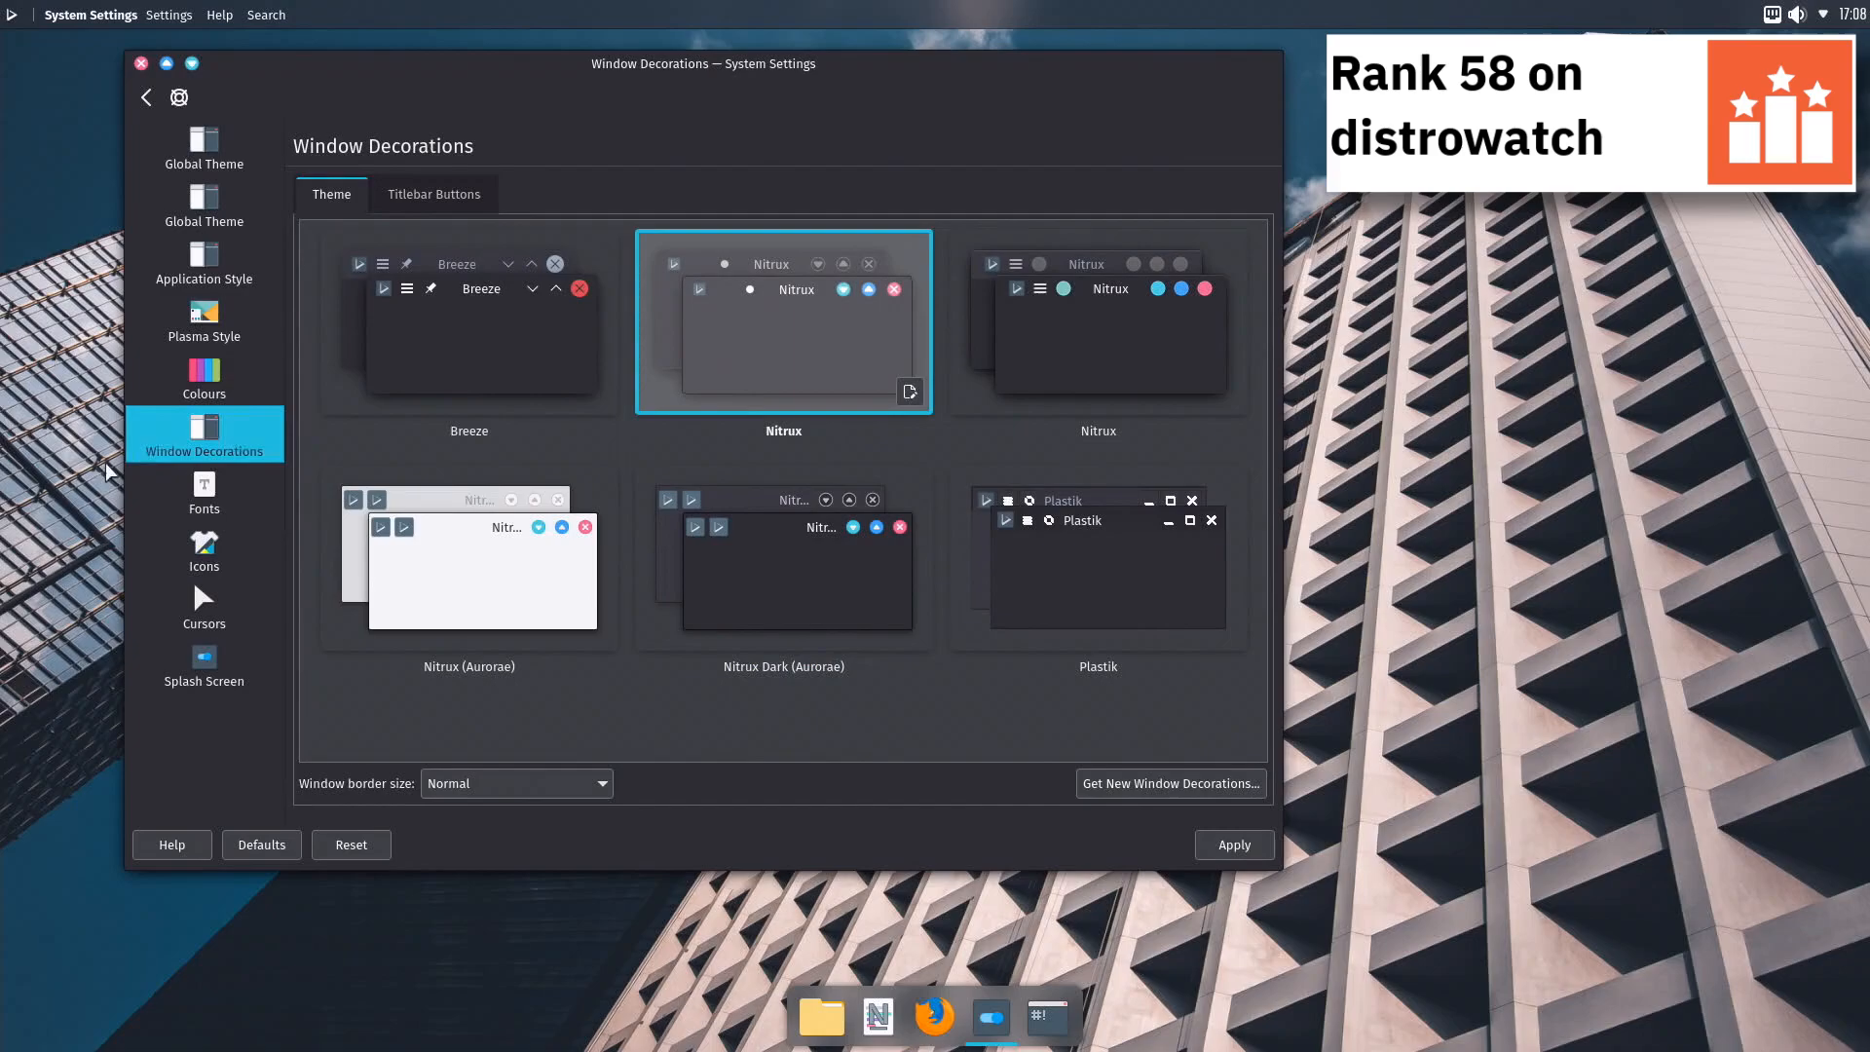
left_click(202, 493)
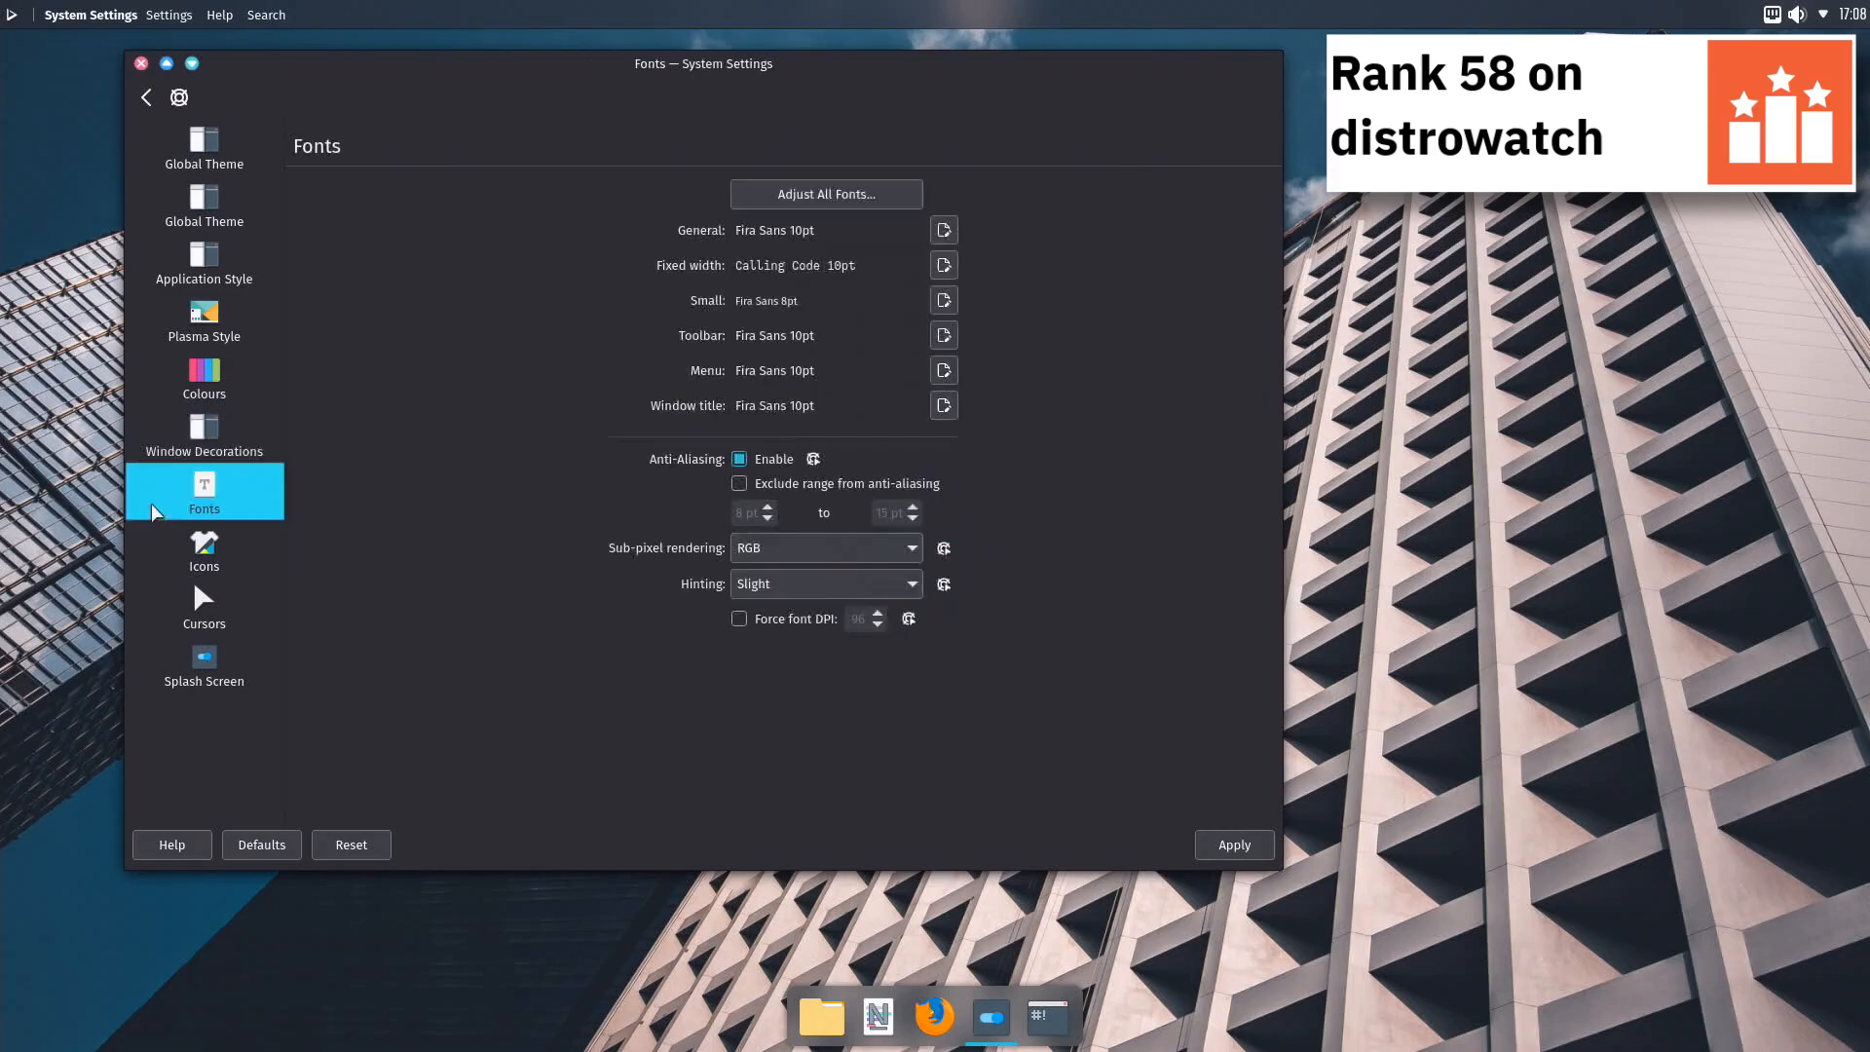
left_click(203, 548)
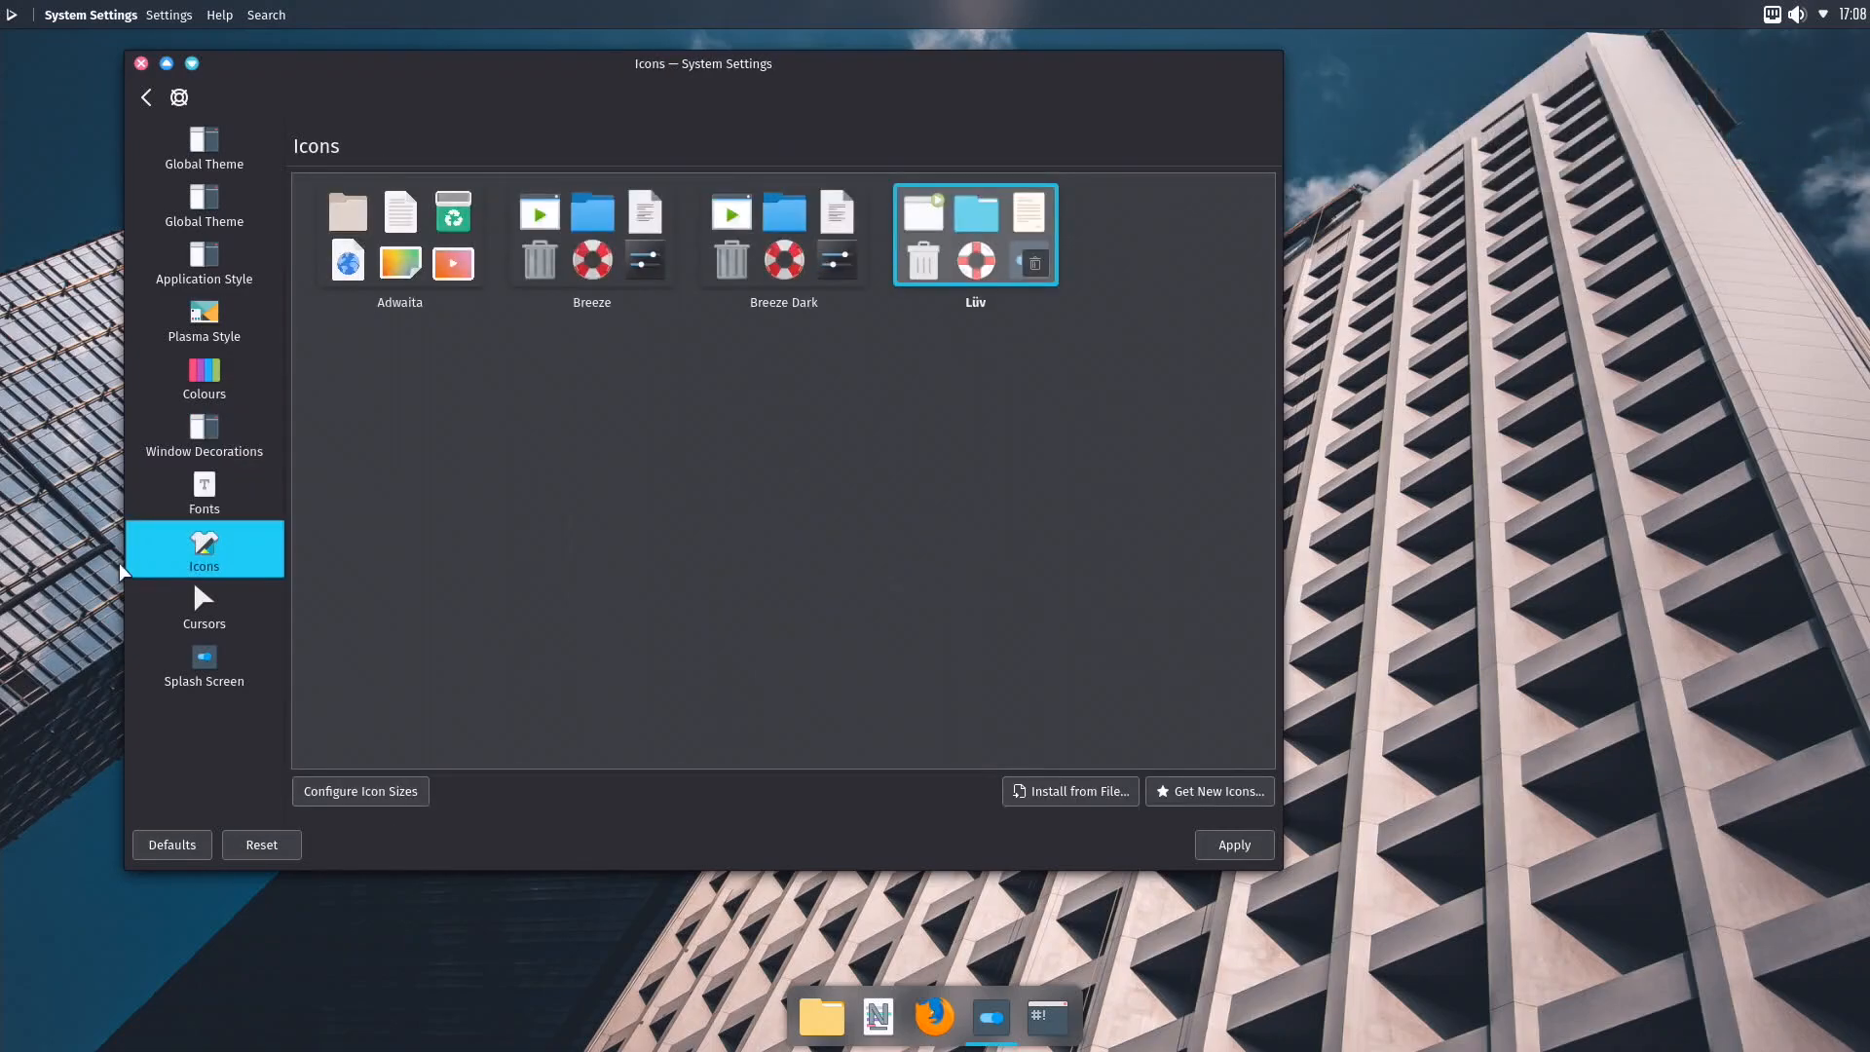
left_click(203, 606)
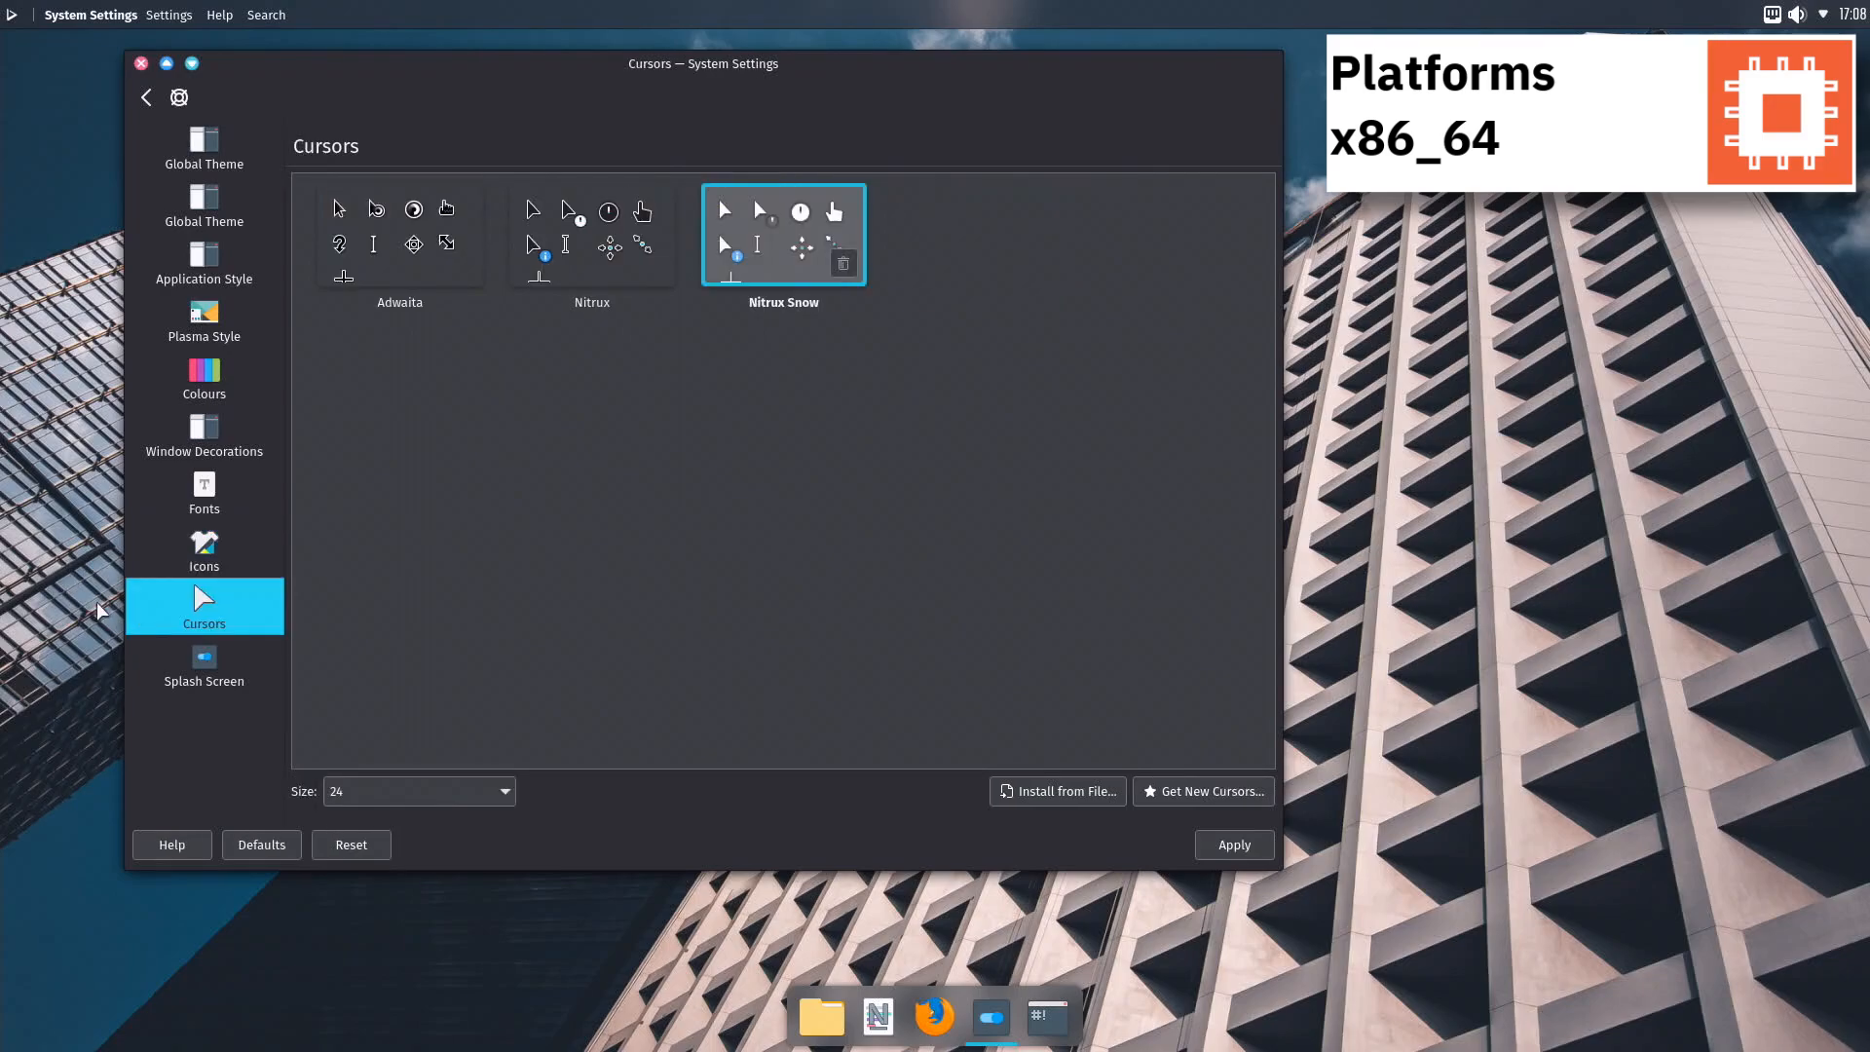
left_click(203, 664)
type("sudo apt inst")
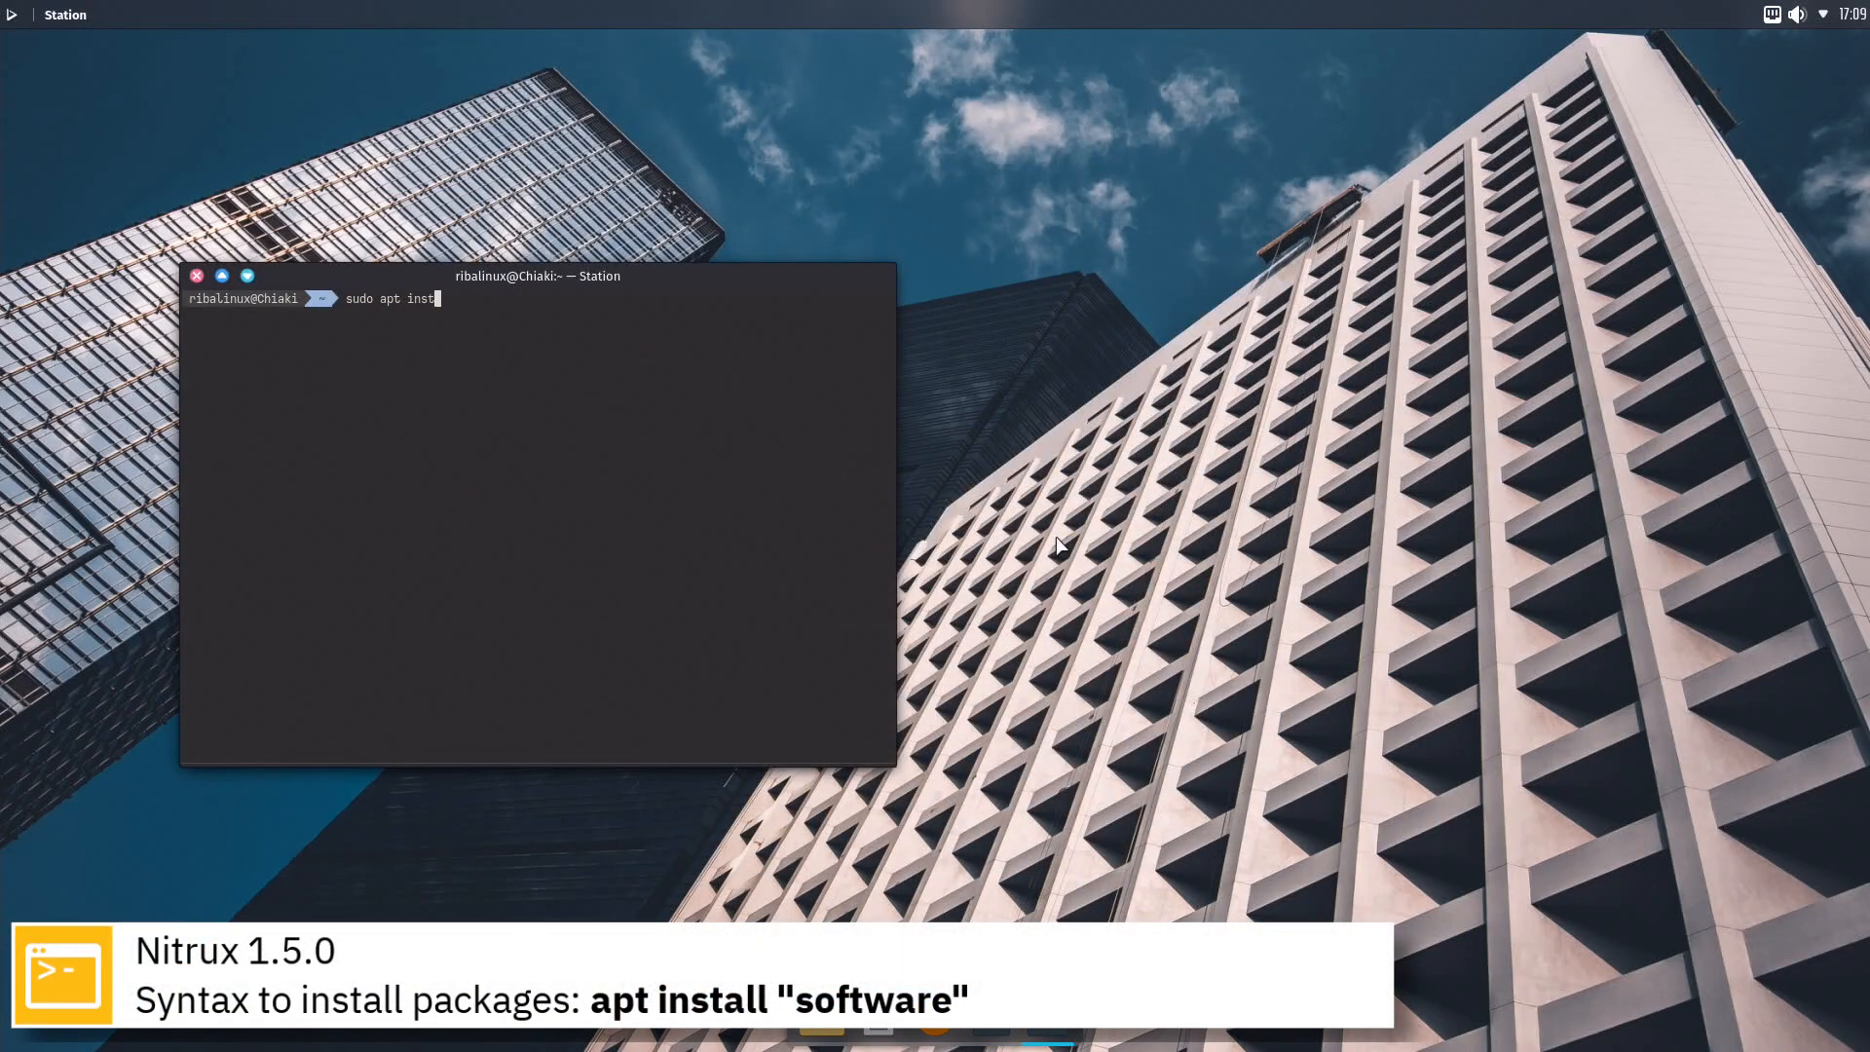
Run the apt install package command, then run uname for kernel information.
type("all lyn")
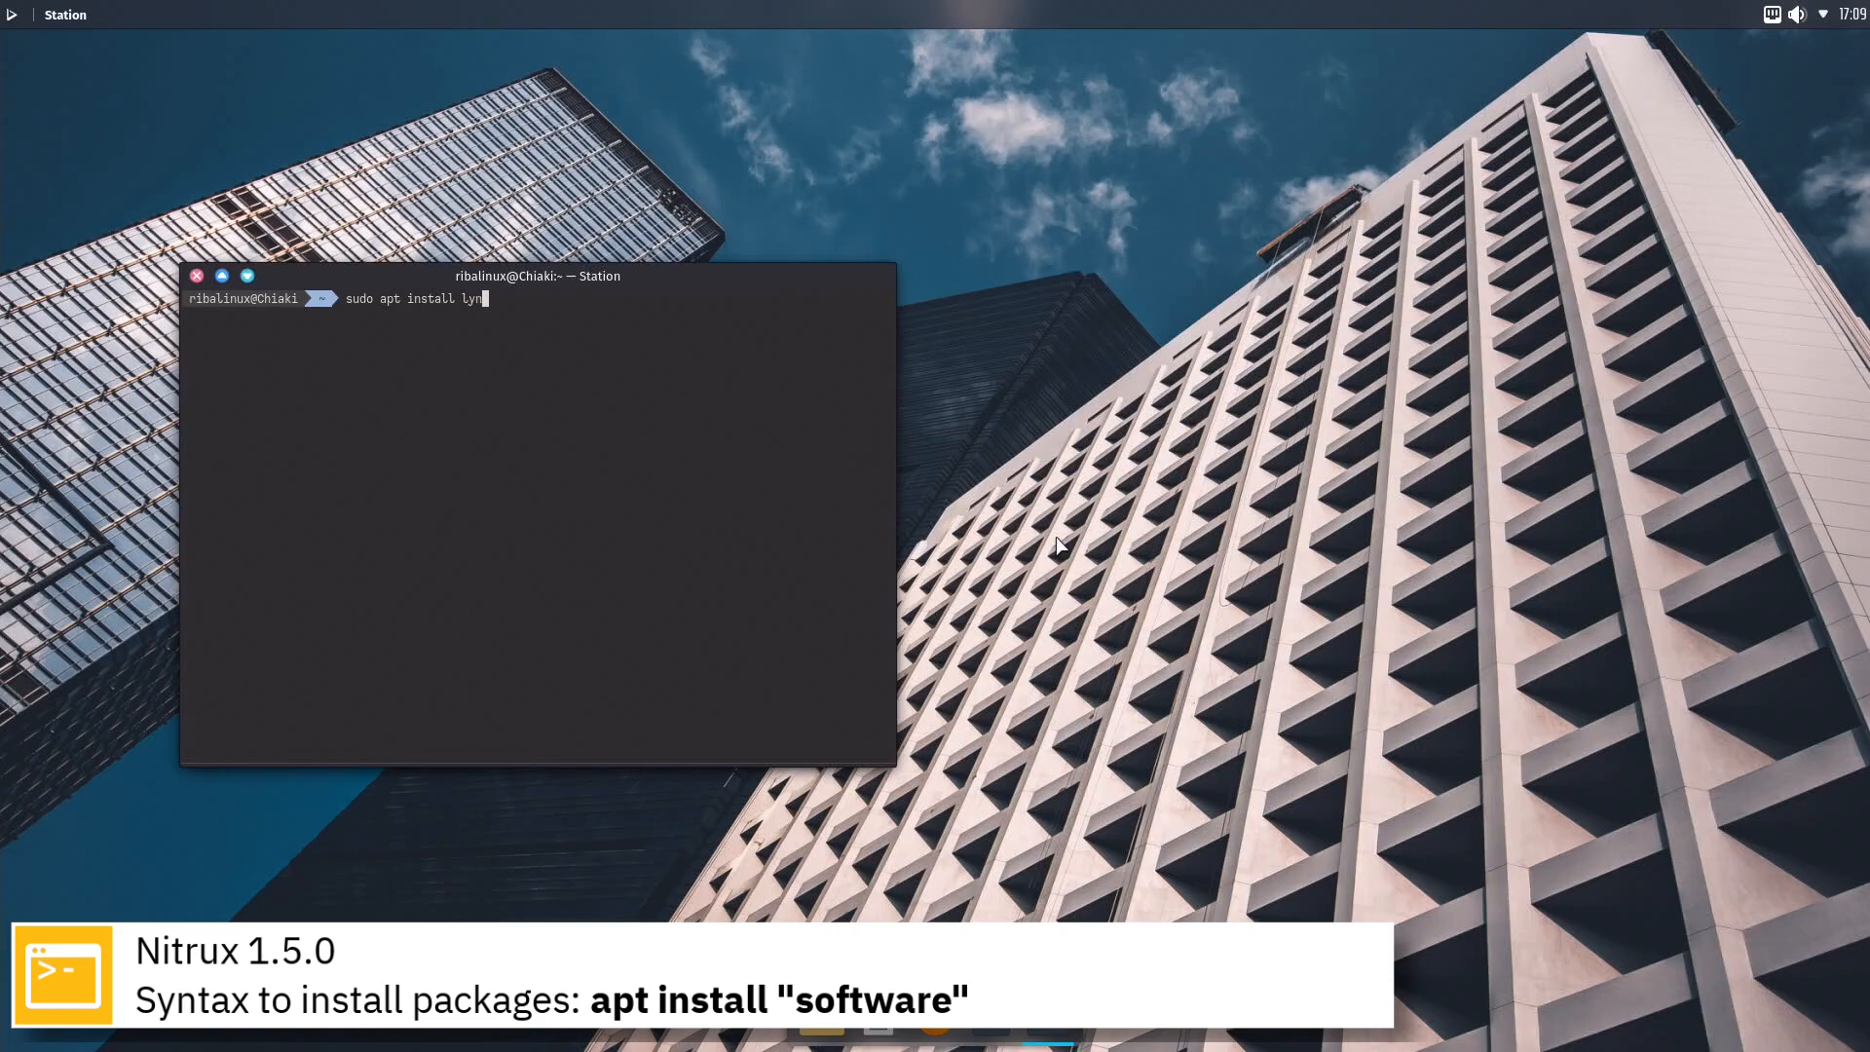
key("Return")
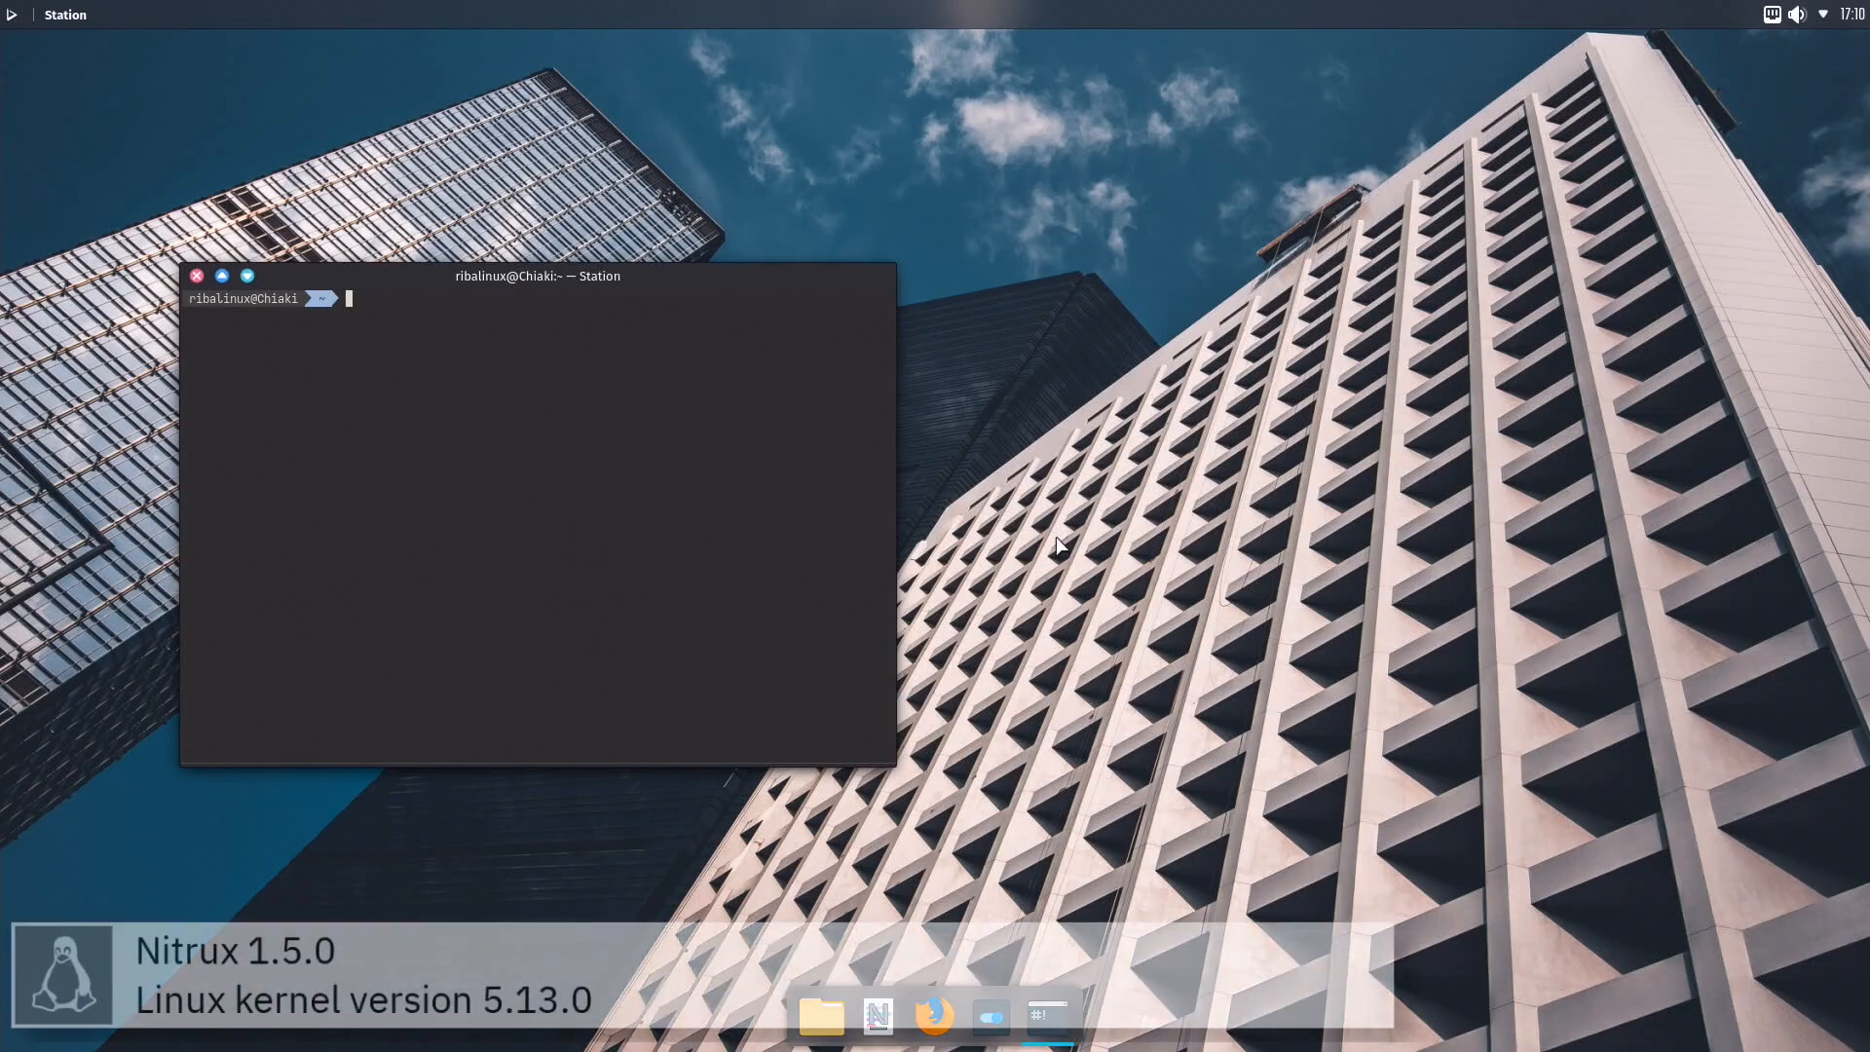
type("uname")
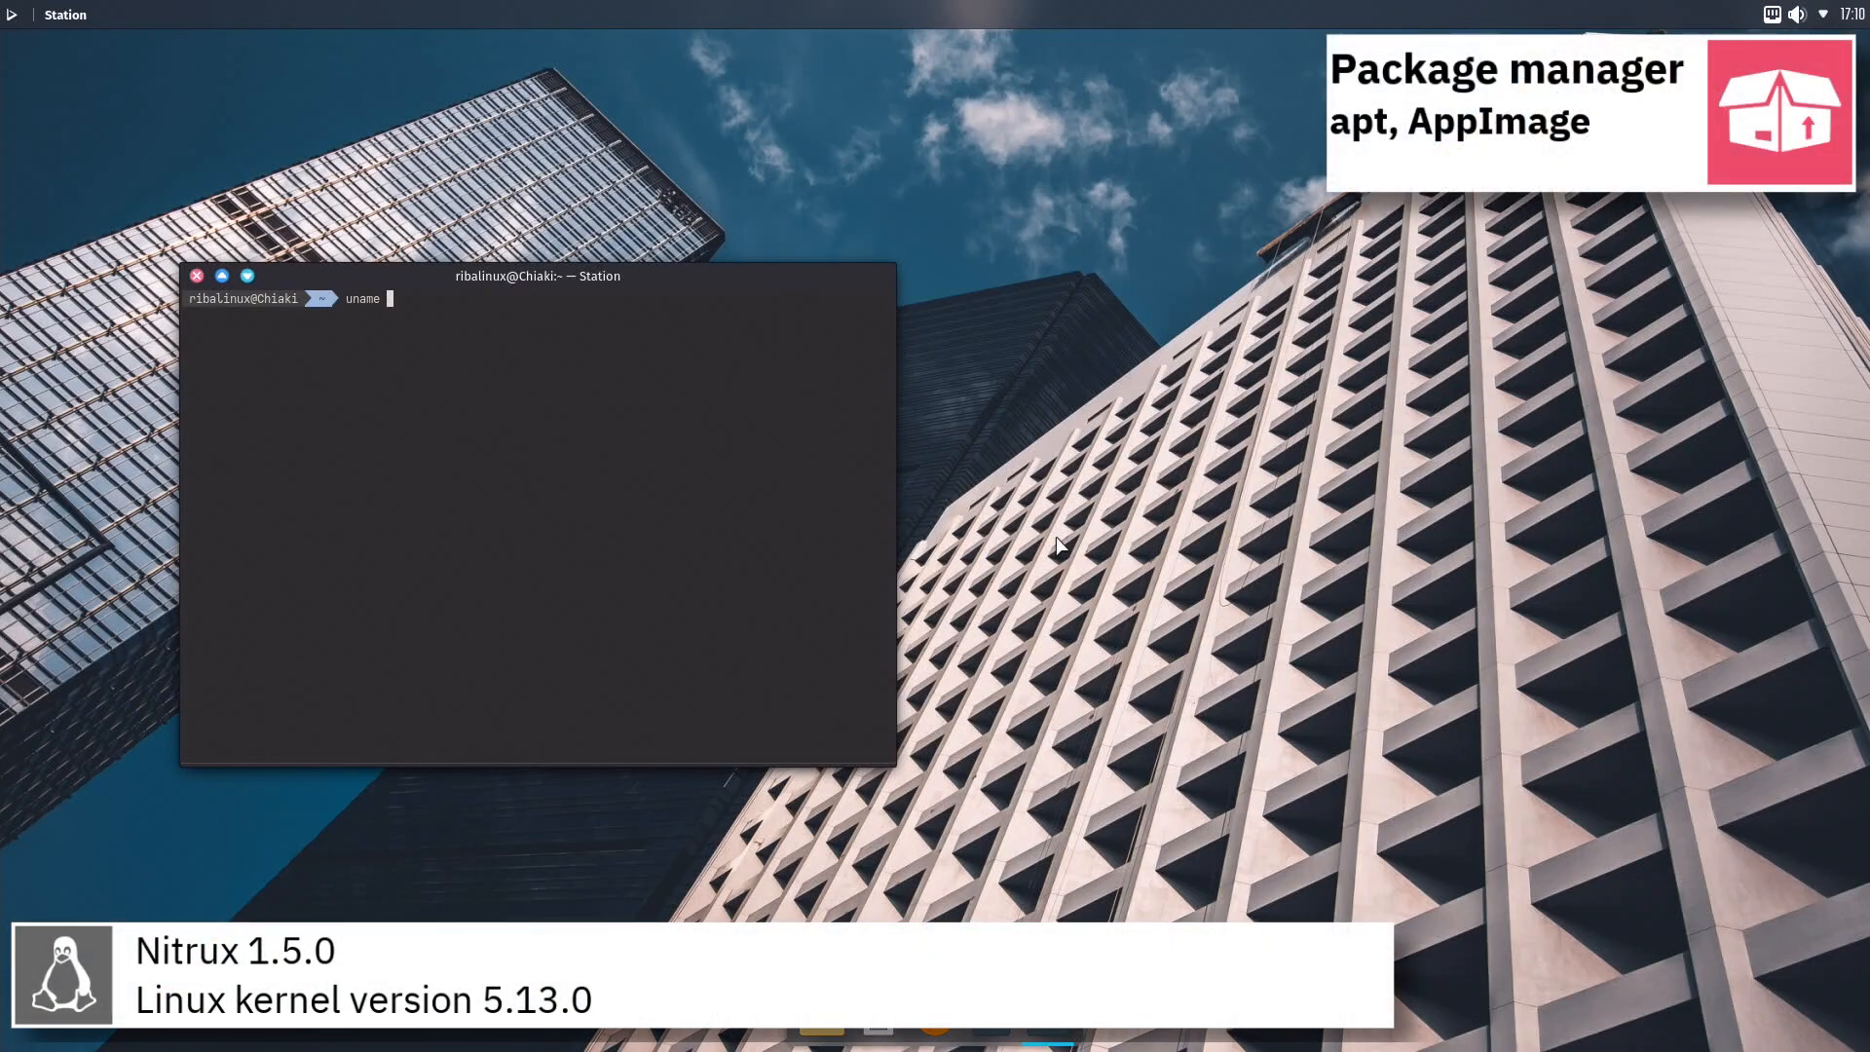
key("Return")
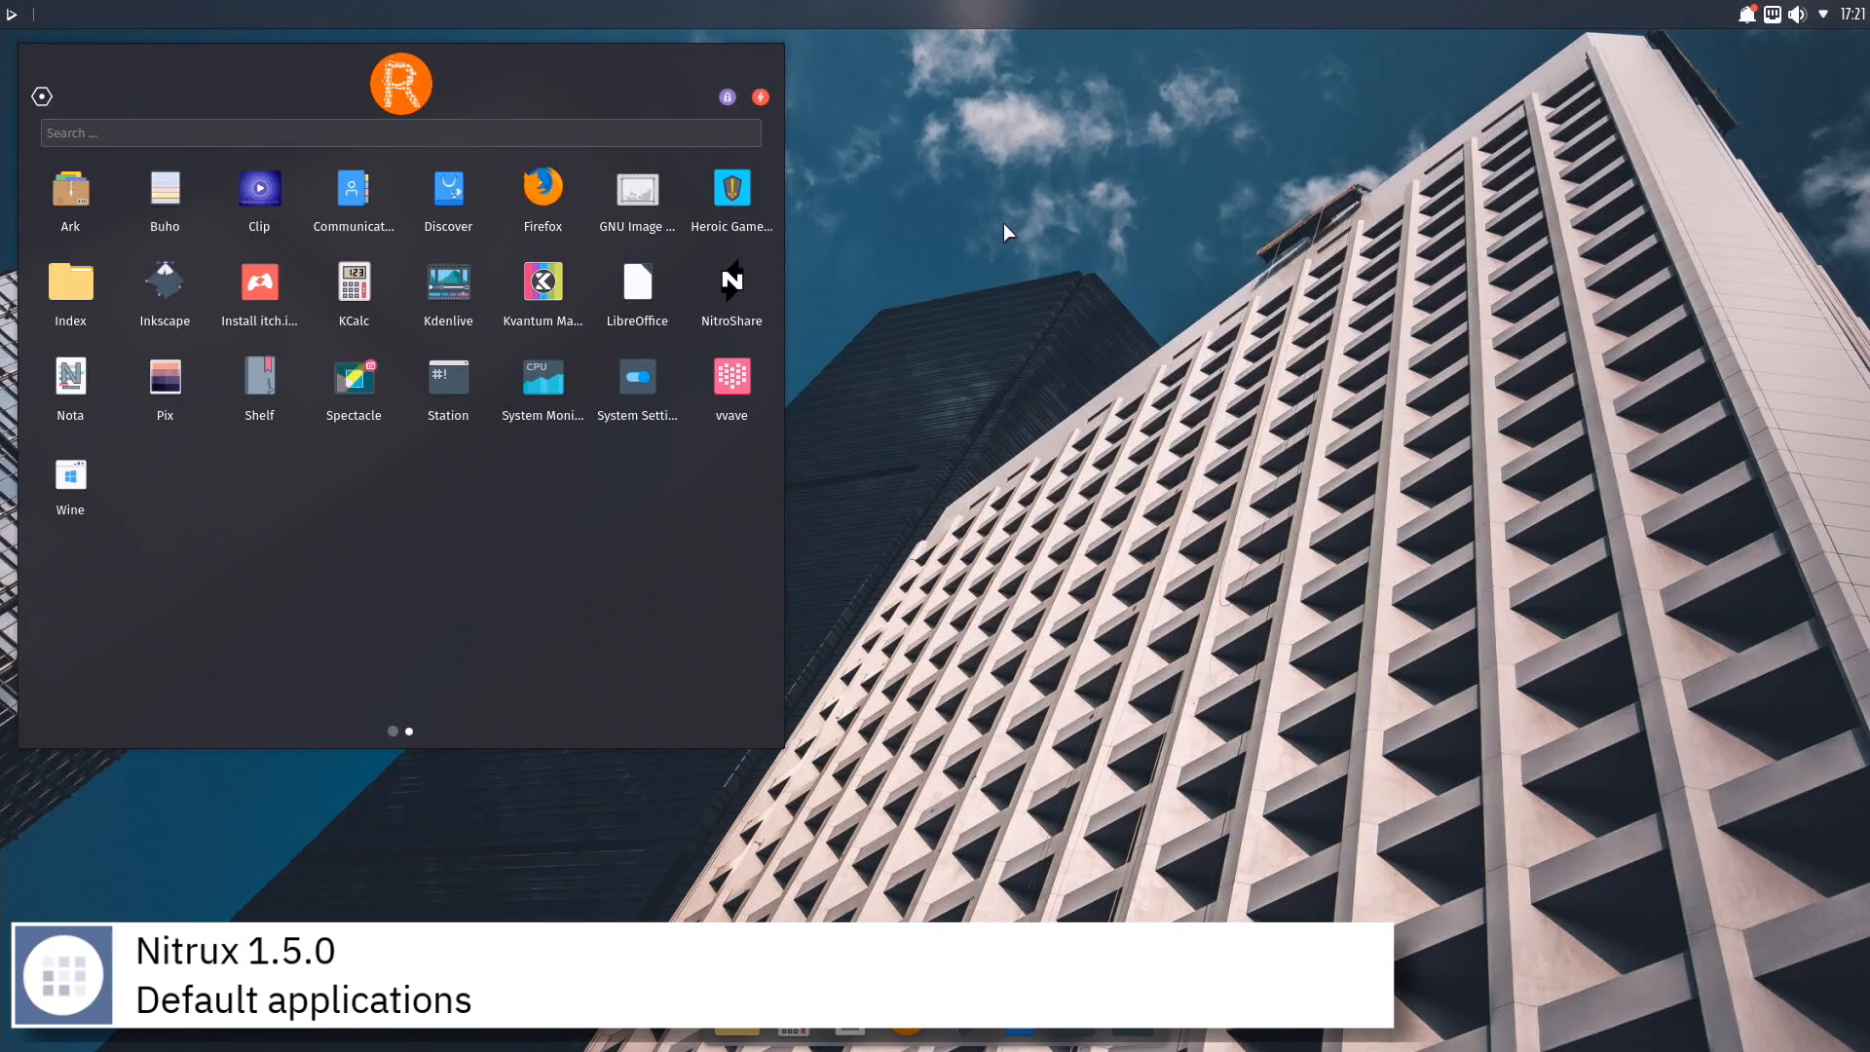
Open and close KCalc and Nota, then launch the Inkscape dock icon, which opens Discover.
left_click(353, 287)
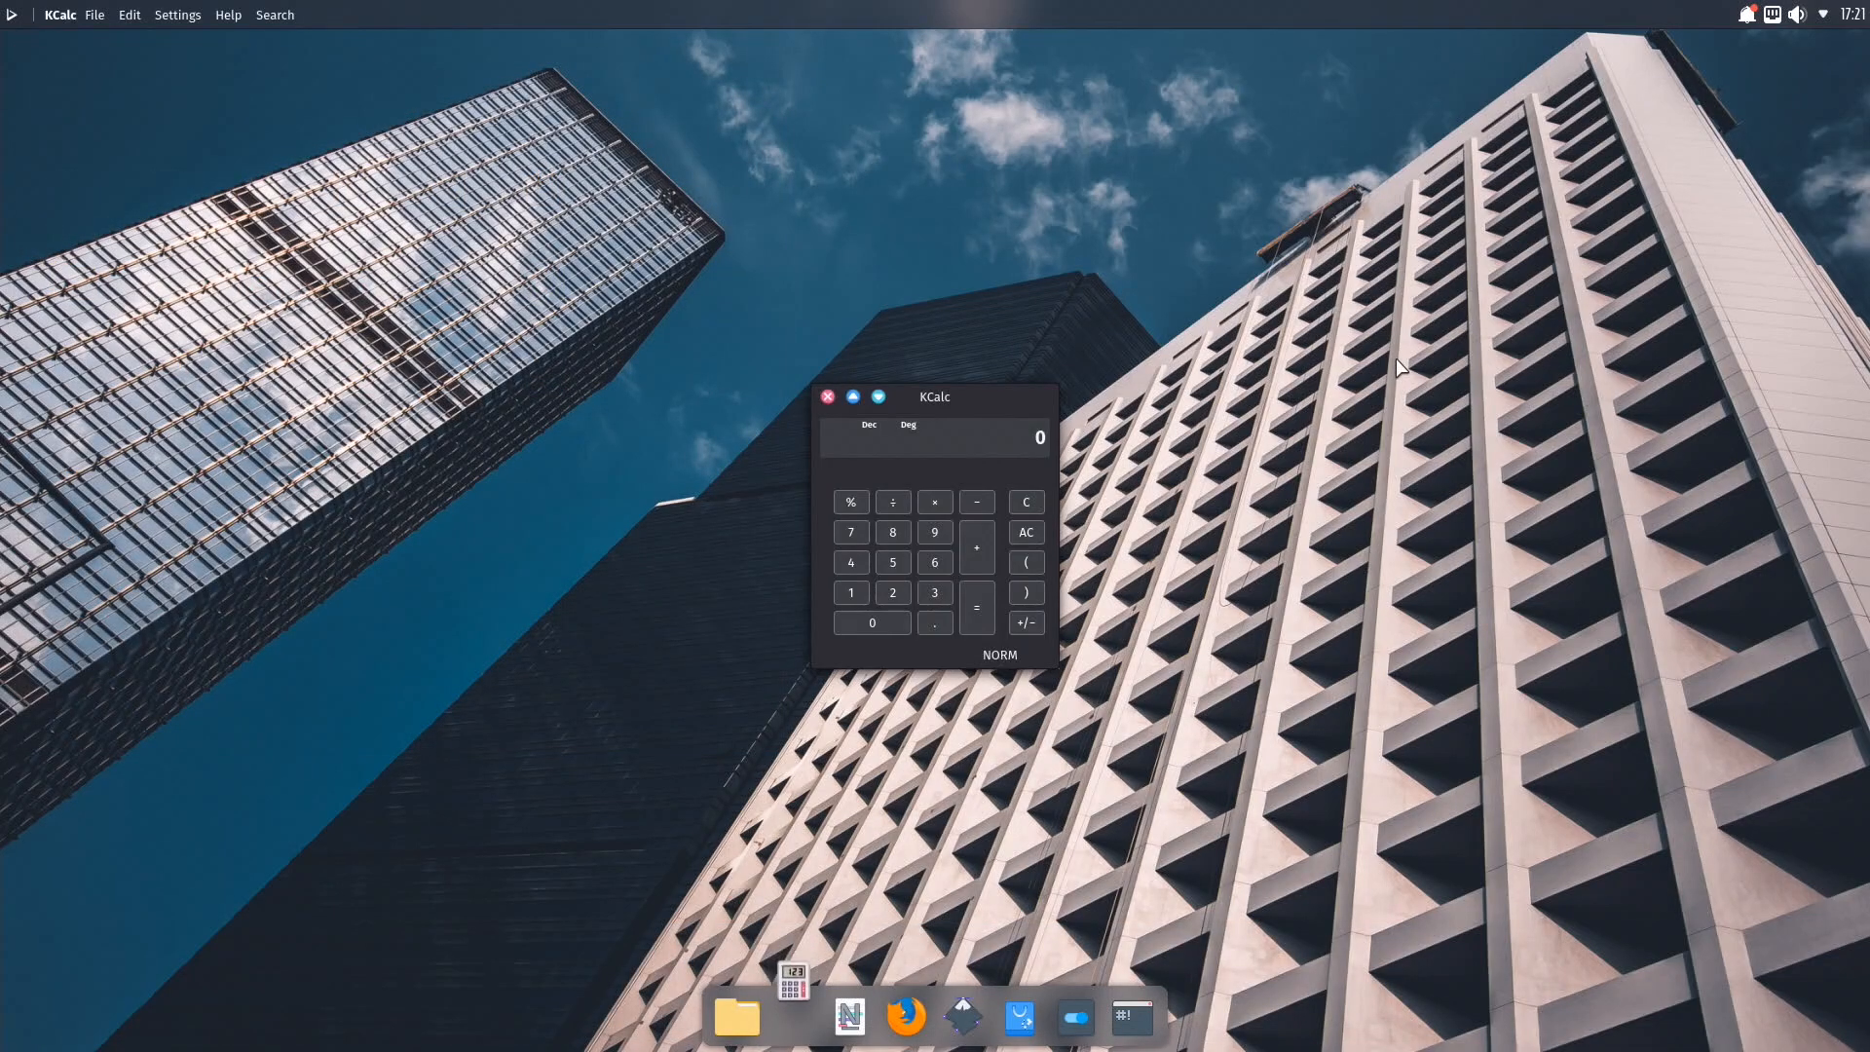
left_click(825, 397)
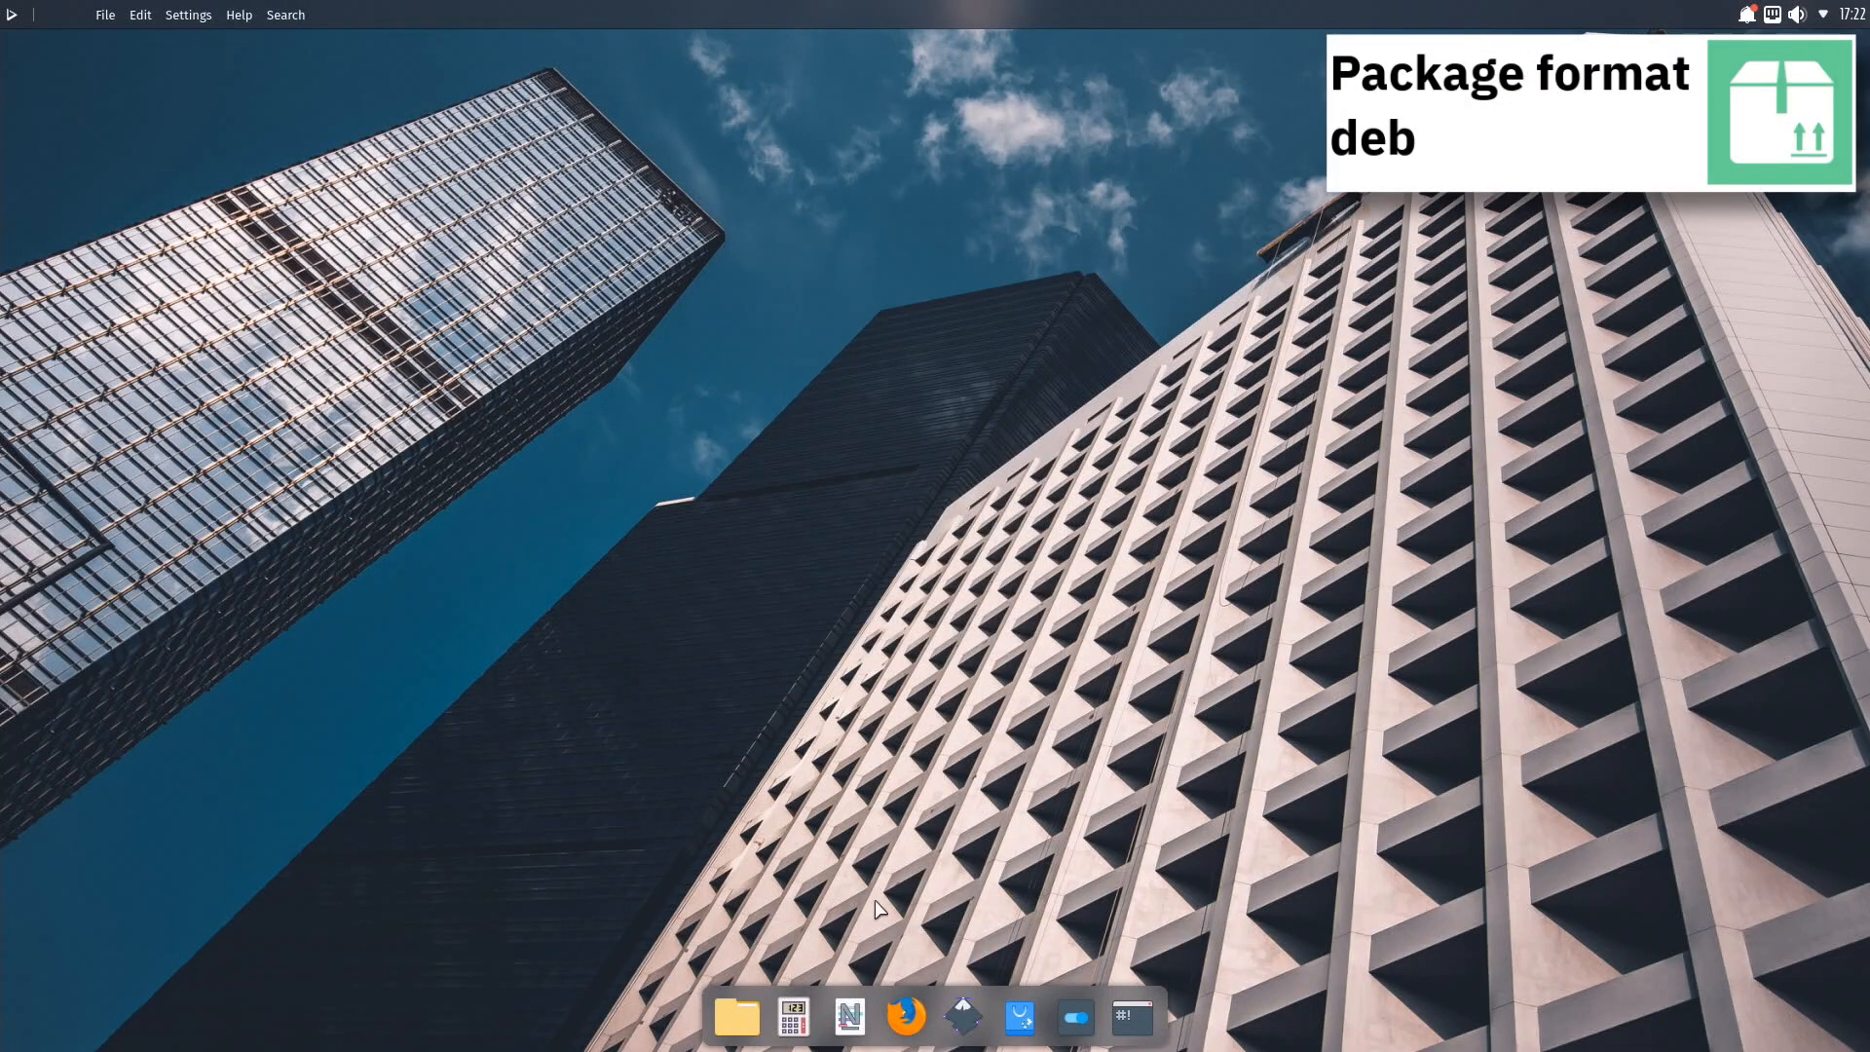
left_click(849, 1016)
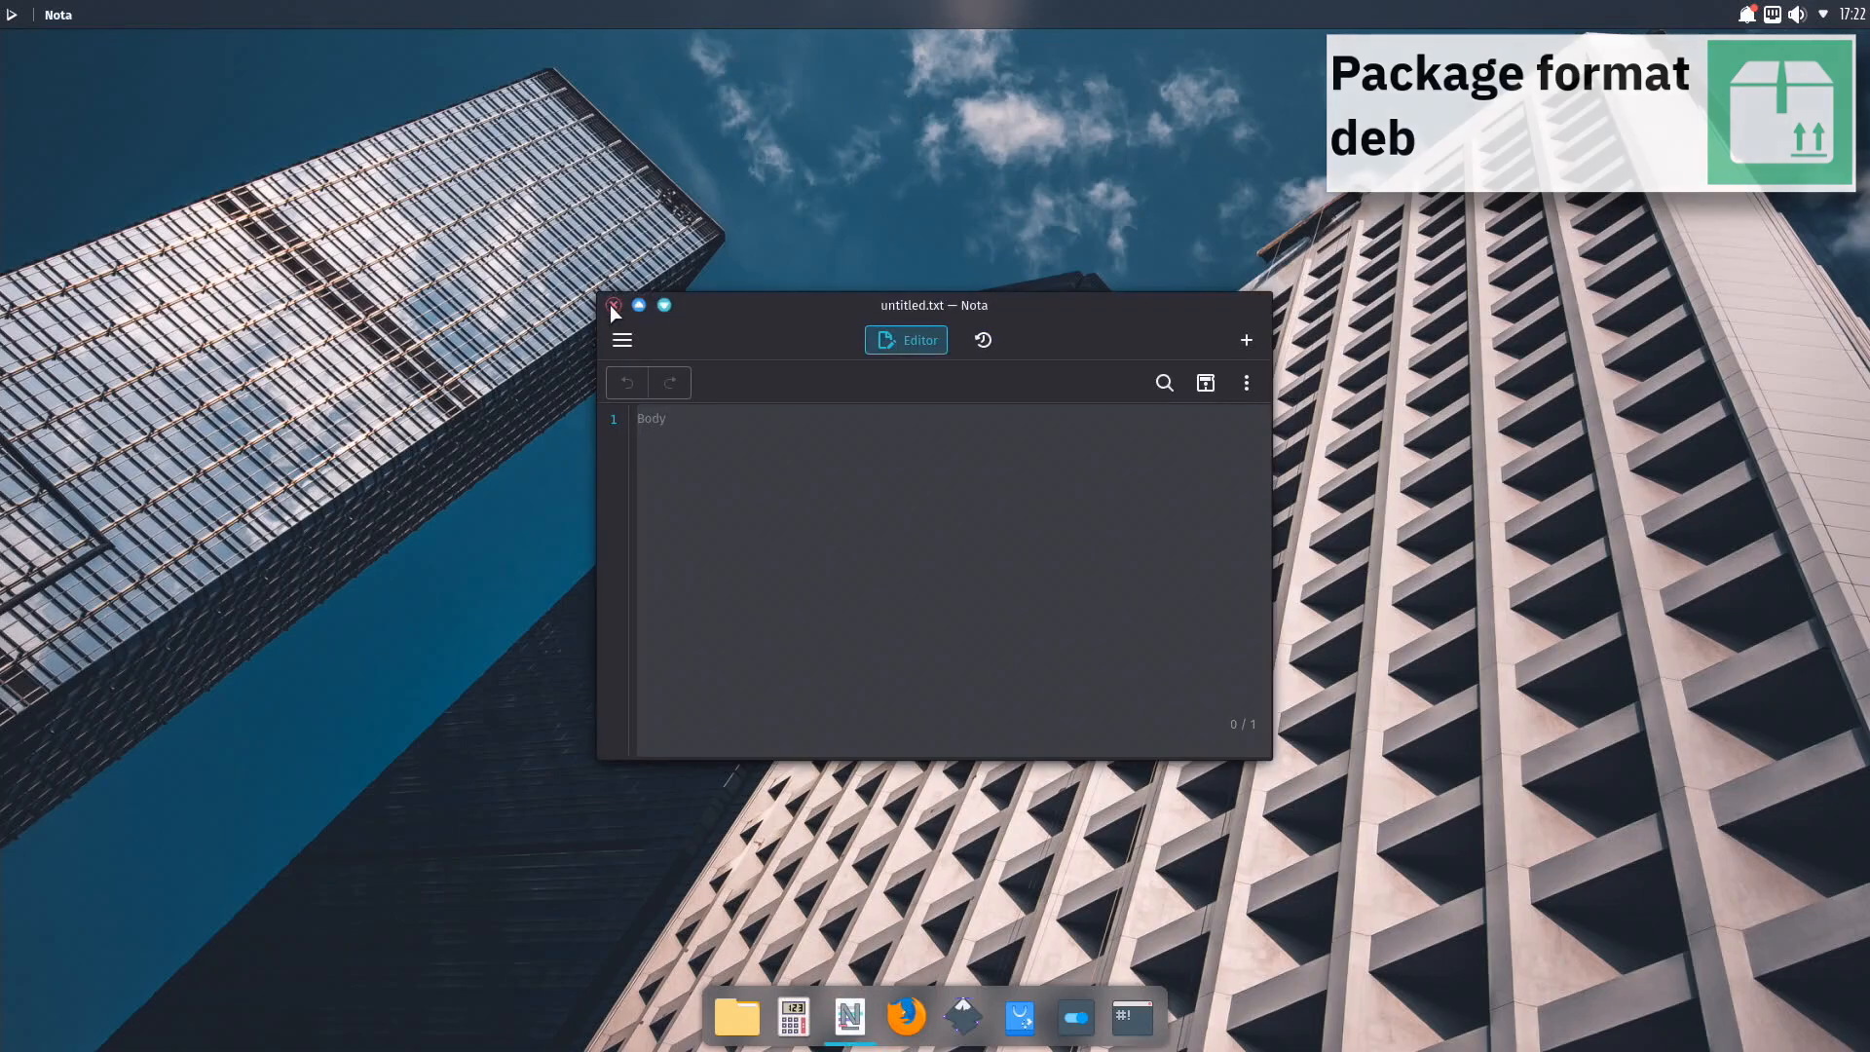
left_click(612, 307)
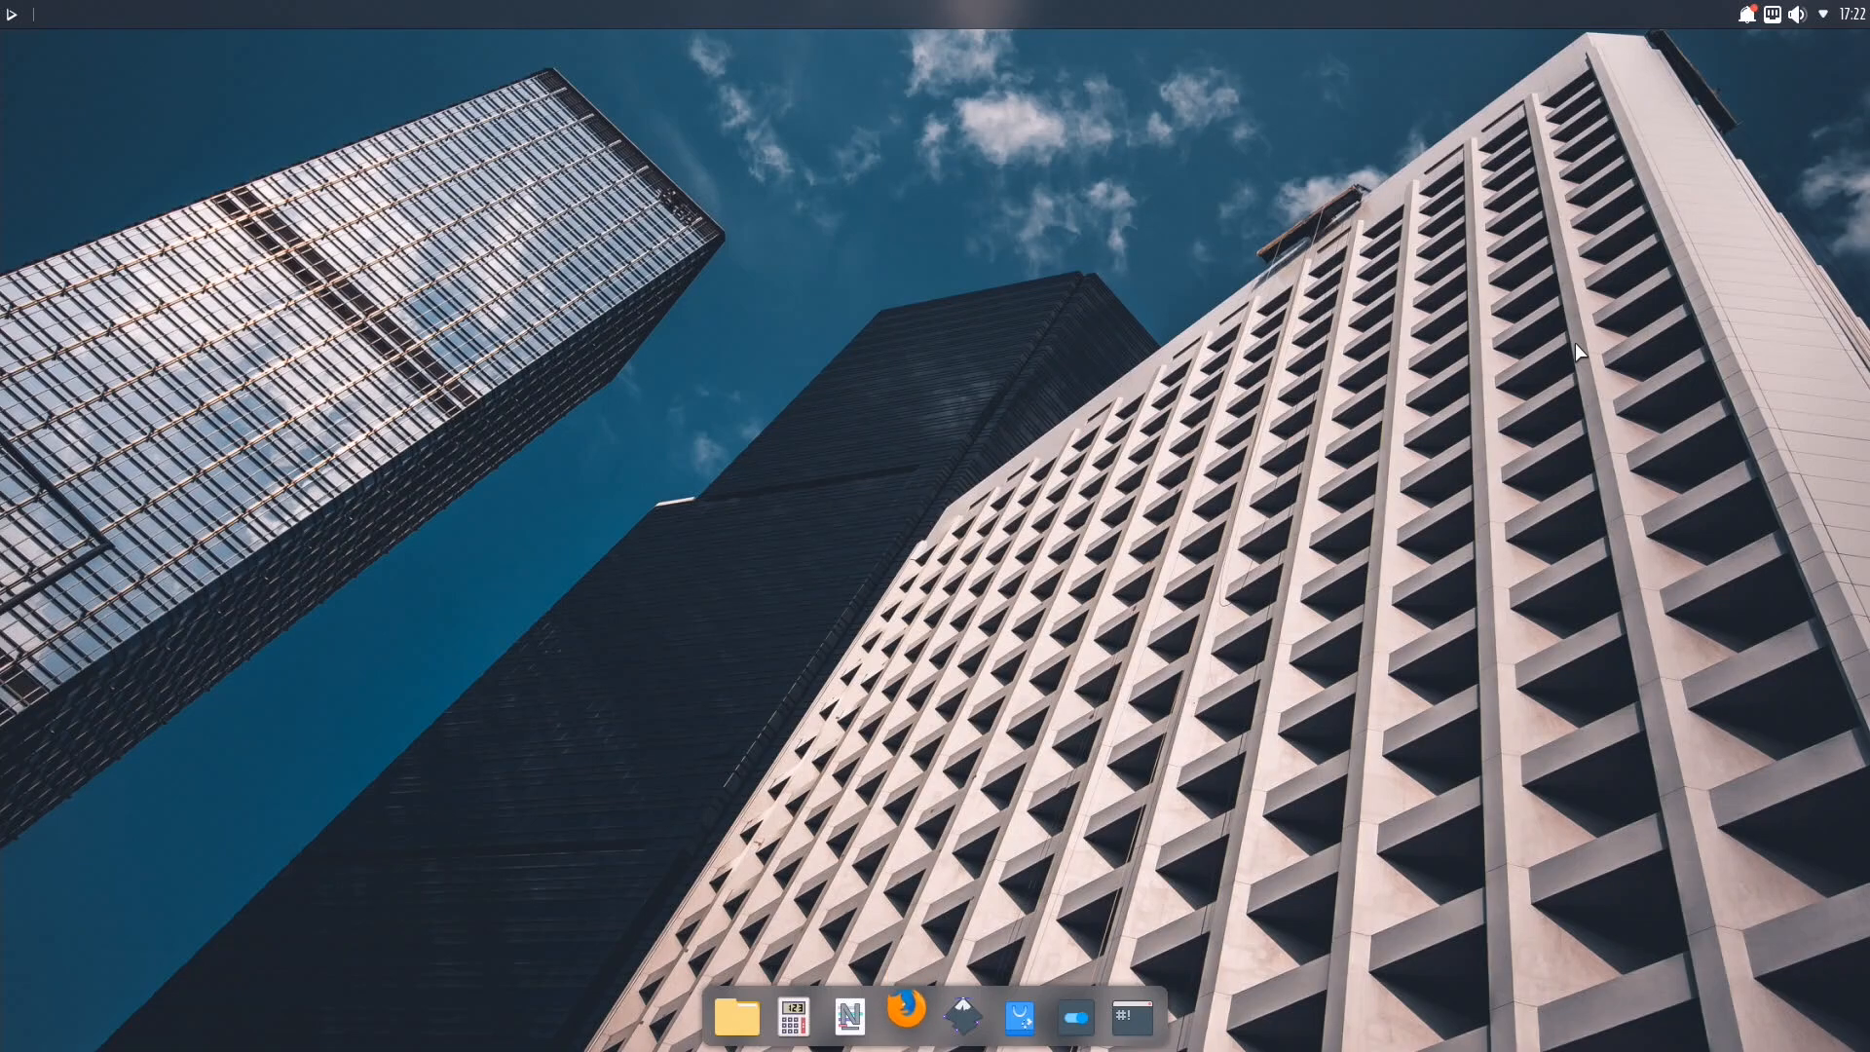
left_click(904, 1016)
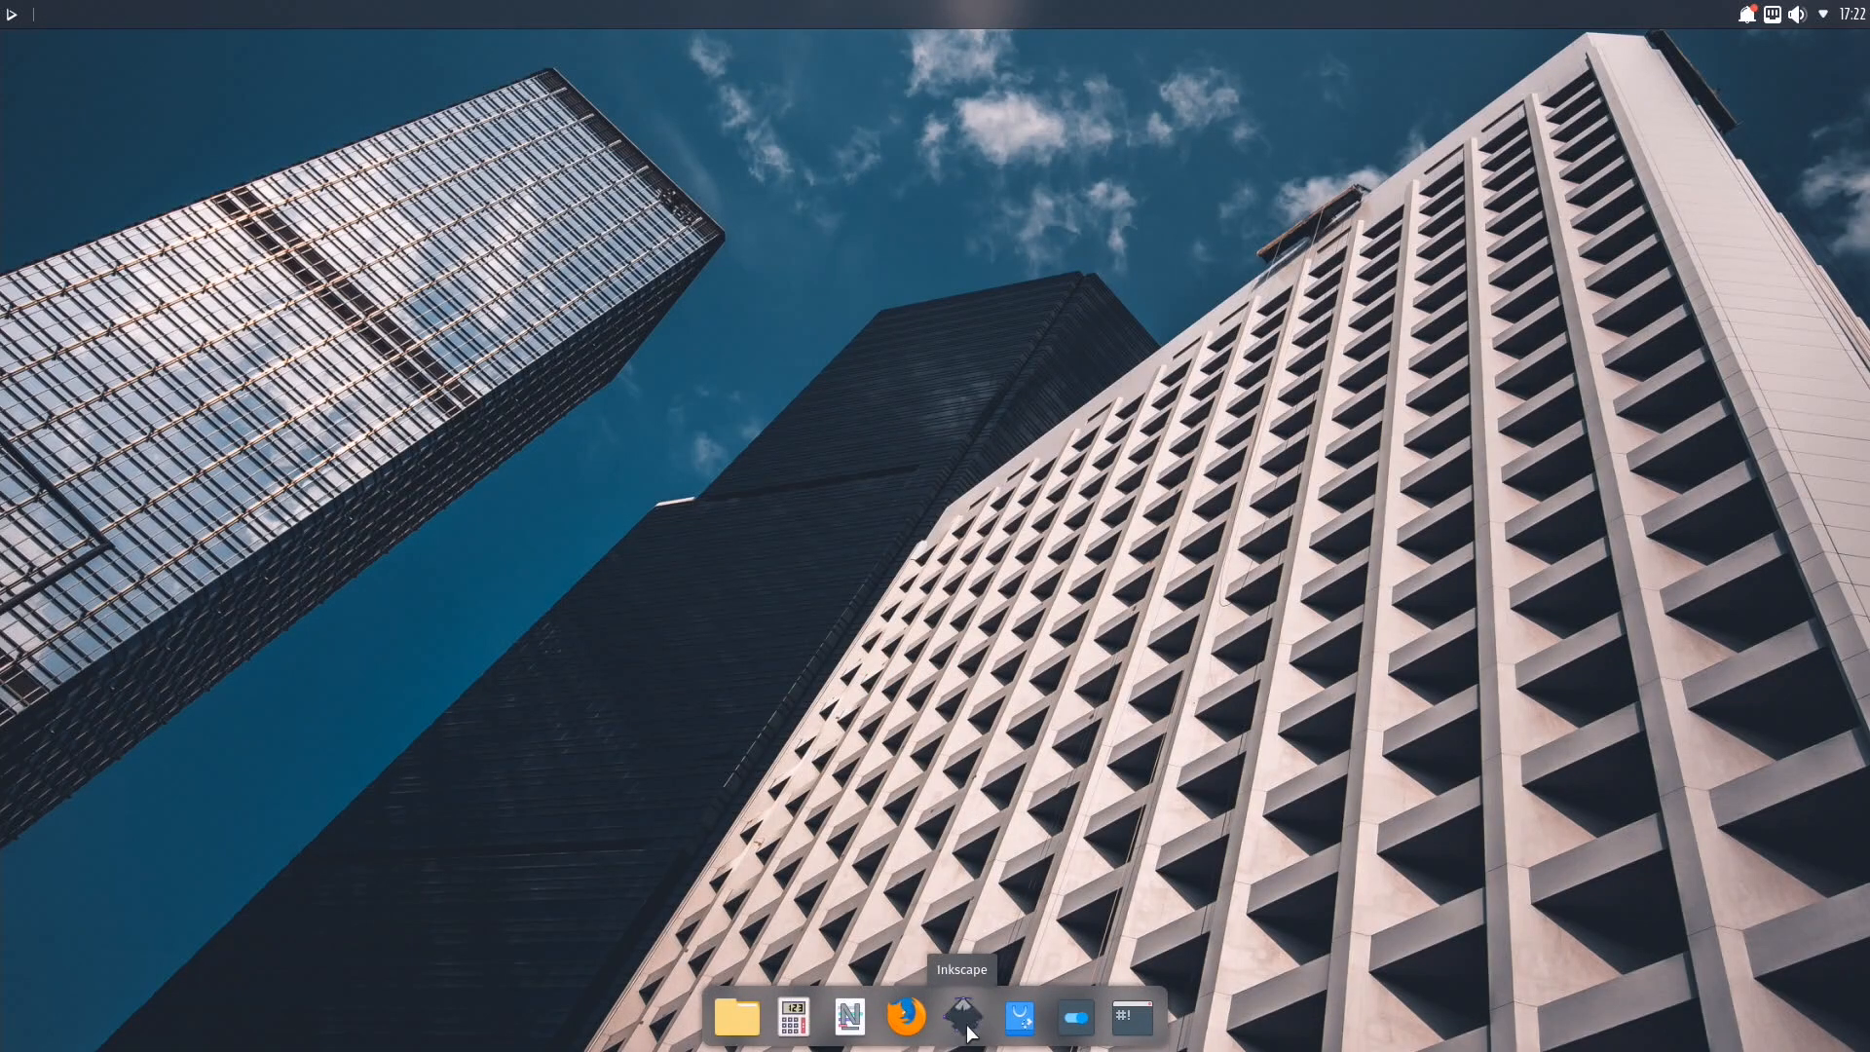
left_click(906, 1016)
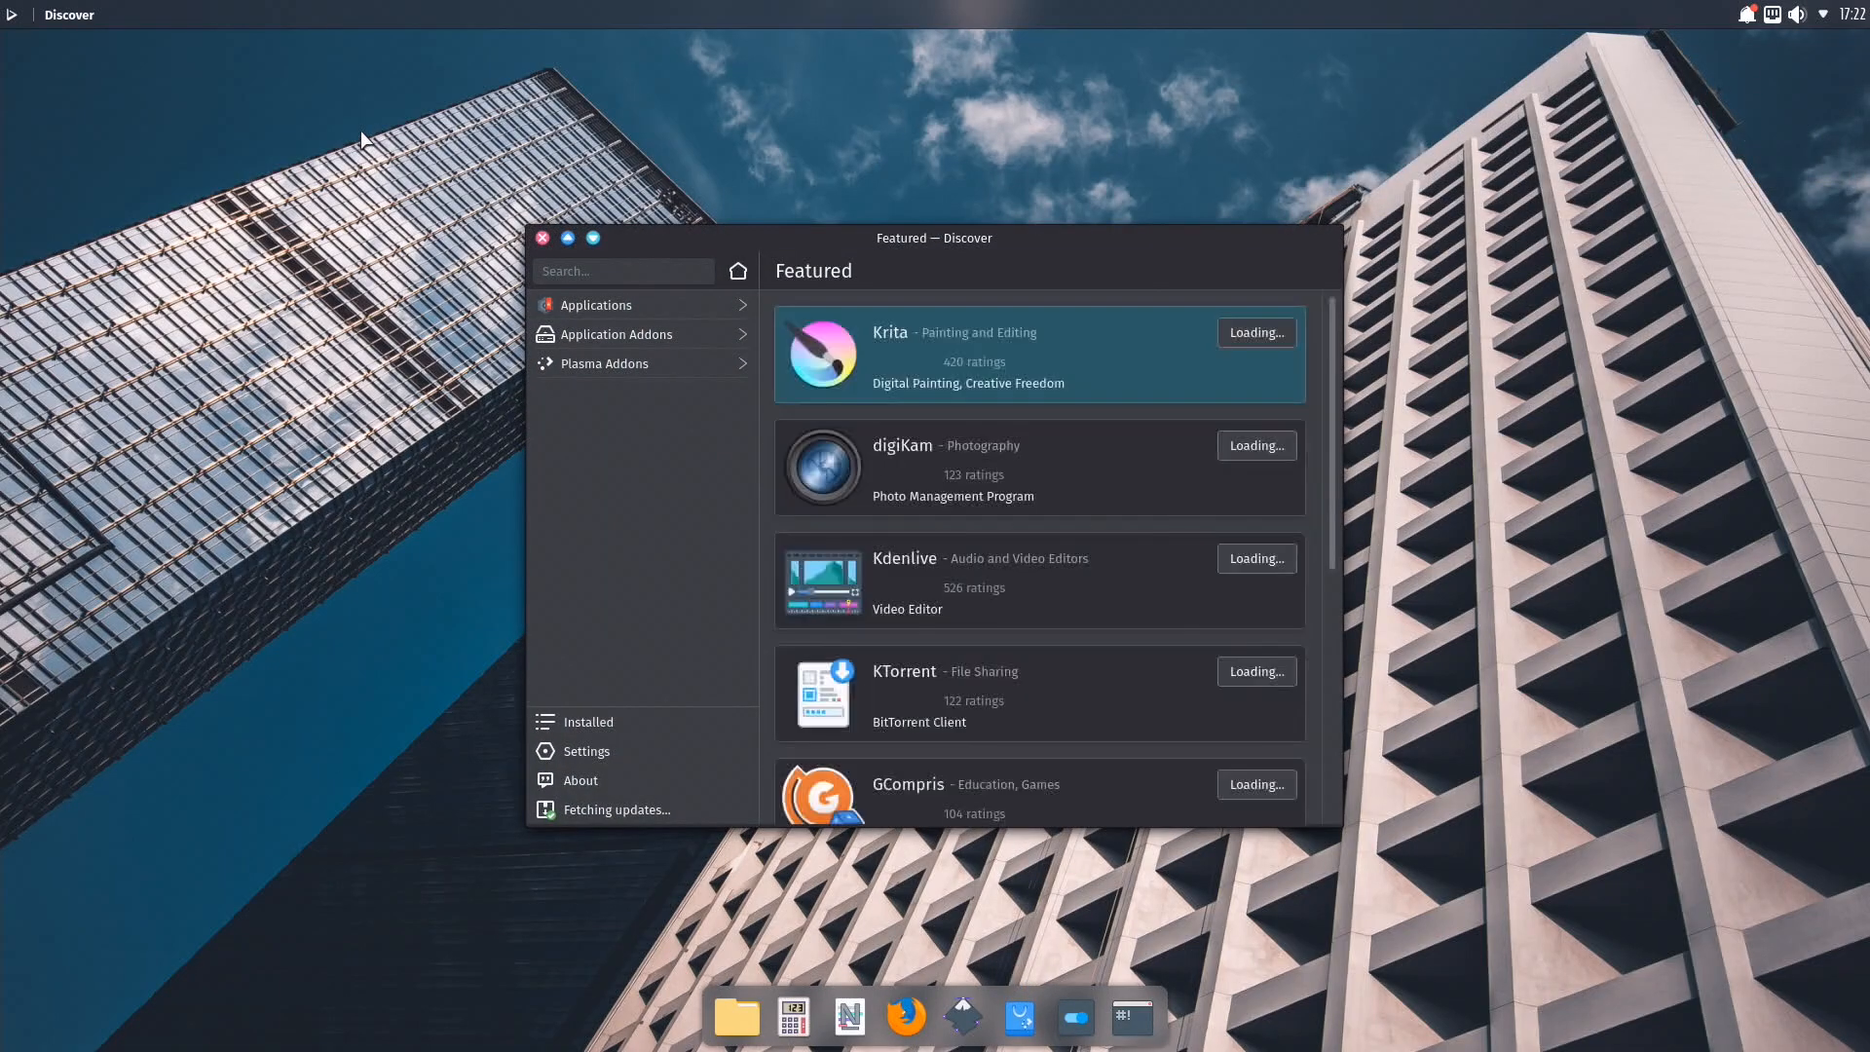
Close Discover from its Featured page to return to the empty desktop.
left_click(542, 238)
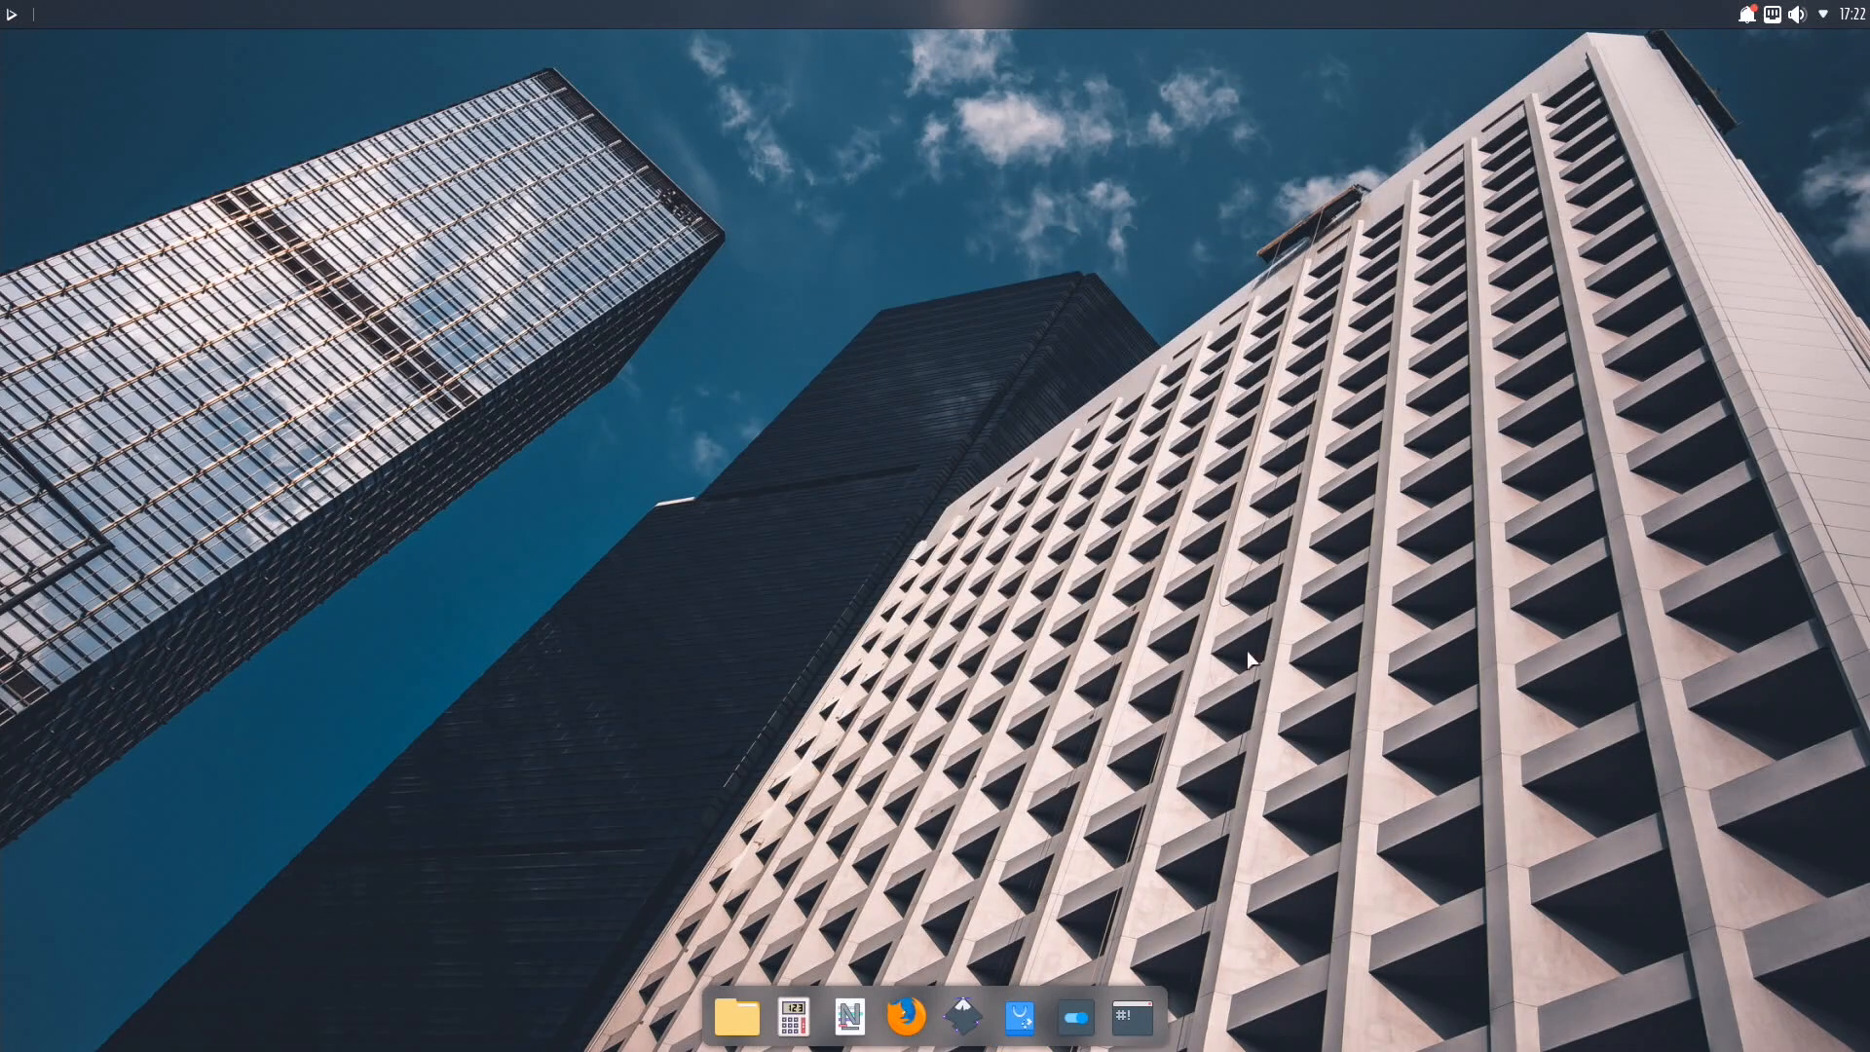